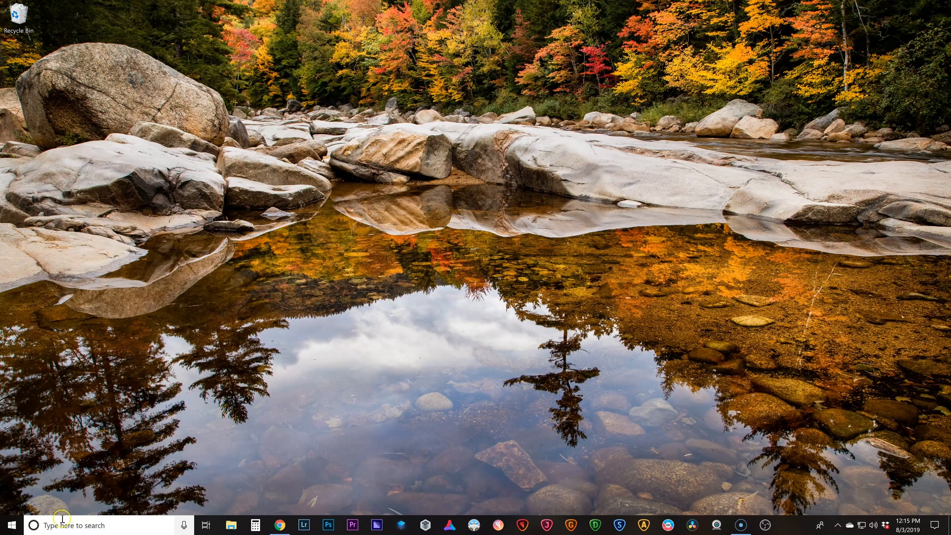
Step: Search 'video' from the taskbar and launch the Video Editor app
left_click(67, 525)
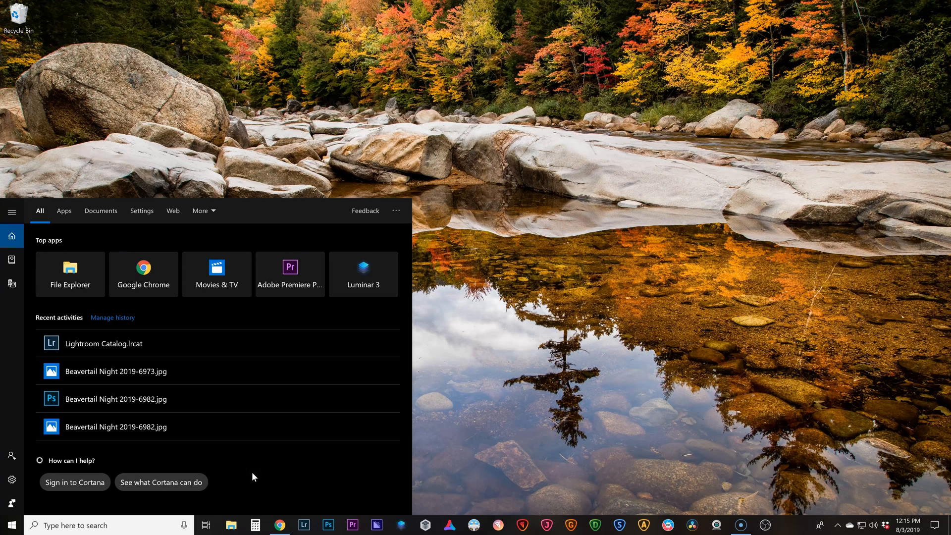
type("video")
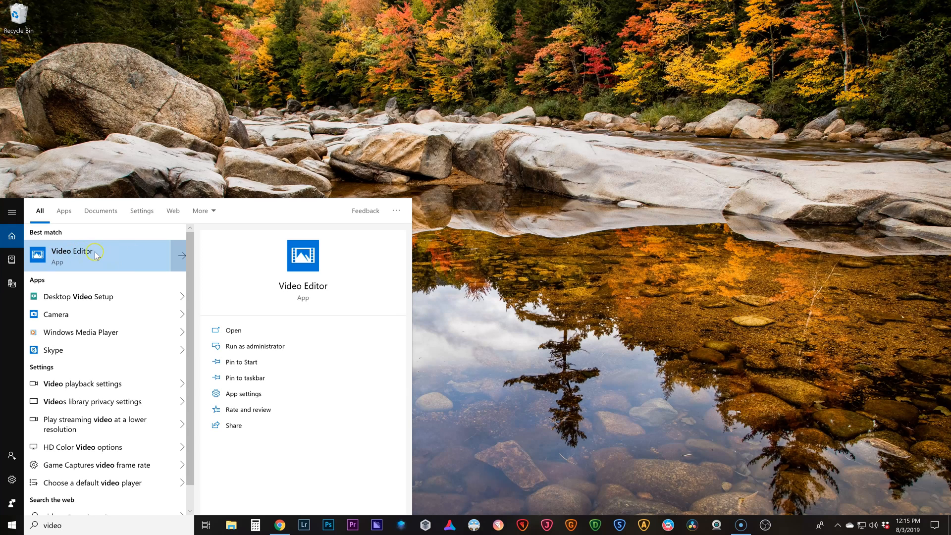
left_click(73, 251)
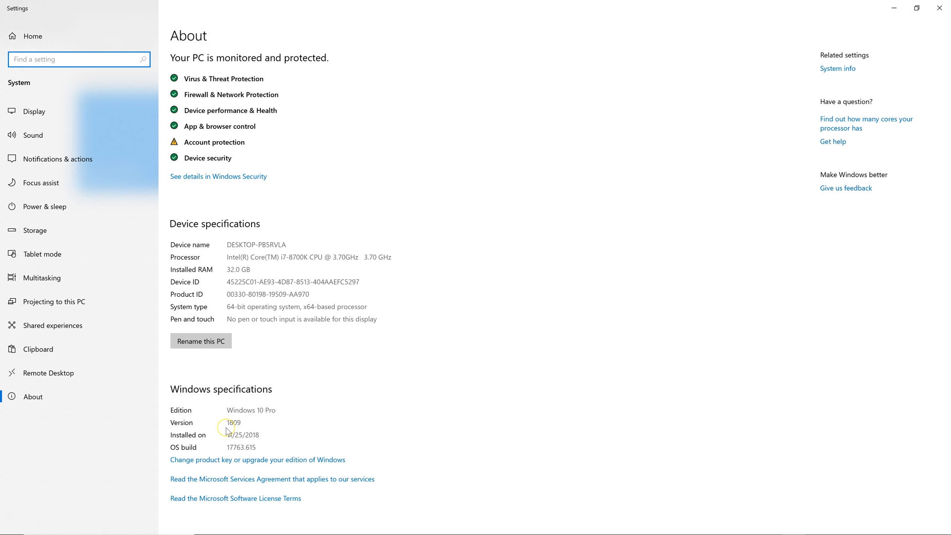
mouse_move(355, 400)
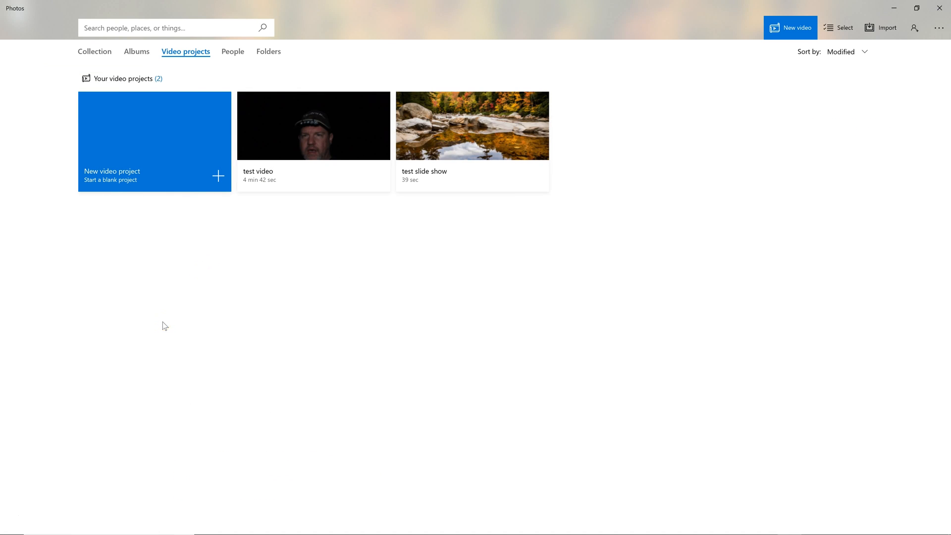
Step: Create a new blank video project named 'my favs' and show the add-media options
left_click(112, 170)
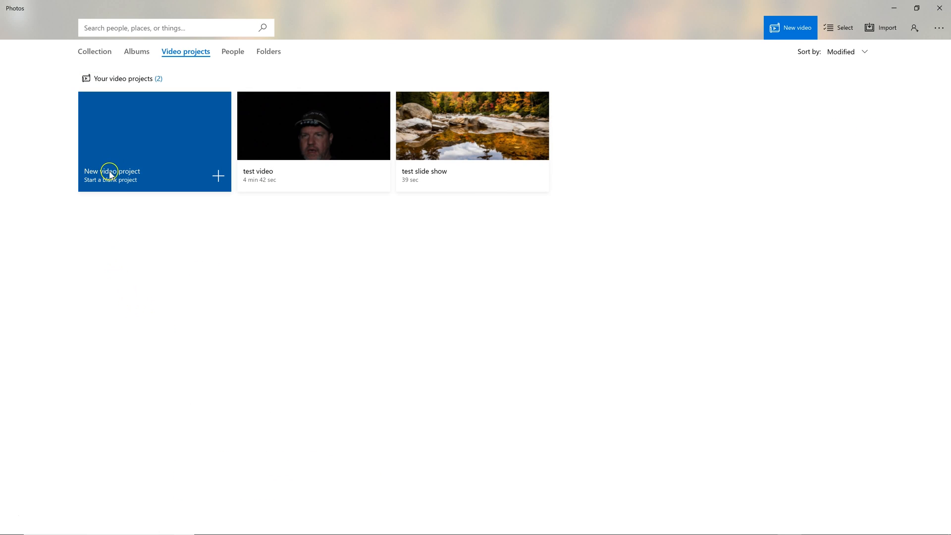
left_click(154, 140)
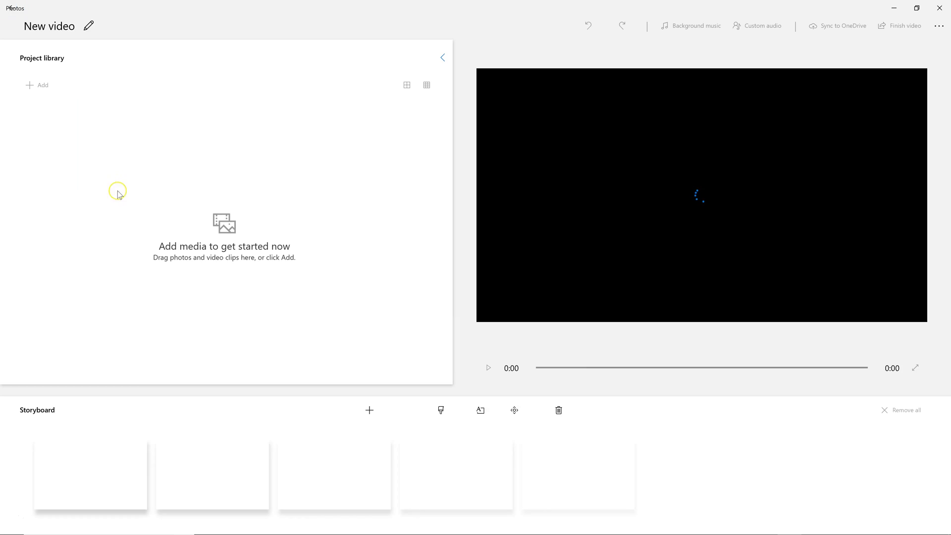
left_click(89, 26)
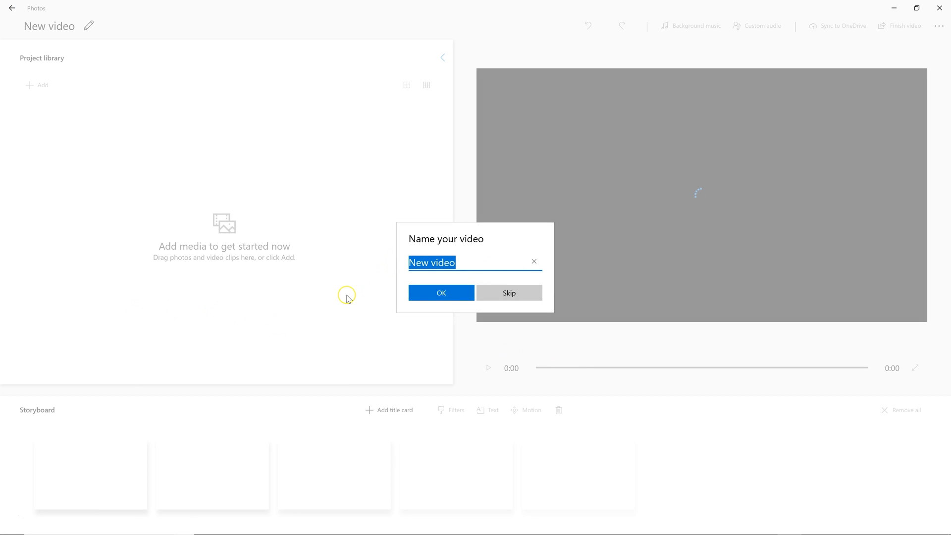
left_click(441, 292)
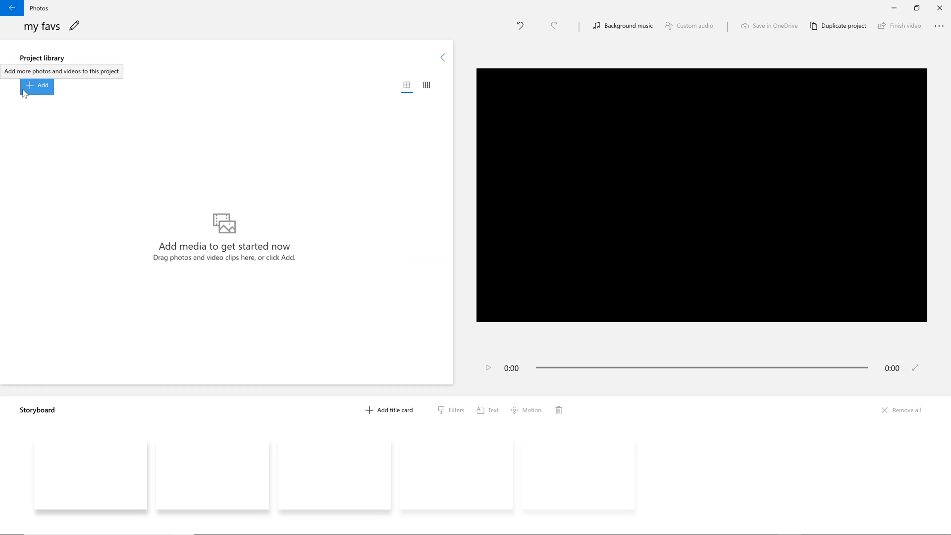
left_click(36, 85)
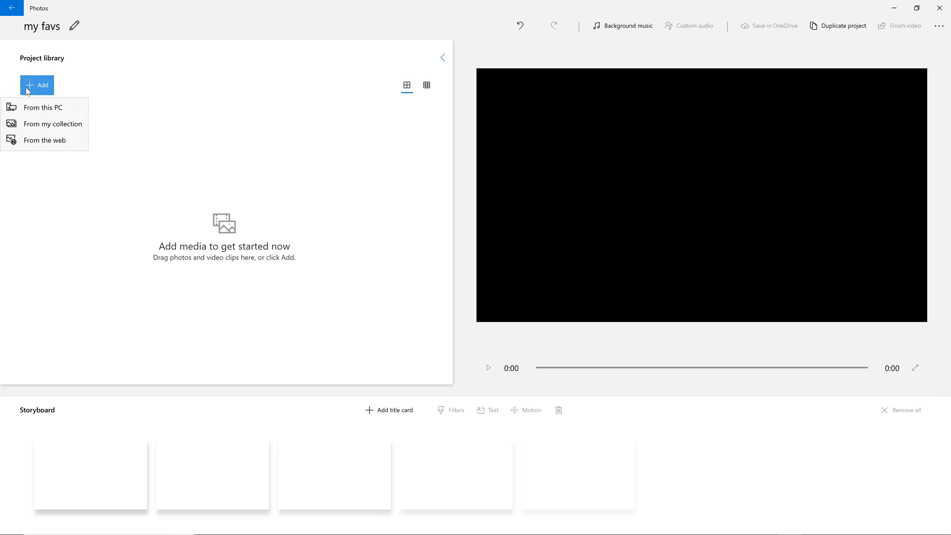
mouse_move(42, 107)
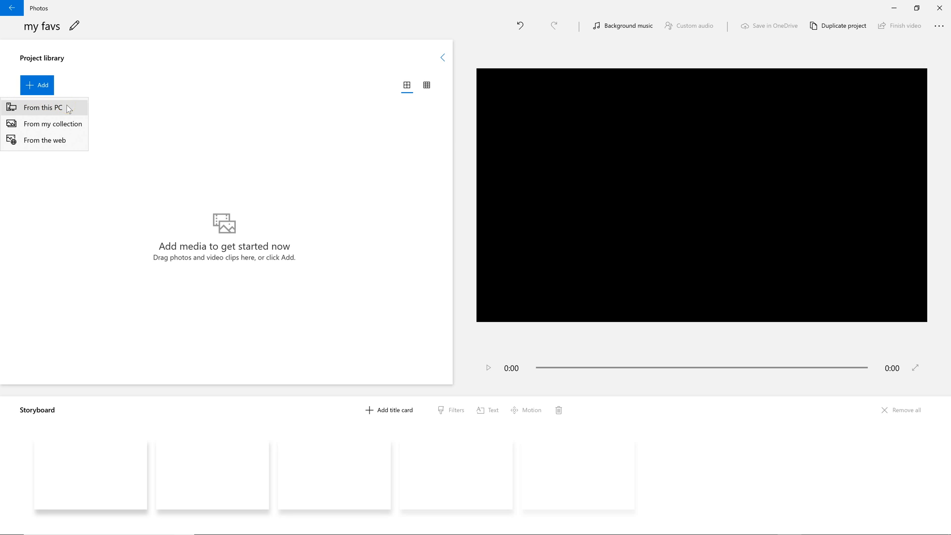
mouse_move(52, 137)
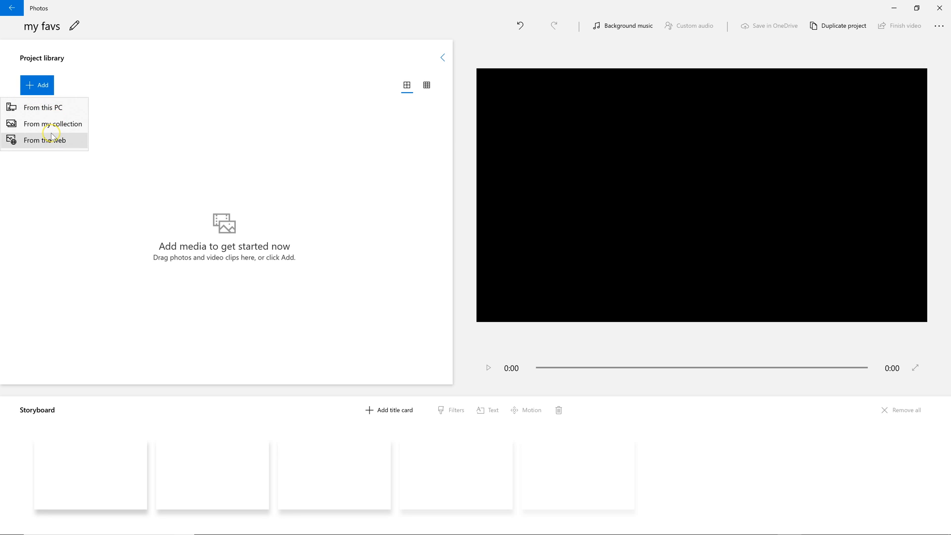
mouse_move(38, 107)
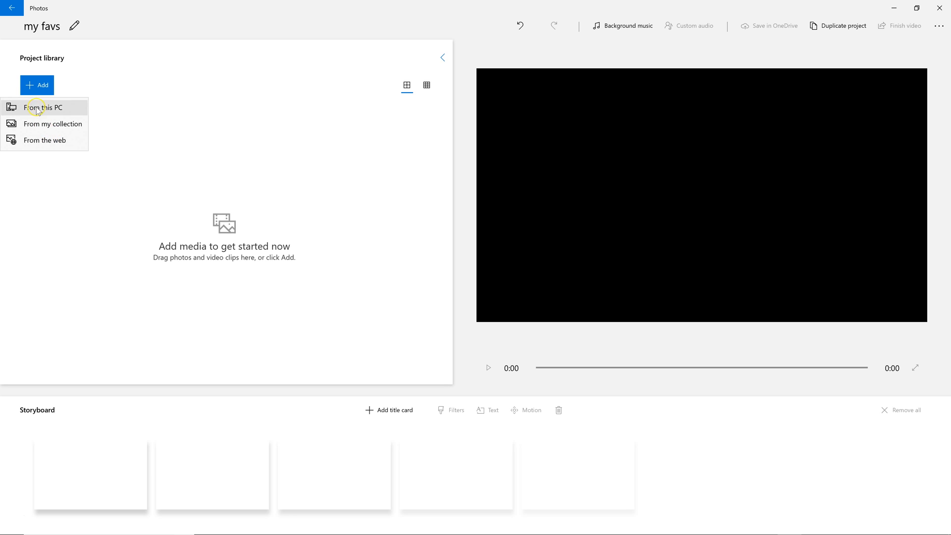
Step: Import the chosen photos from Pictures > Camera Roll on this PC
left_click(44, 107)
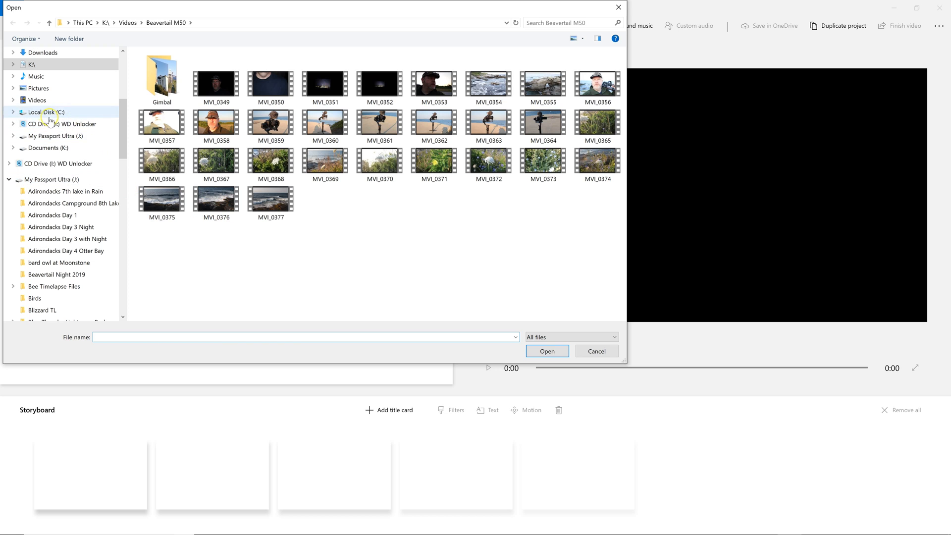
left_click(38, 88)
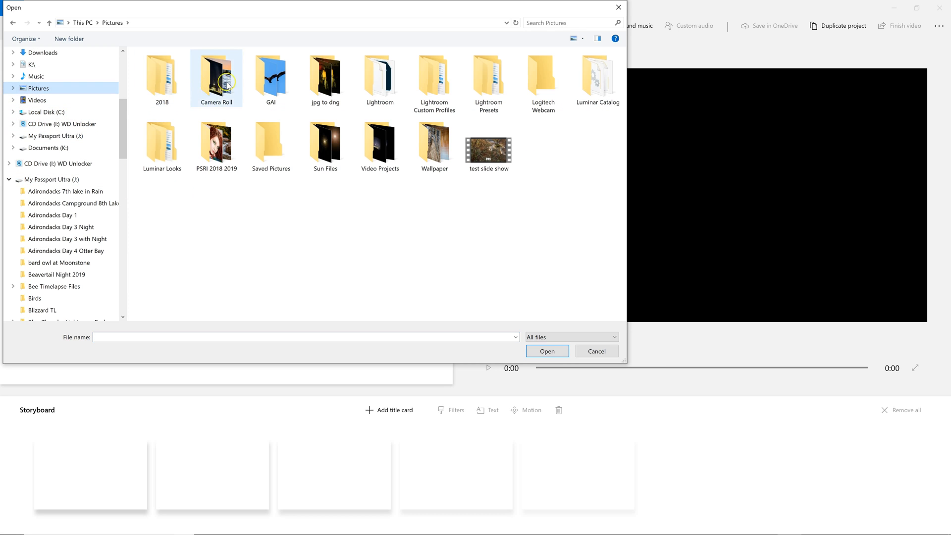
double_click(215, 73)
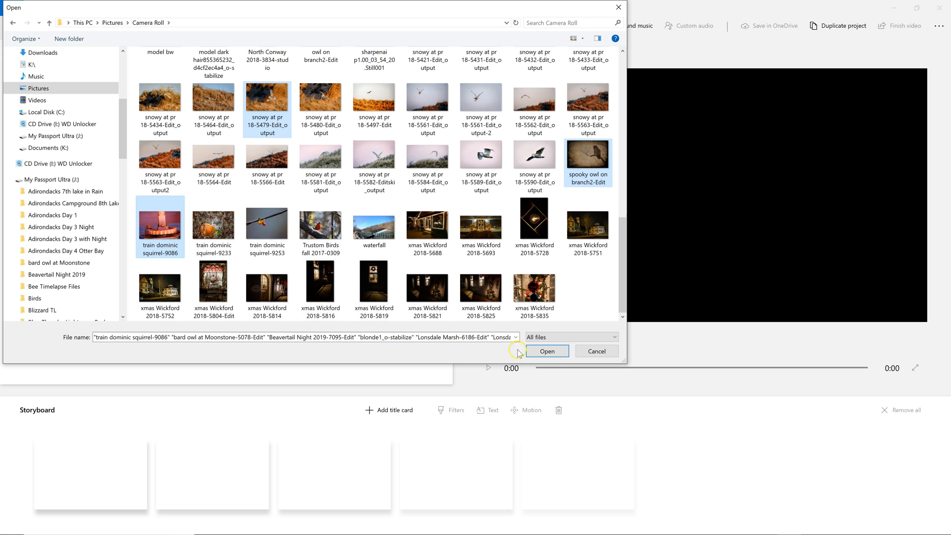
left_click(546, 350)
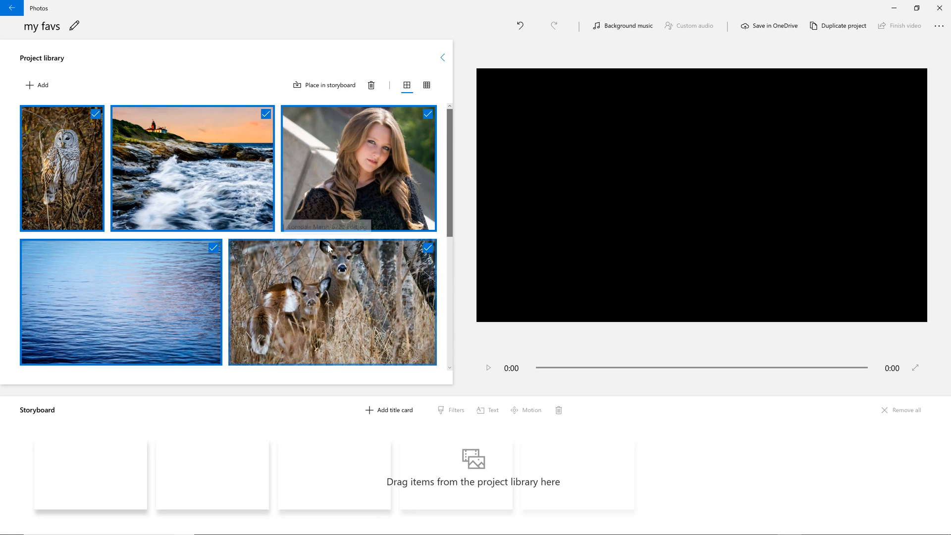
mouse_move(95, 148)
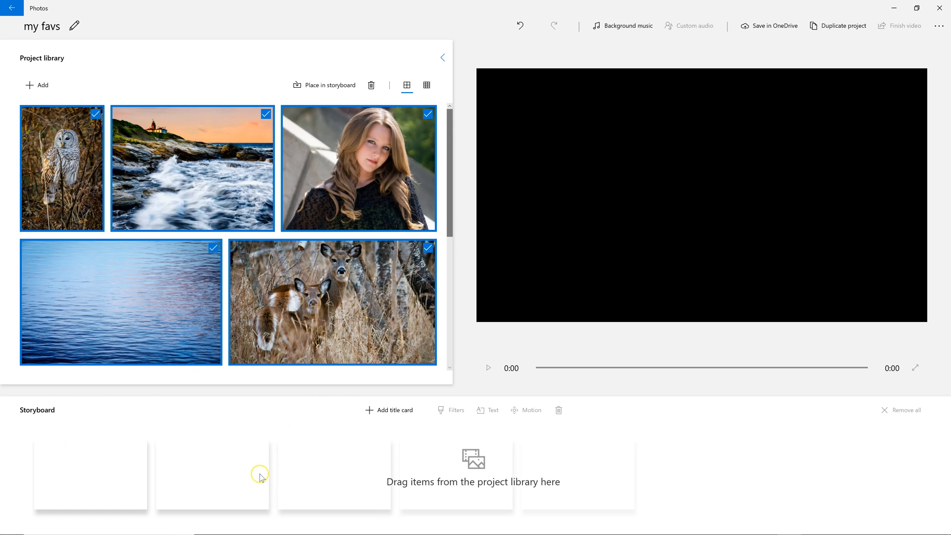
mouse_move(84, 275)
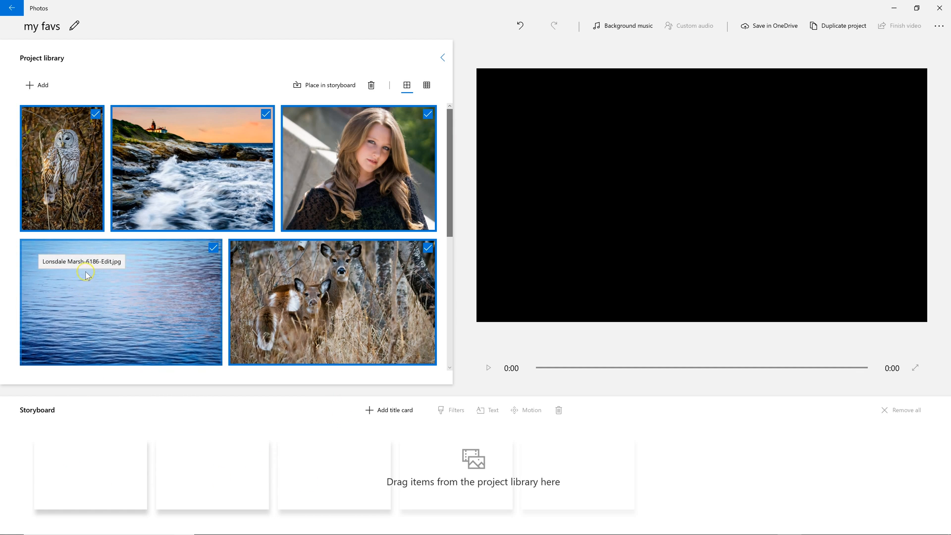
Step: Place the imported photos in the storyboard and make the owl slide last 5 seconds
left_click(329, 85)
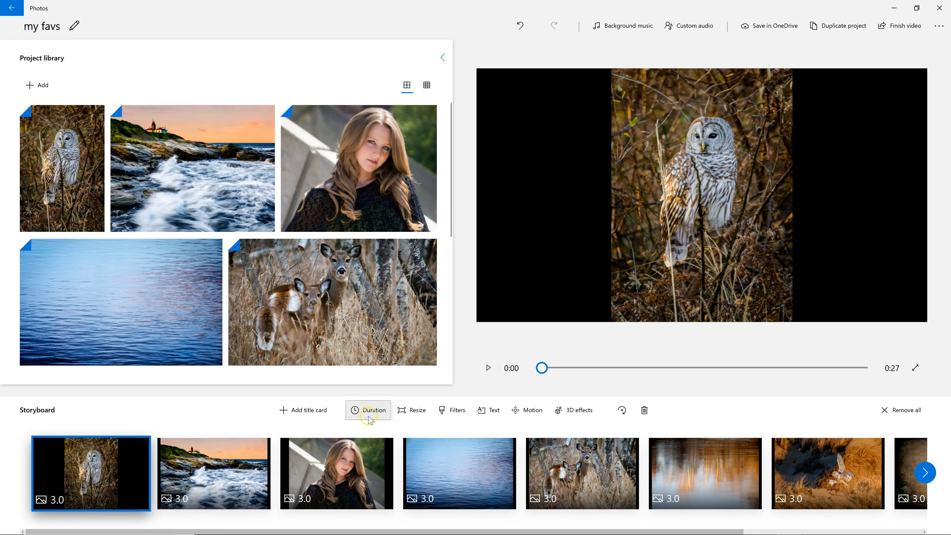
left_click(368, 410)
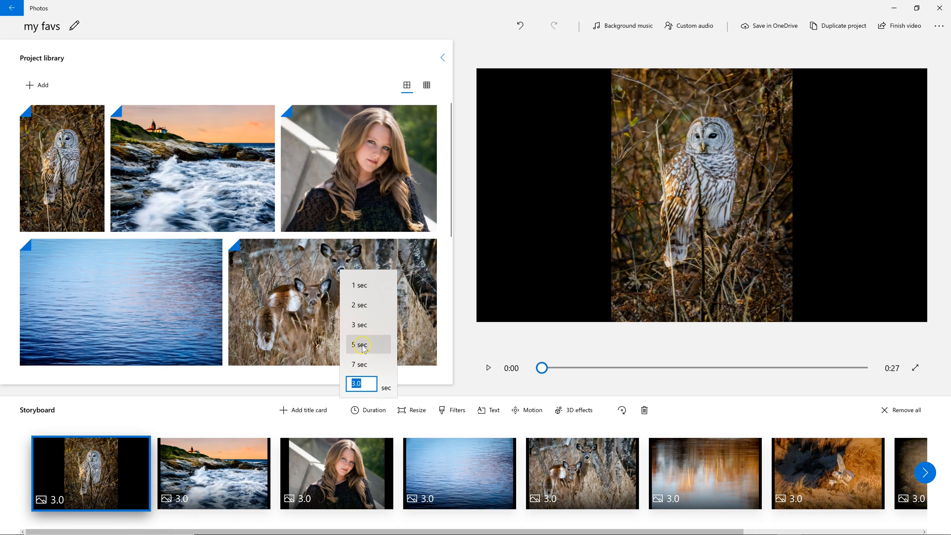
left_click(359, 344)
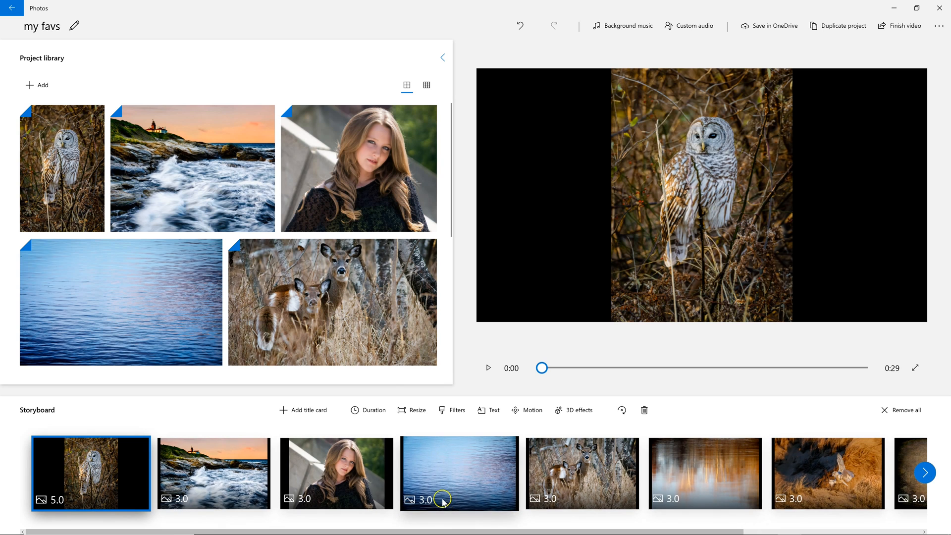
Step: Set the lighthouse seascape, water and owl-on-branch slides to 5 seconds each
left_click(213, 473)
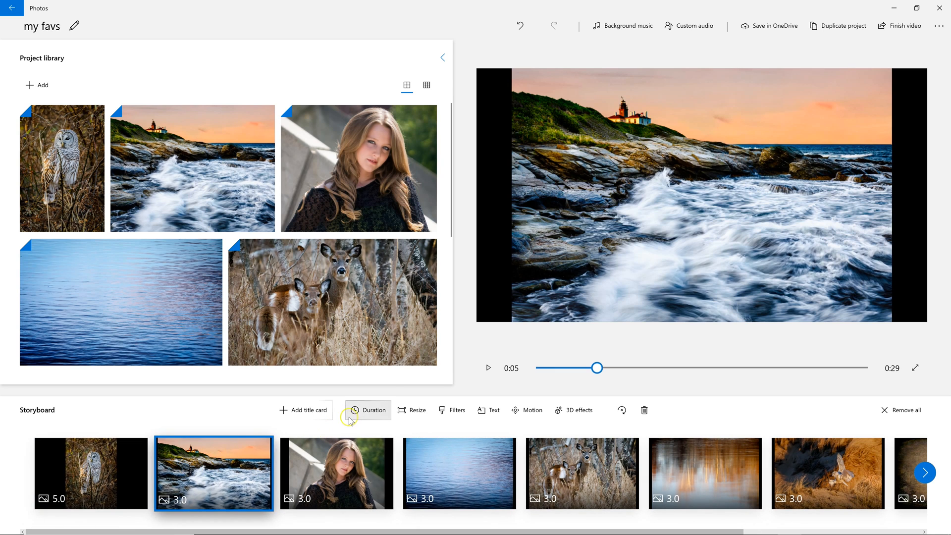
left_click(367, 410)
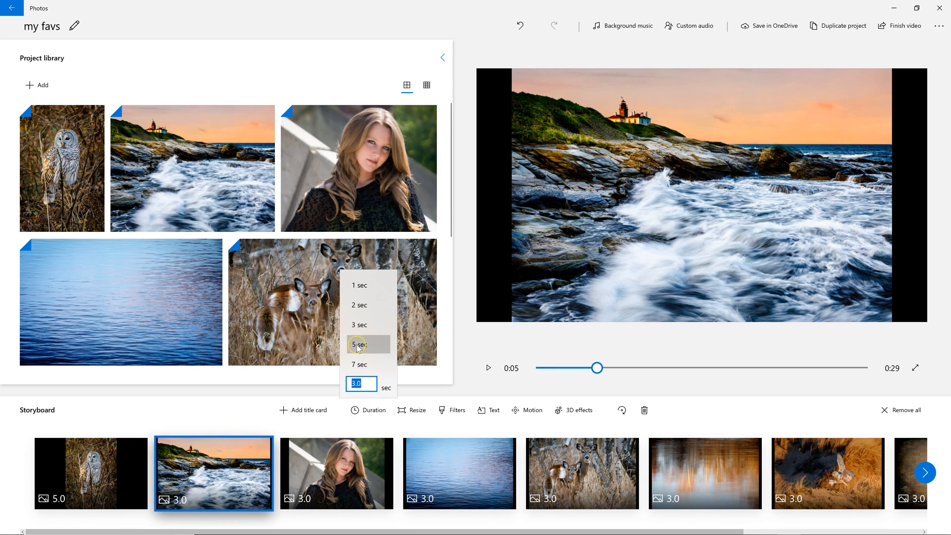
left_click(336, 473)
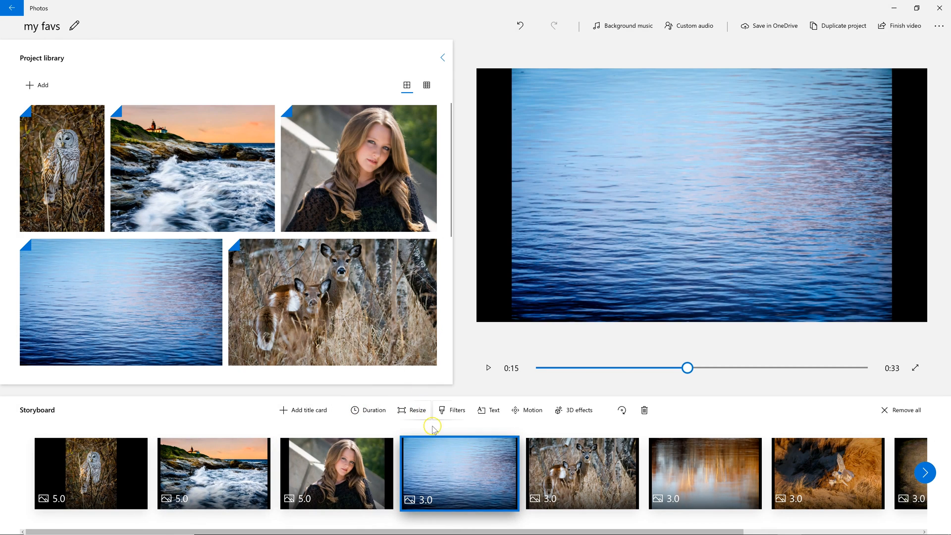
left_click(373, 410)
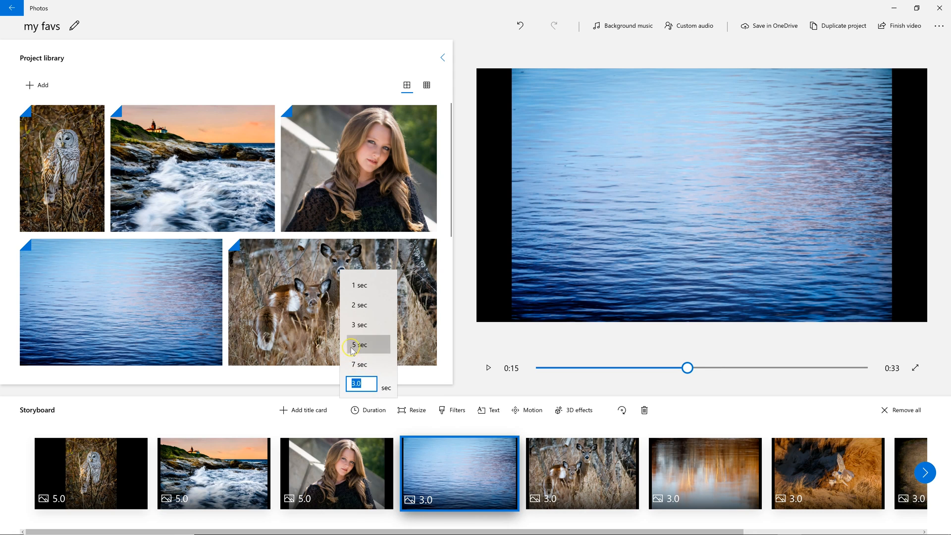
left_click(581, 473)
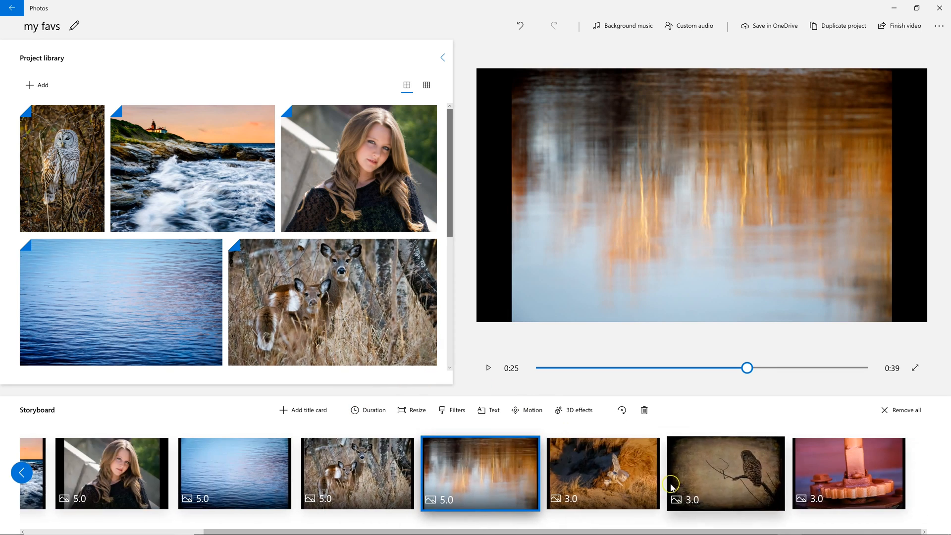
left_click(602, 473)
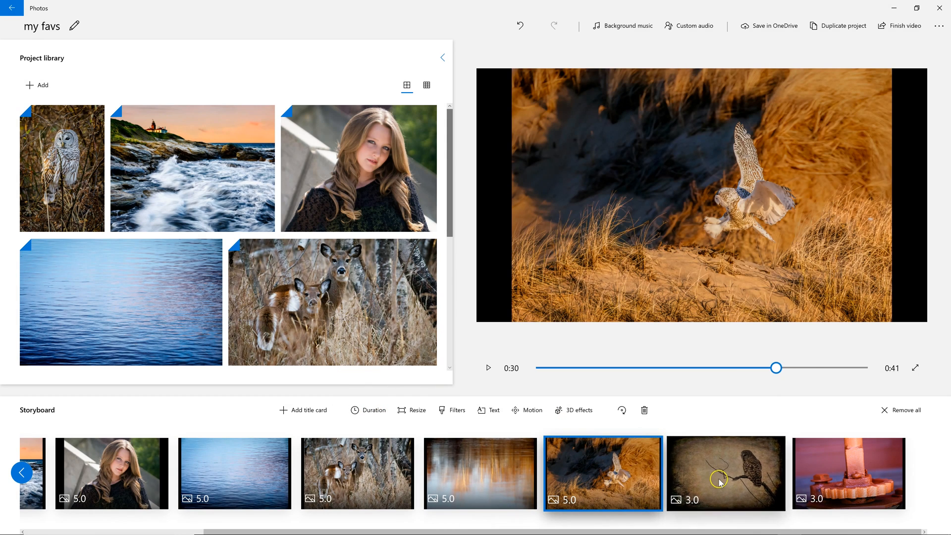
left_click(373, 409)
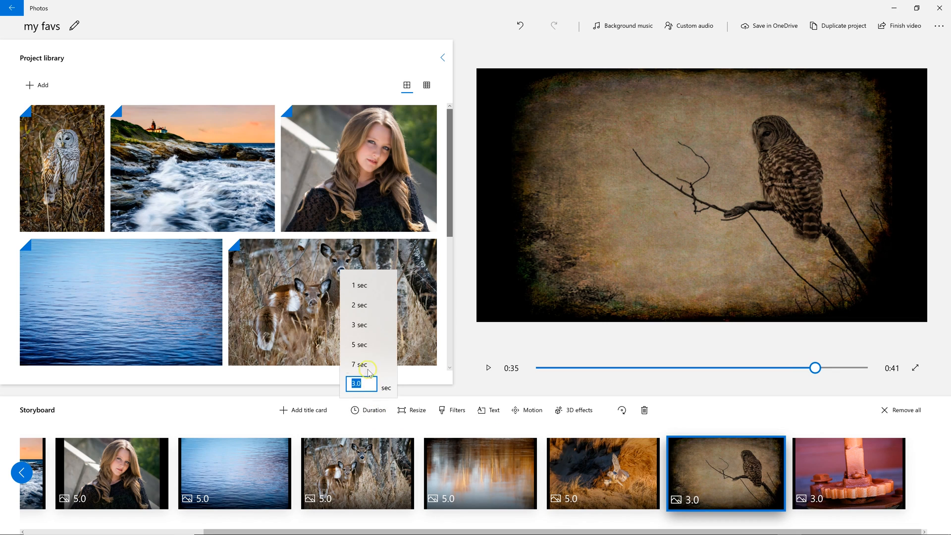
left_click(849, 473)
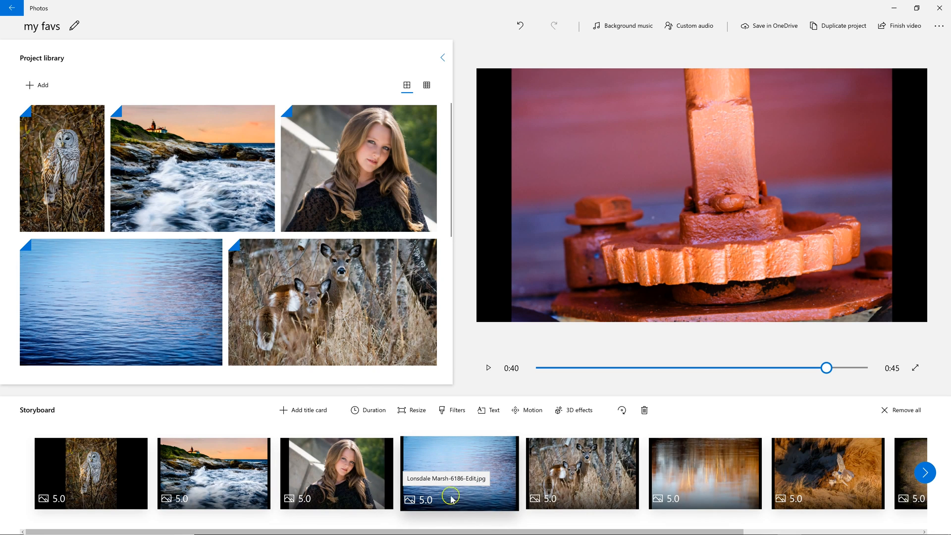
Step: Drag the Lonsdale Marsh water thumbnail to the first storyboard position, ahead of the owl
left_click_drag(459, 473, 91, 473)
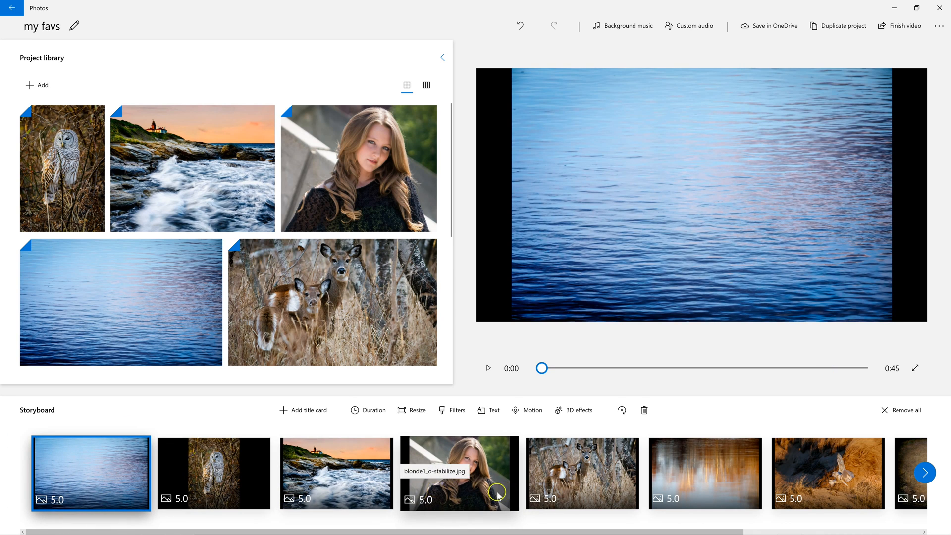
mouse_move(394, 525)
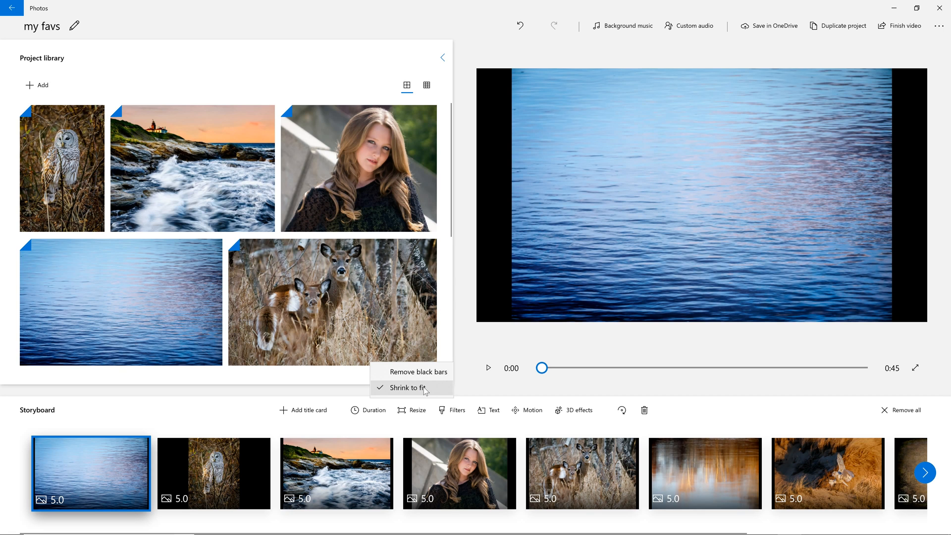
Step: Remove black bars from the water photo; try cropping the owl photo, then restore shrink to fit
left_click(418, 371)
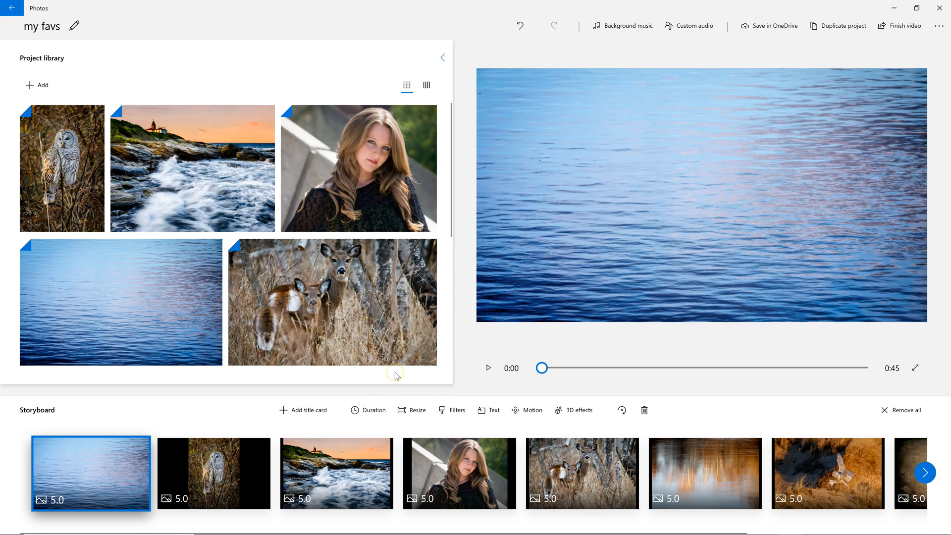
mouse_move(367, 410)
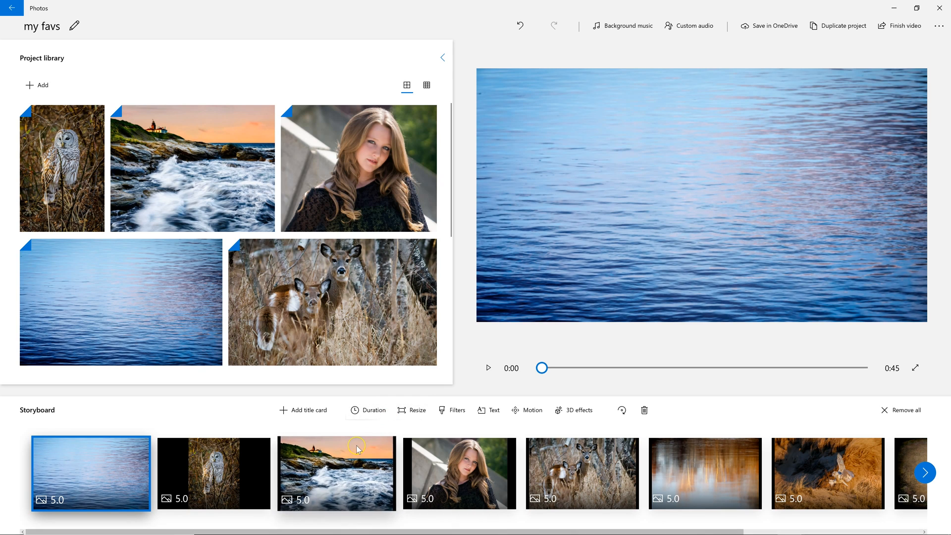
mouse_move(354, 449)
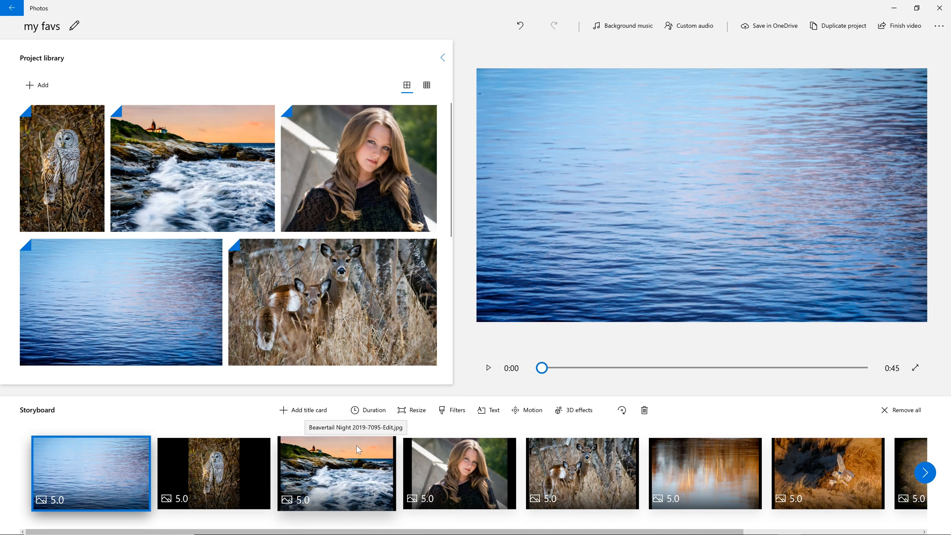
mouse_move(177, 482)
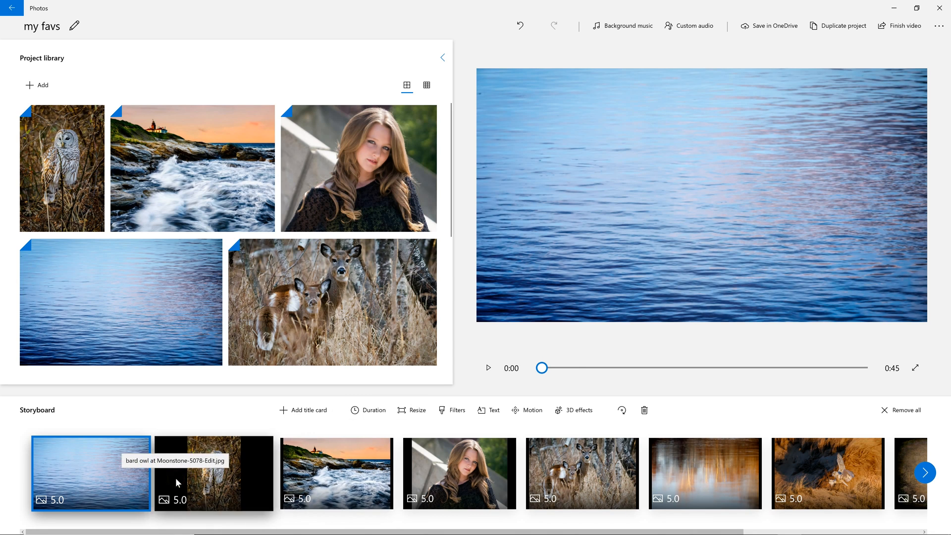
left_click(213, 473)
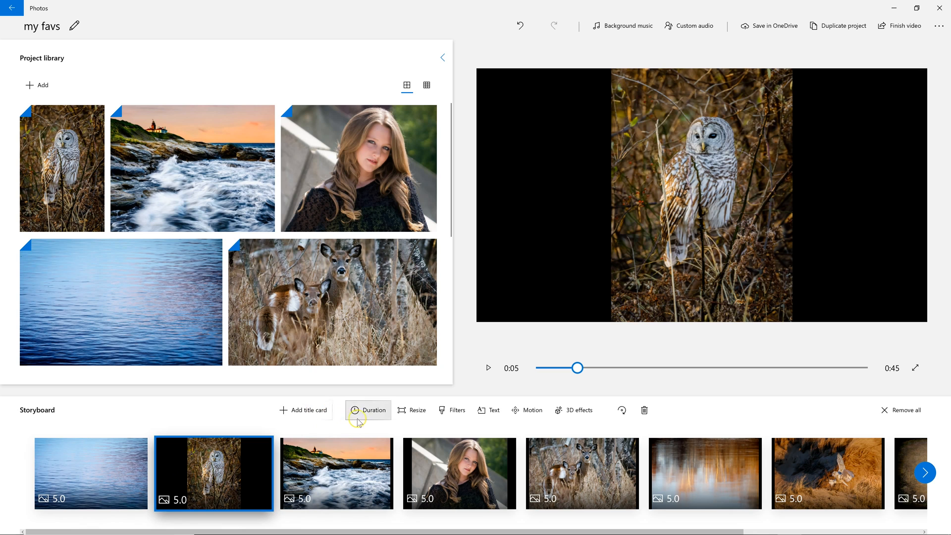
left_click(411, 410)
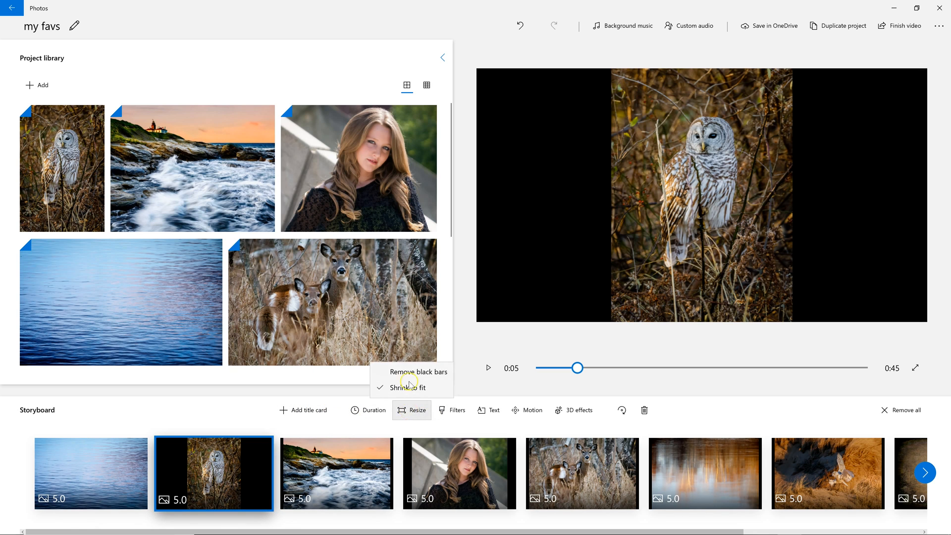
left_click(419, 371)
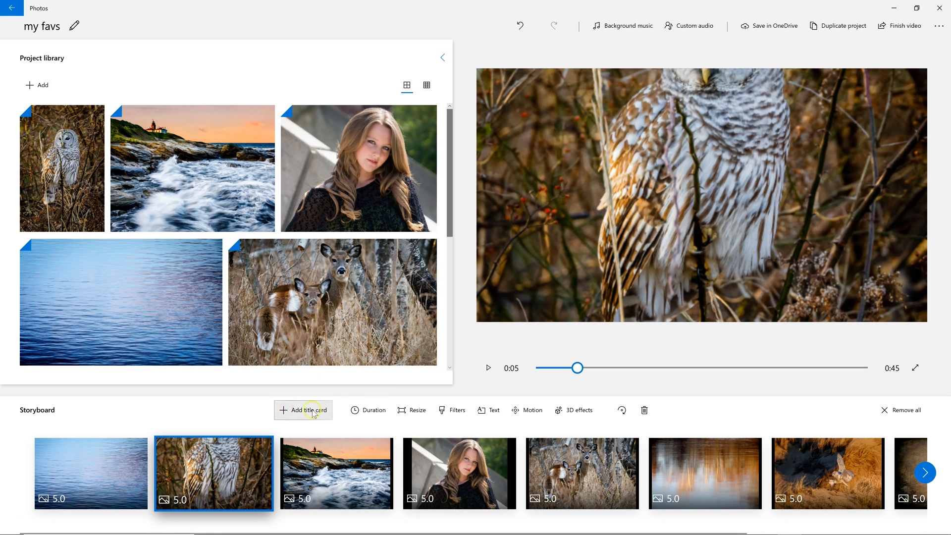
left_click(411, 410)
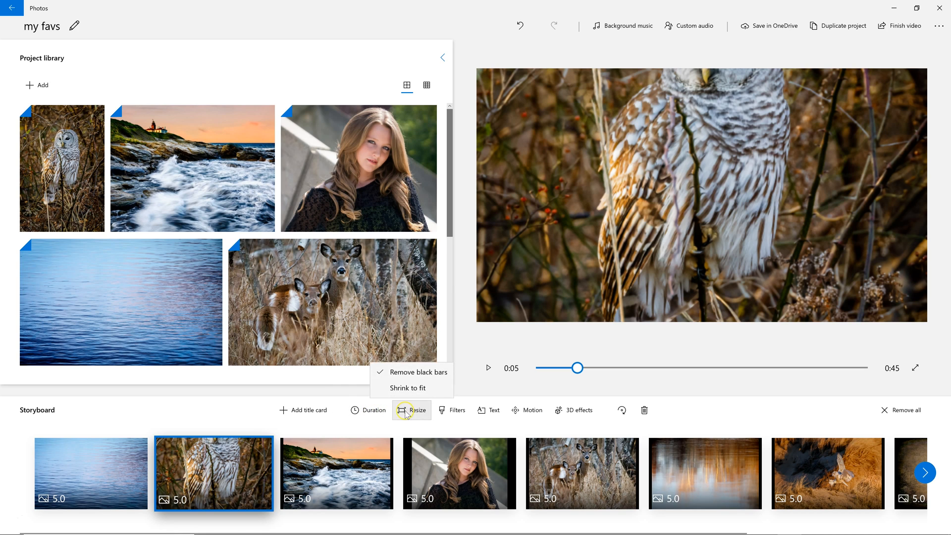
left_click(410, 388)
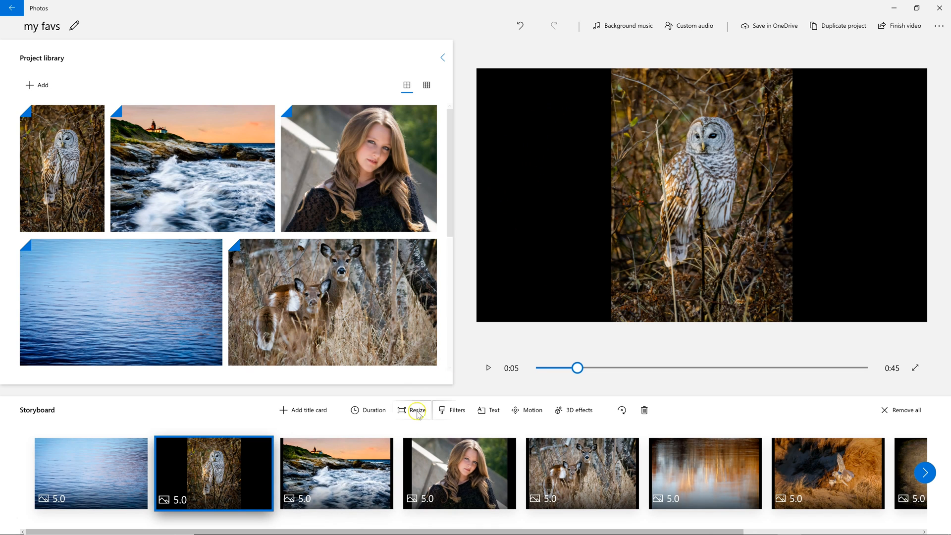
Step: Keep the seascape and owl-in-grass shrunk to fit, remove the portrait's black bars, and open the gear photo's fit options
left_click(335, 473)
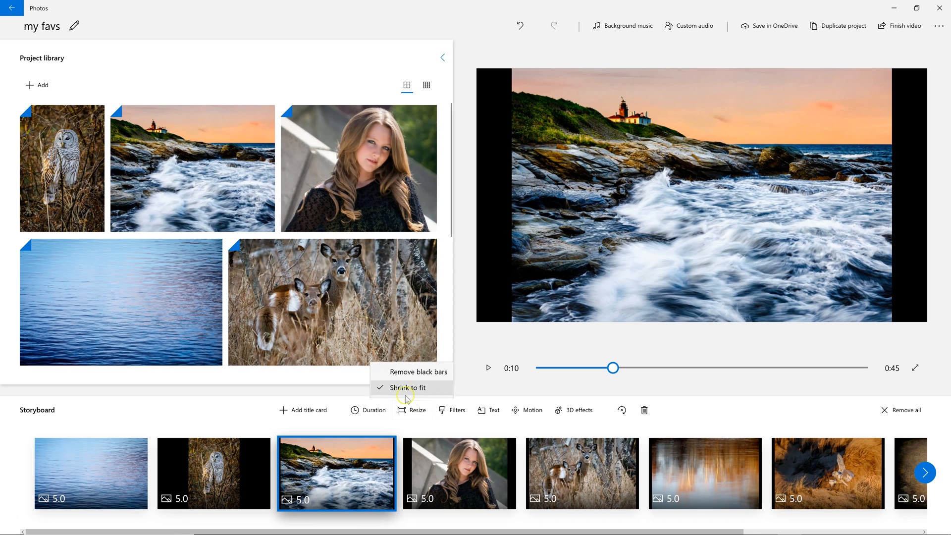
left_click(420, 371)
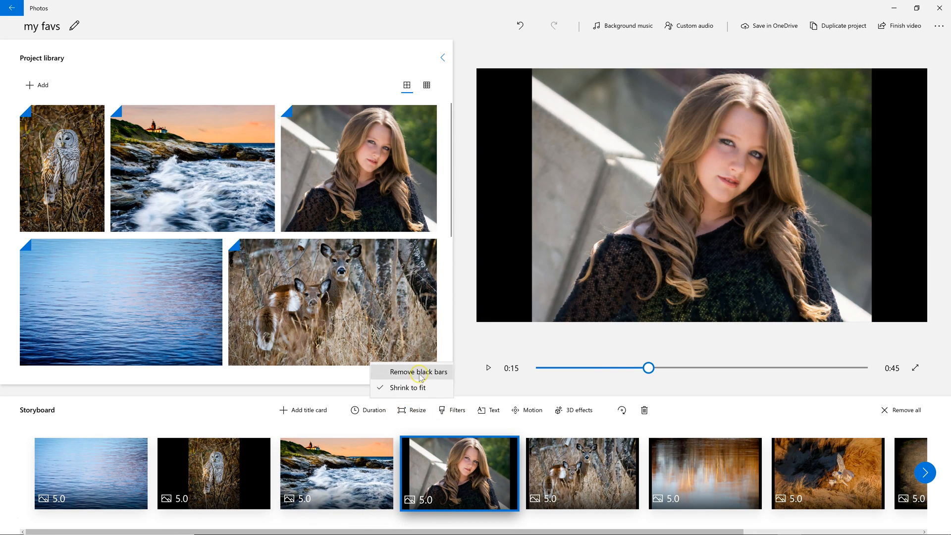
left_click(419, 372)
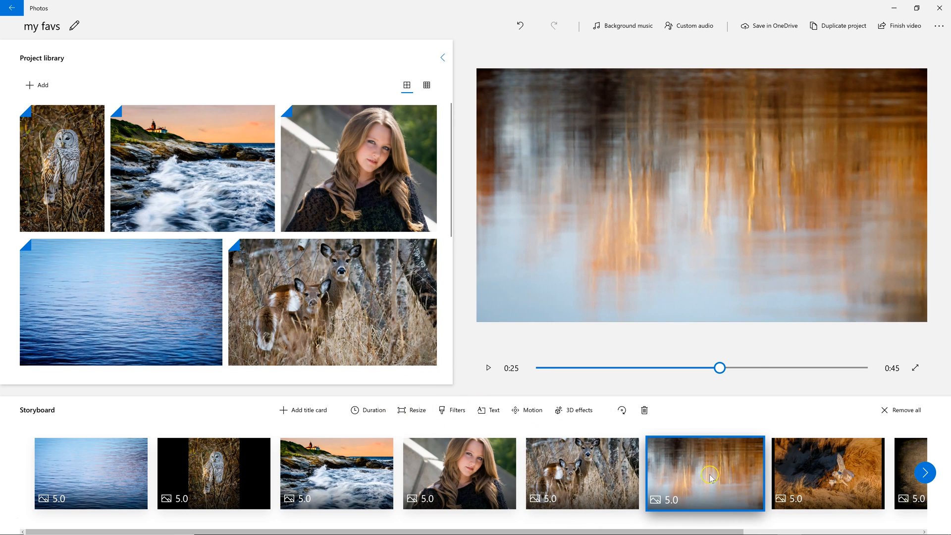
left_click(415, 410)
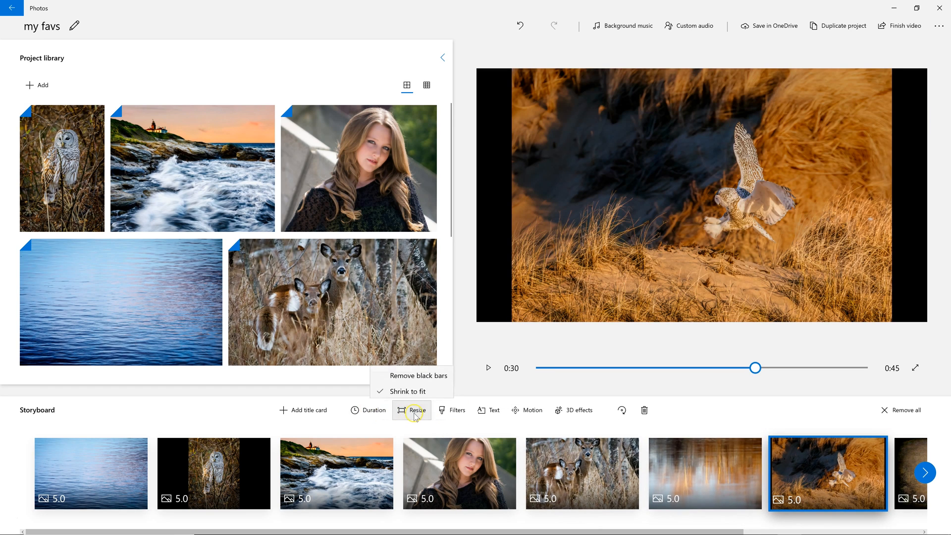
left_click(419, 375)
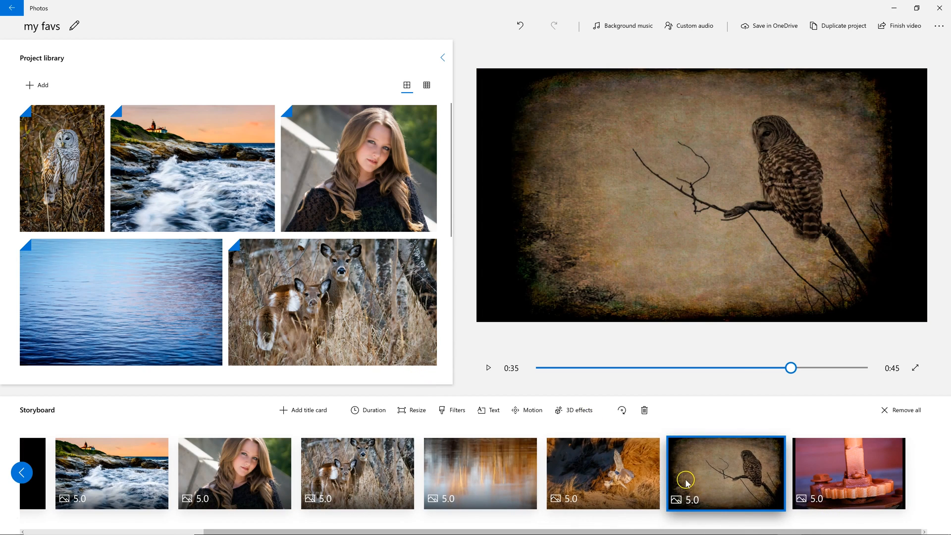
left_click(848, 473)
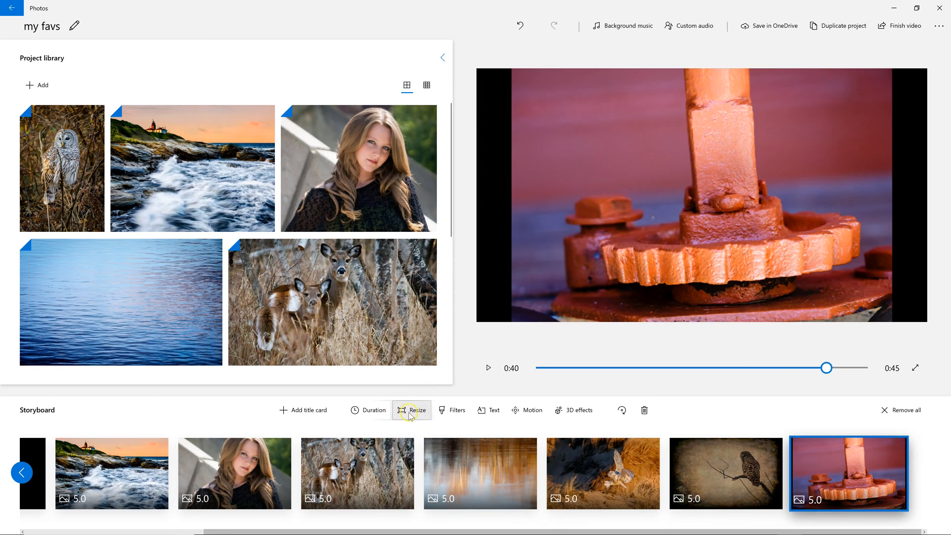
left_click(411, 410)
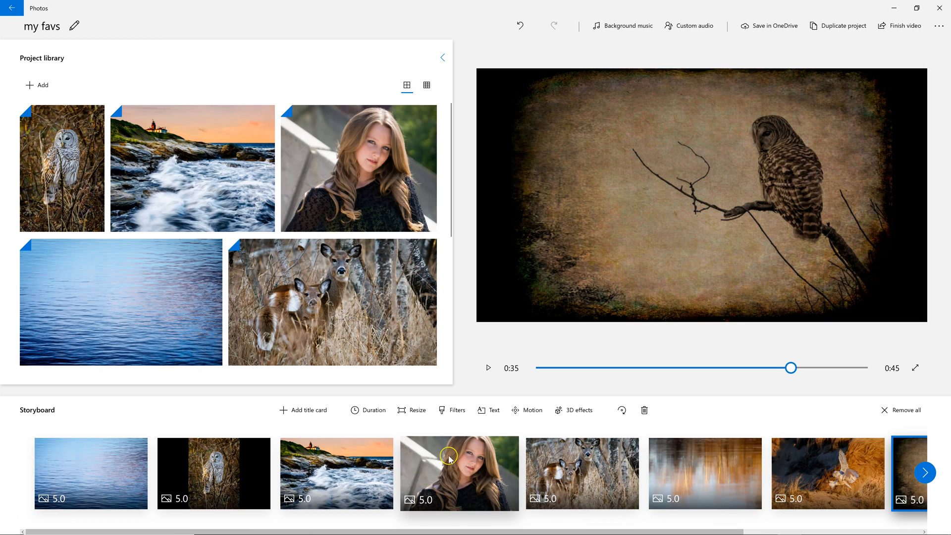
Step: Insert a 3-second title card before the water photo and select it
left_click(90, 473)
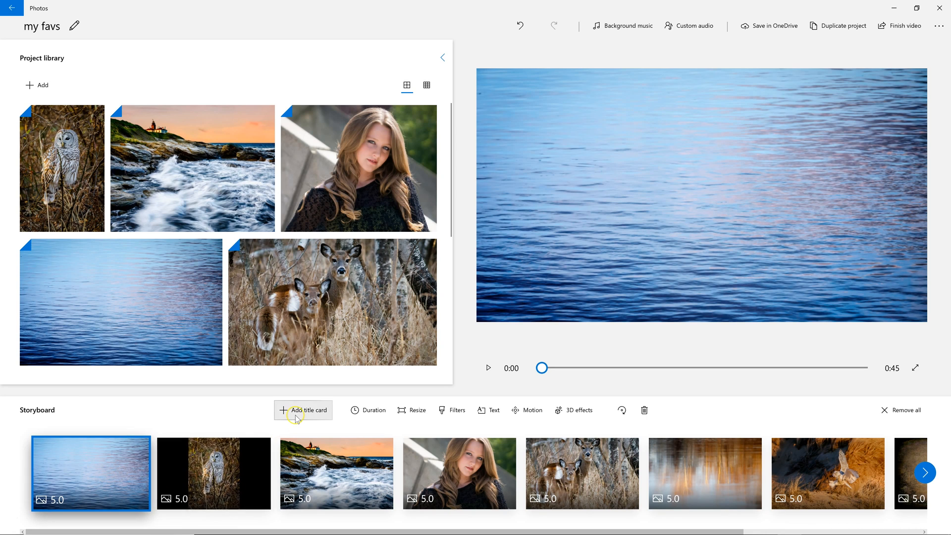
left_click(303, 410)
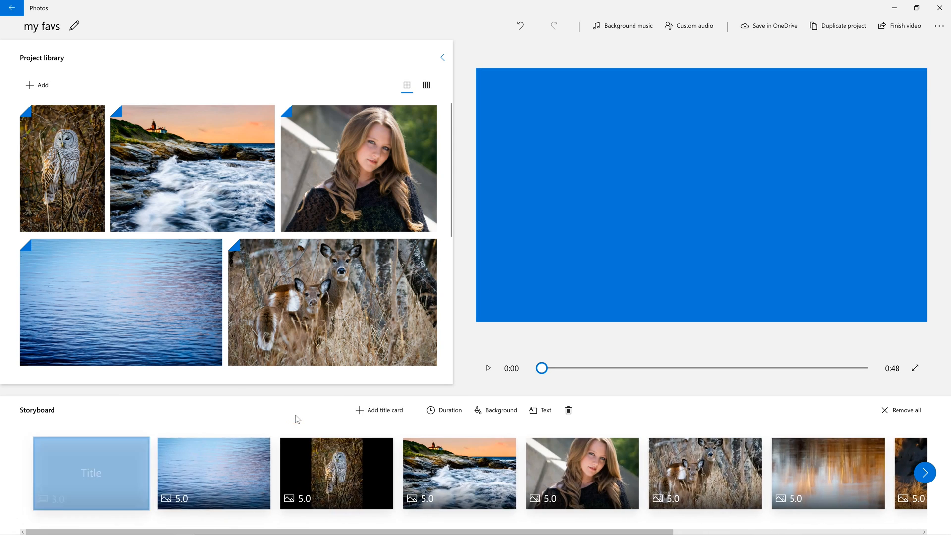
left_click(90, 472)
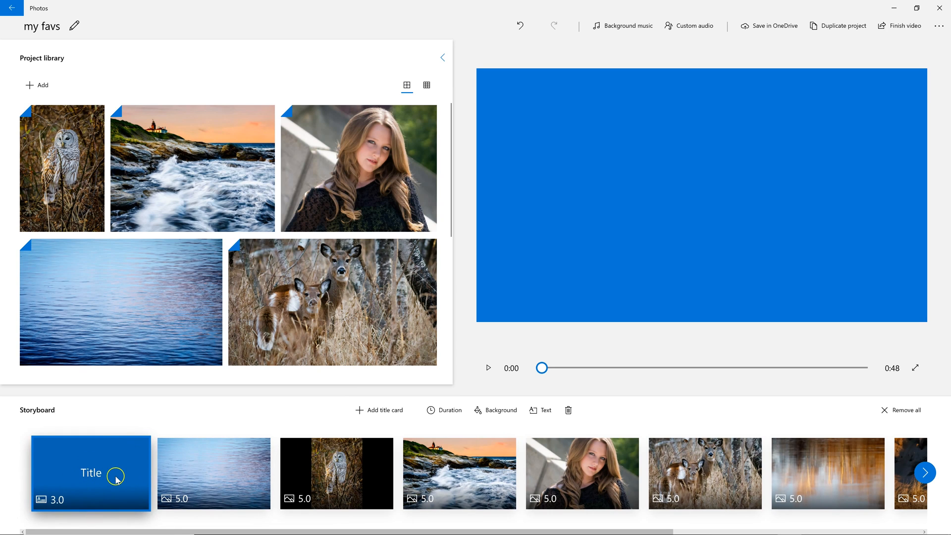
mouse_move(628, 285)
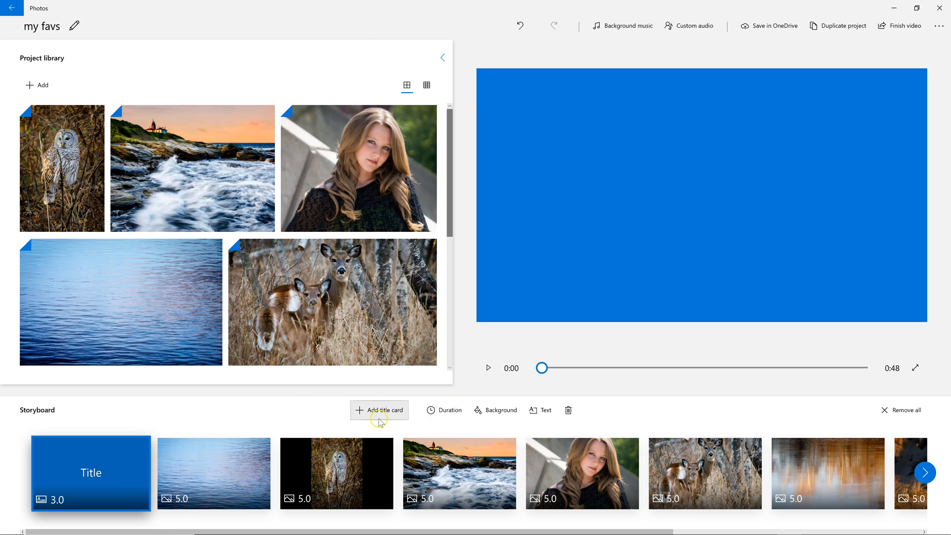
mouse_move(538, 410)
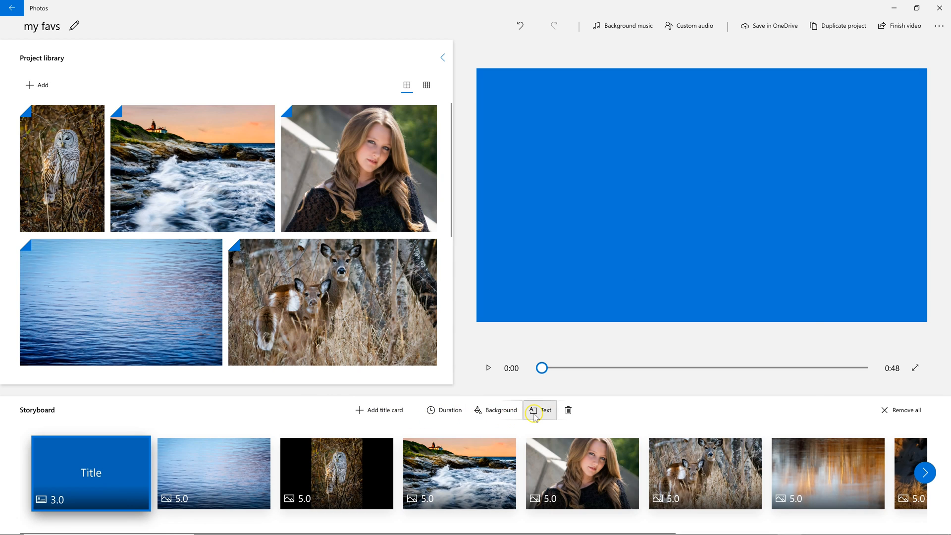
Step: Write 'Slideshow' on the title card in the Loved style, trying centred and right-side layouts
left_click(539, 410)
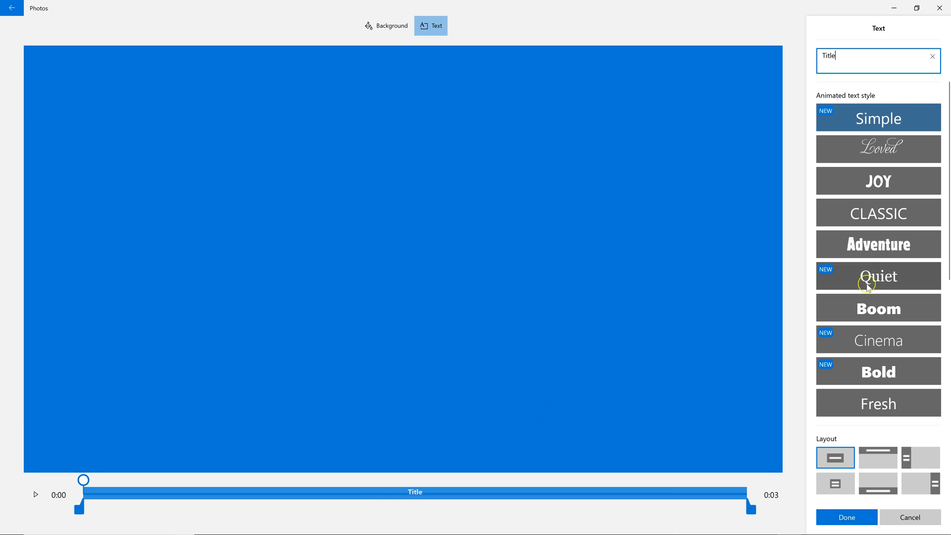
left_click(877, 148)
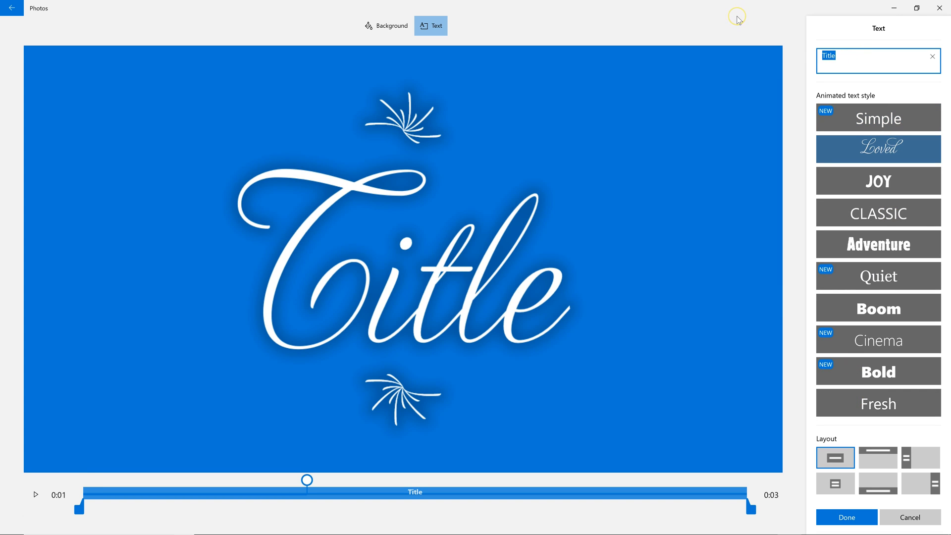
type("Slideshow")
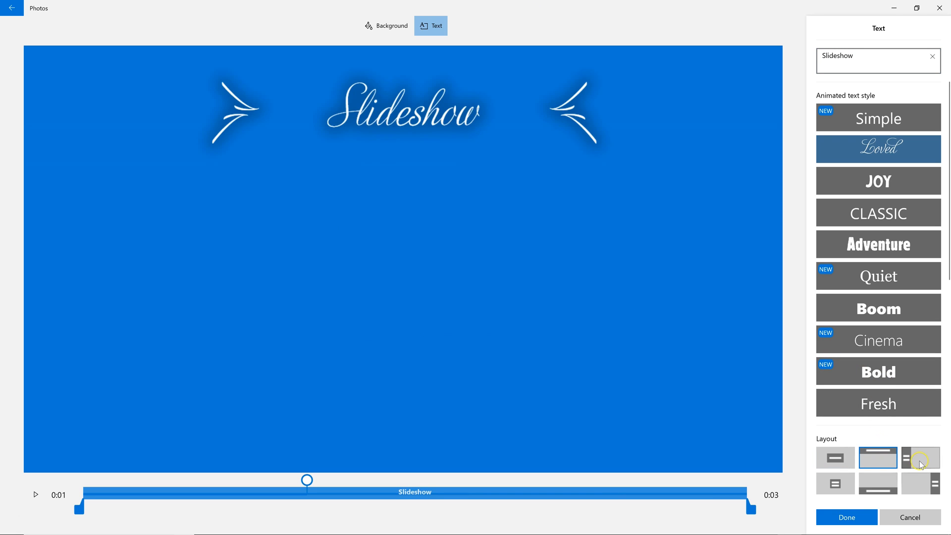
left_click(835, 483)
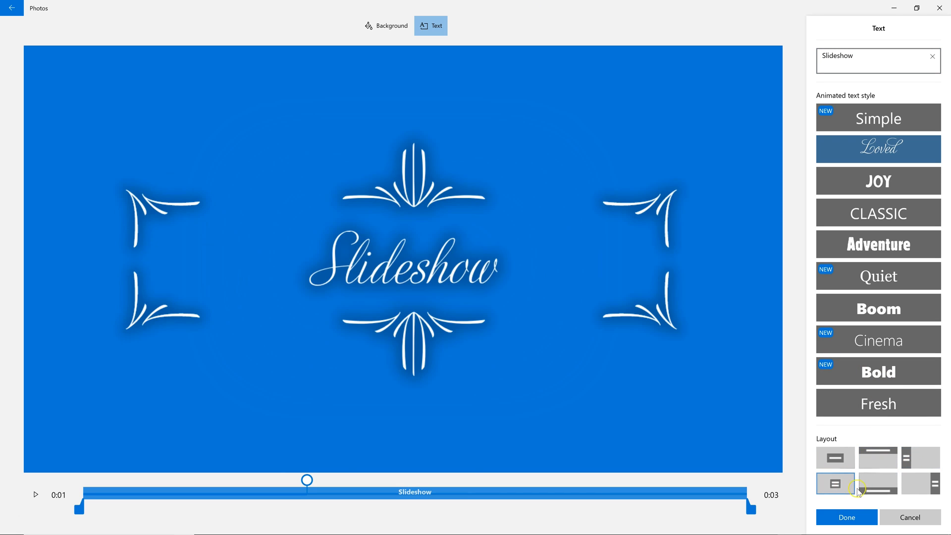
left_click(920, 483)
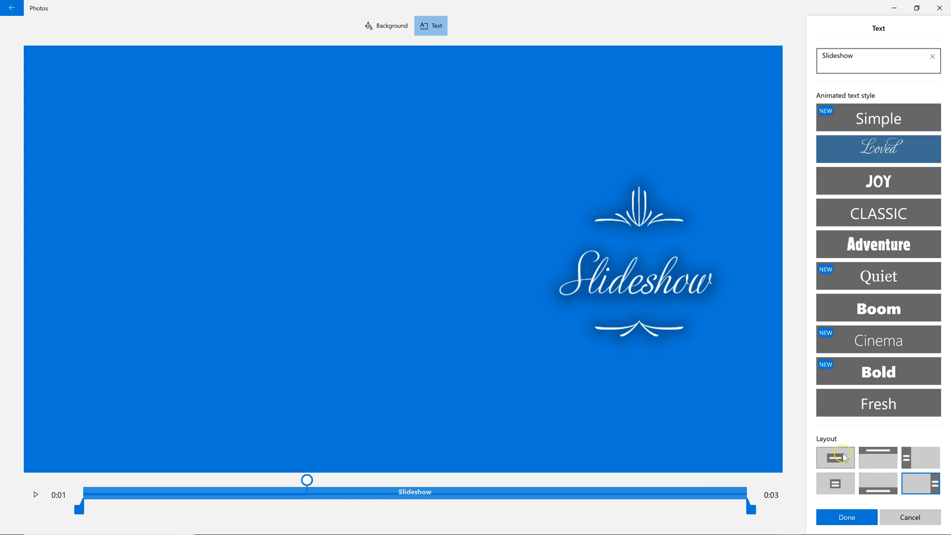
left_click(835, 457)
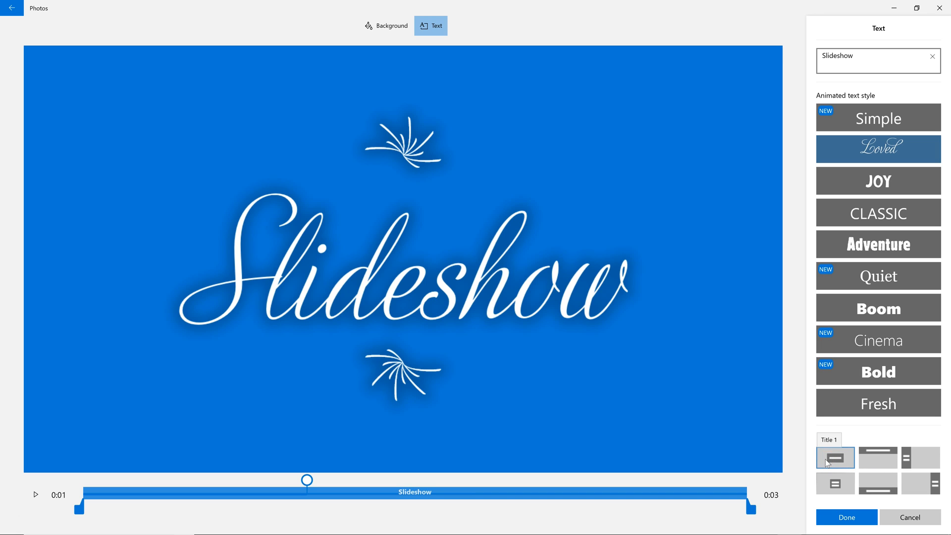
scroll("down", 3)
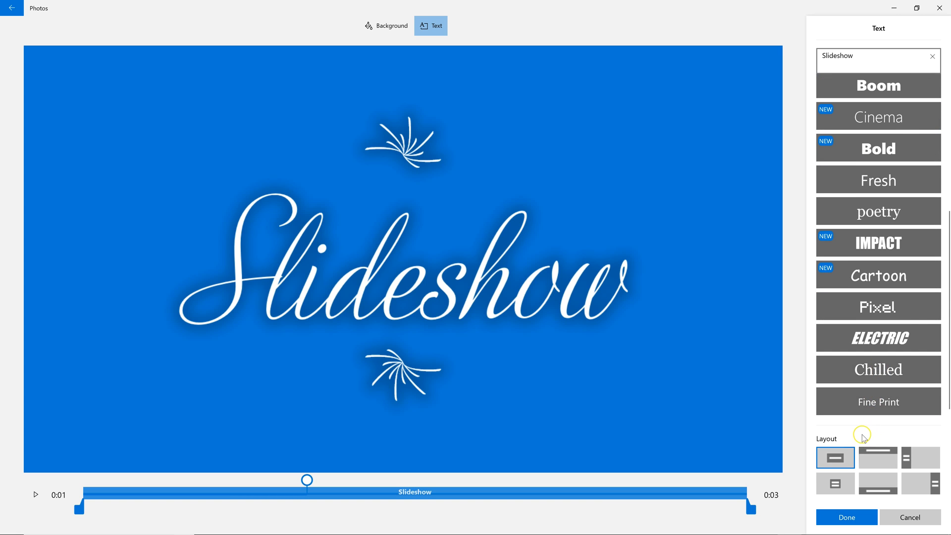
mouse_move(421, 68)
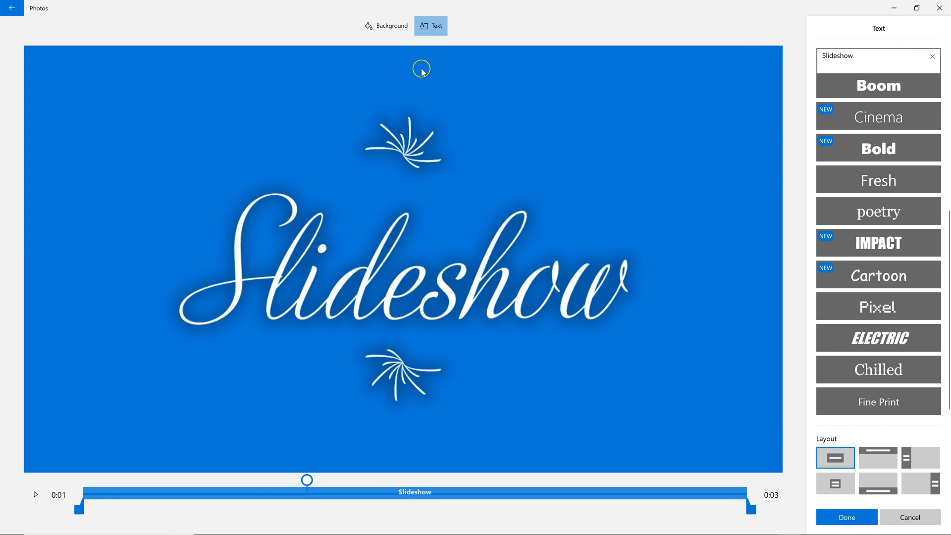
Step: Try a purple background, revert to the original blue, and finish editing the title card
left_click(386, 26)
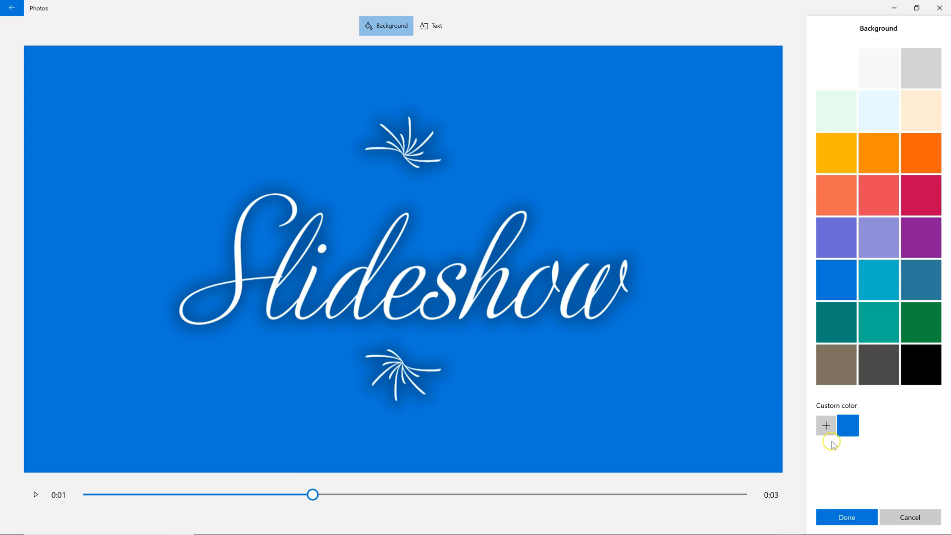
left_click(920, 322)
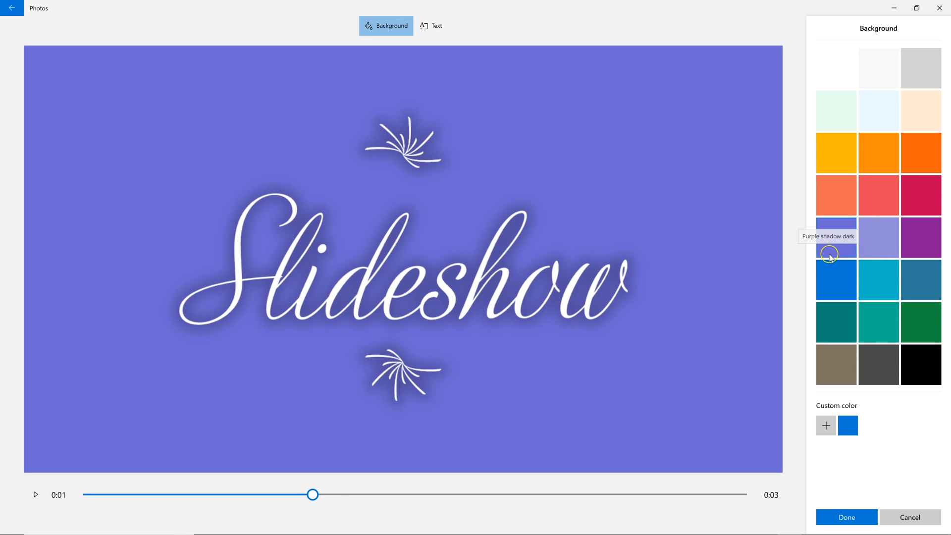
left_click(835, 279)
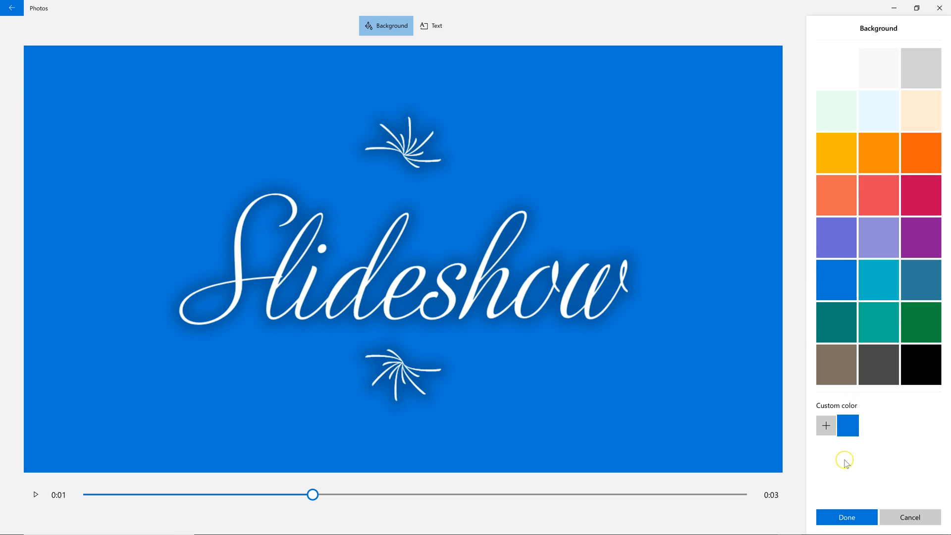
left_click(845, 517)
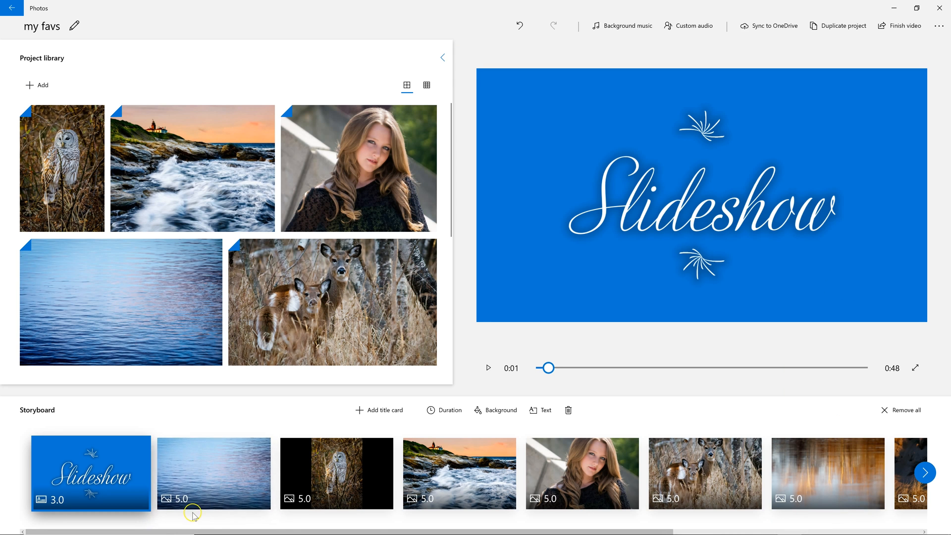
mouse_move(229, 438)
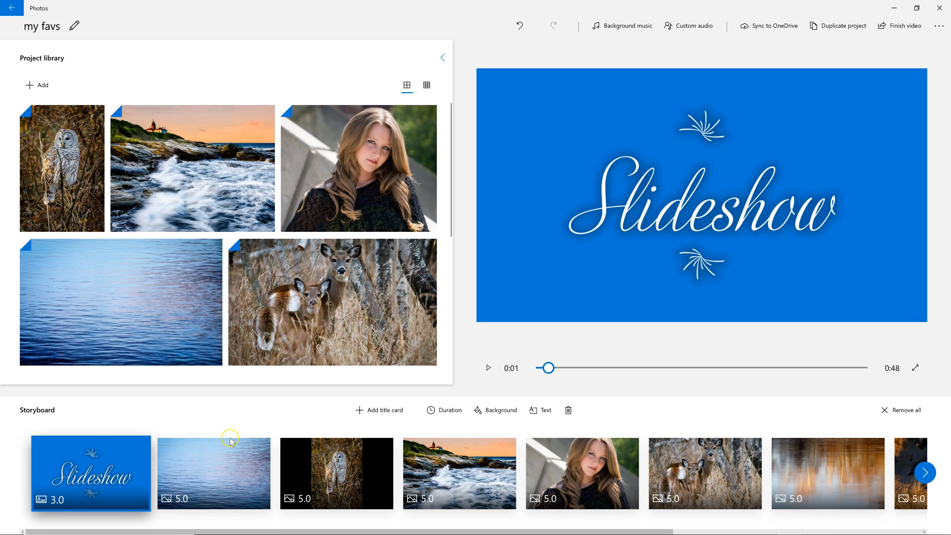
mouse_move(110, 489)
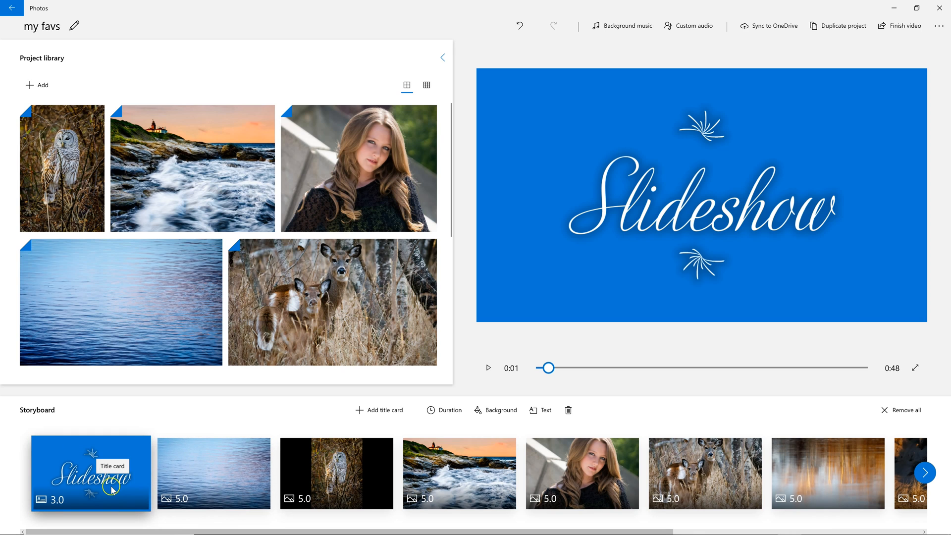
mouse_move(151, 422)
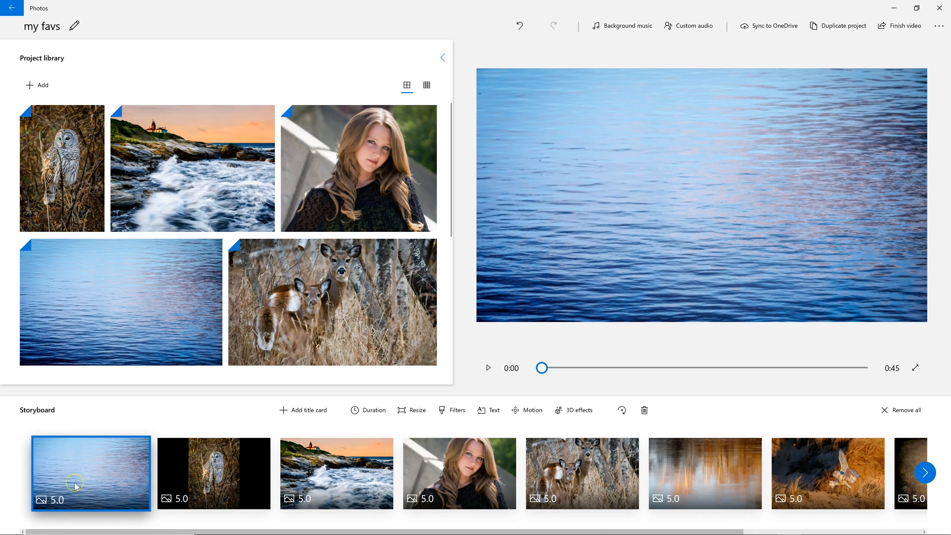
mouse_move(84, 481)
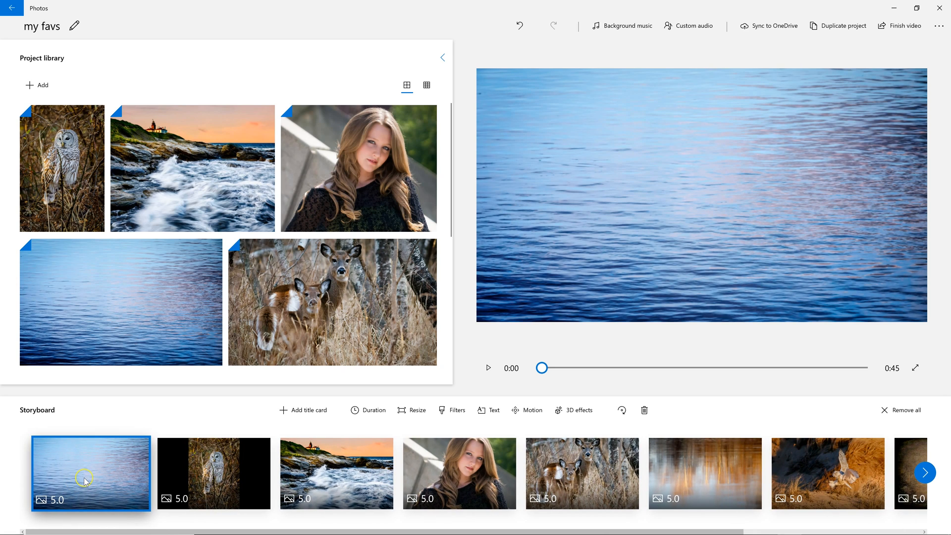
mouse_move(105, 472)
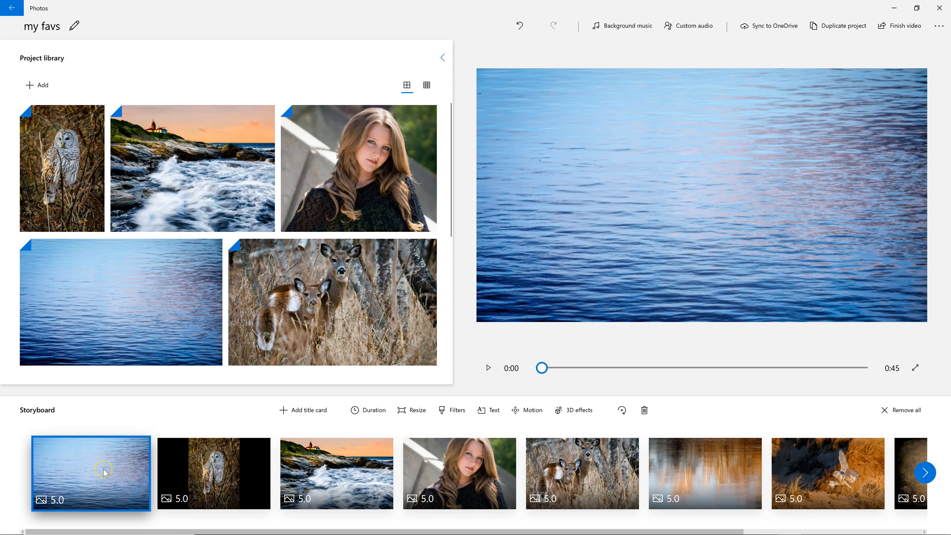
mouse_move(451, 410)
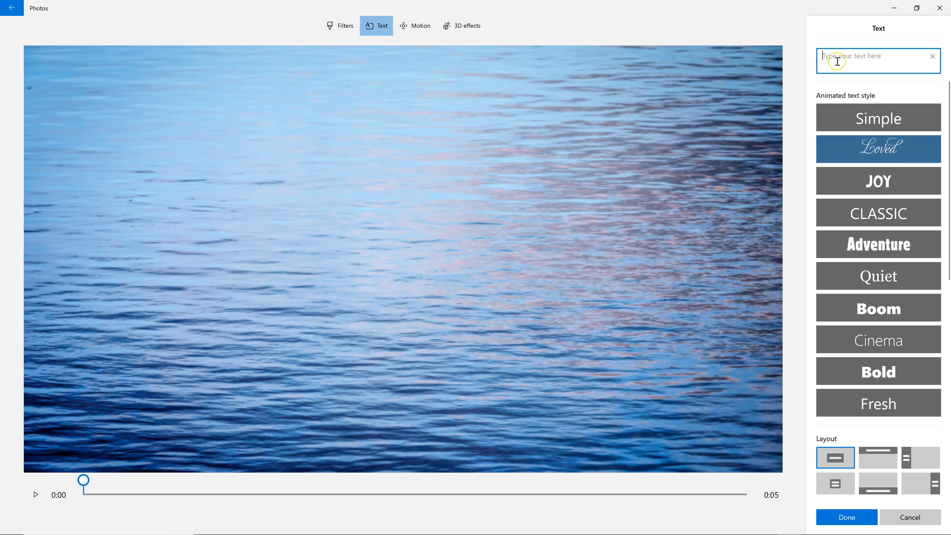
Step: Type 'Slideshow' over the water photo in the Loved style and confirm
type("Slideshow")
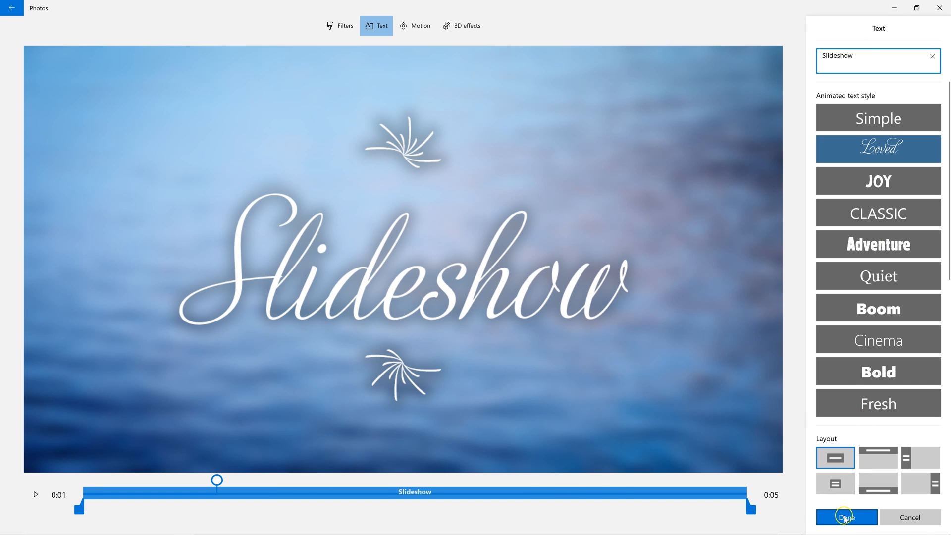
left_click(845, 517)
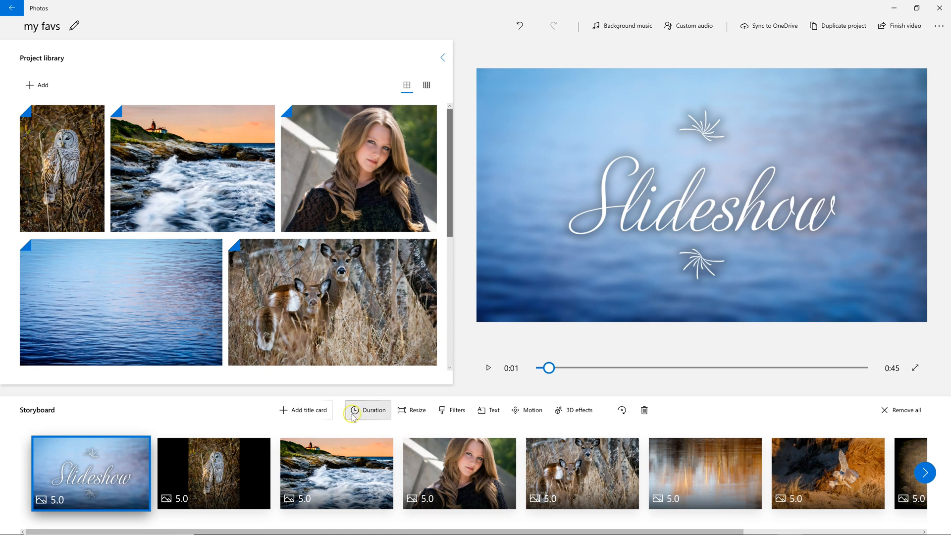
mouse_move(229, 481)
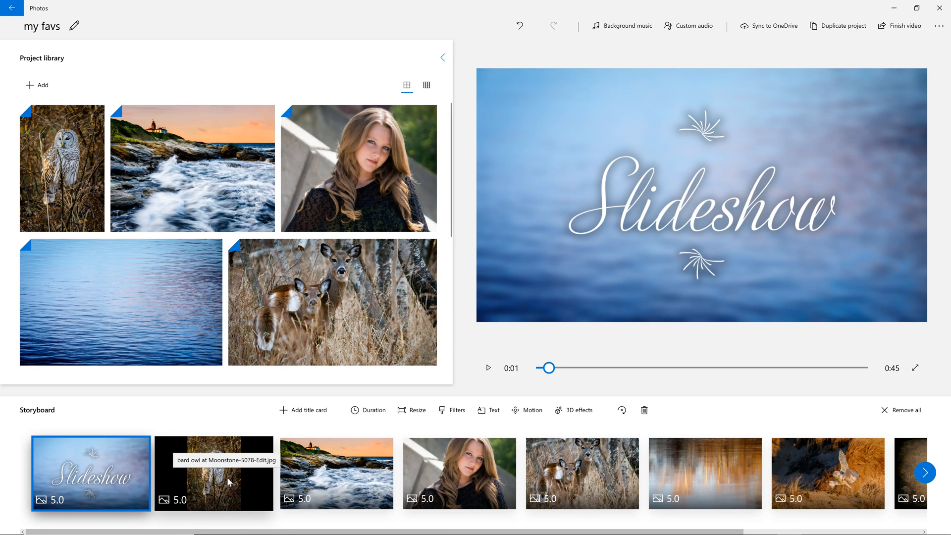
mouse_move(361, 479)
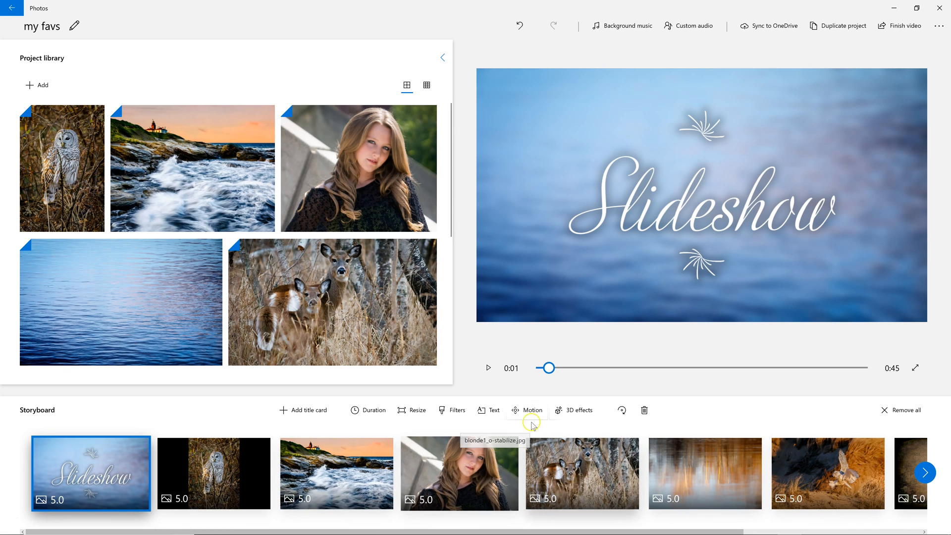
left_click(488, 368)
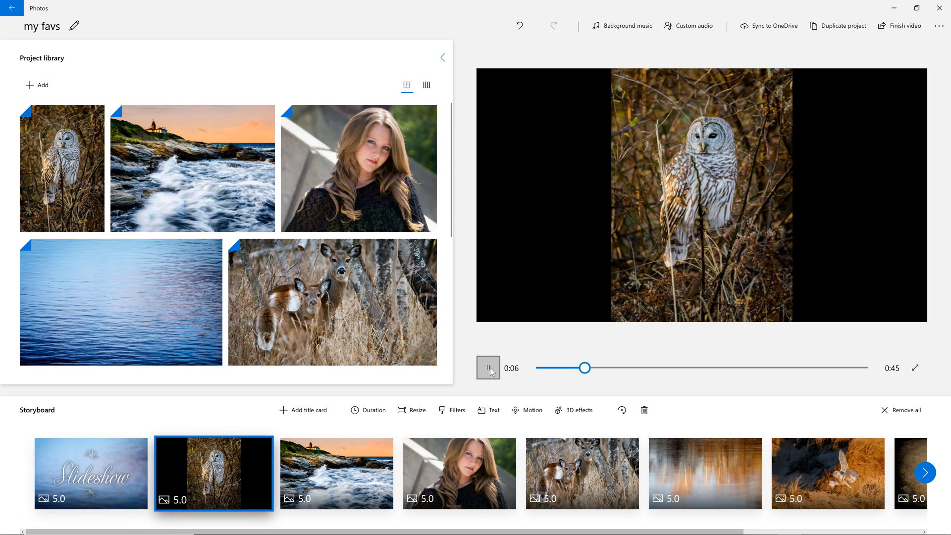
left_click(489, 367)
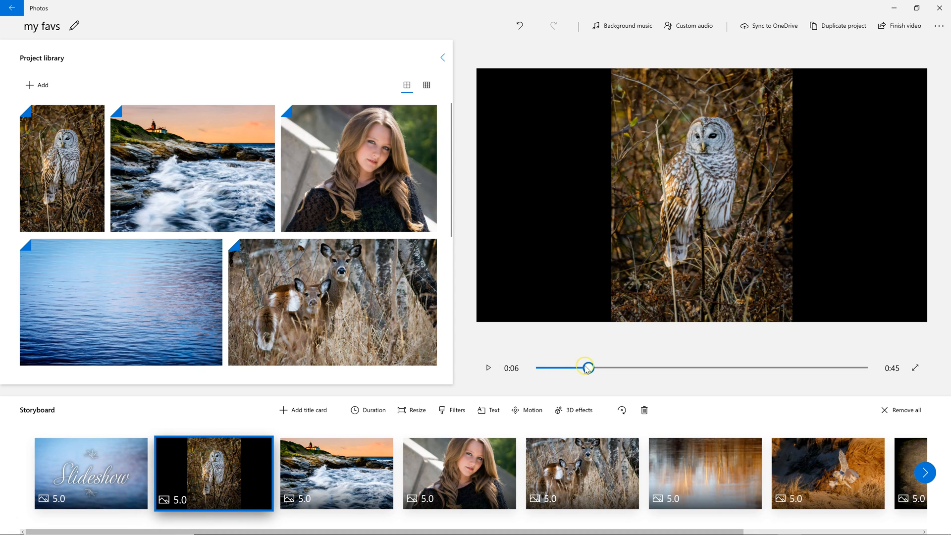
left_click(90, 473)
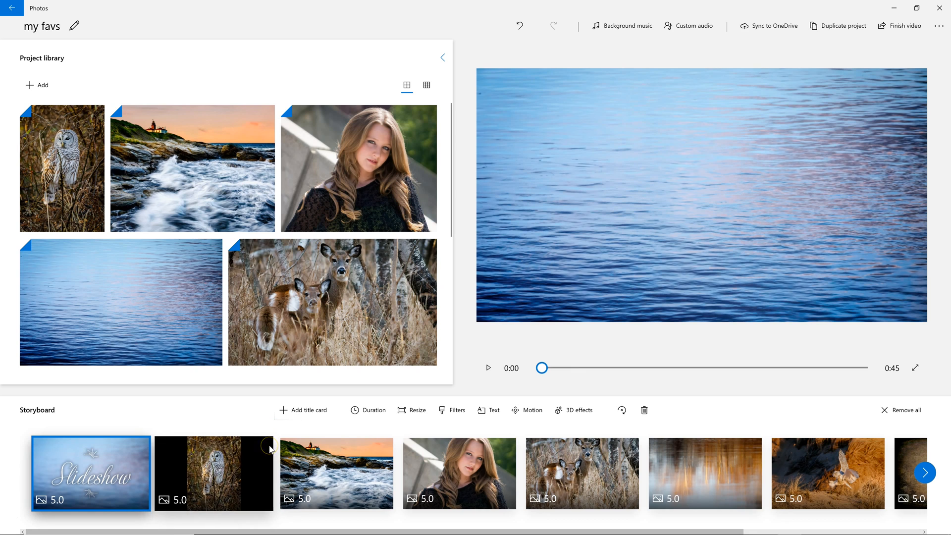
mouse_move(270, 448)
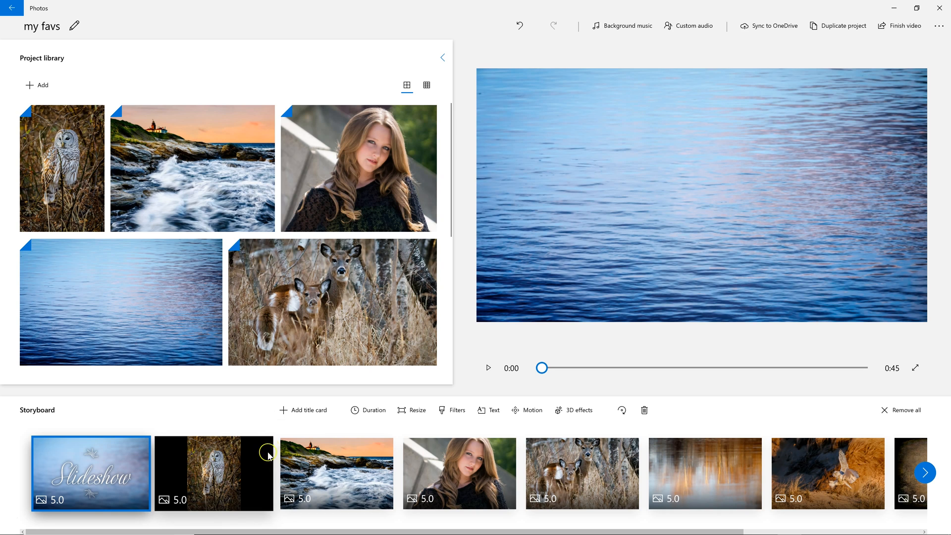
Step: Give the owl photo clip a Zoom in center motion
left_click(213, 473)
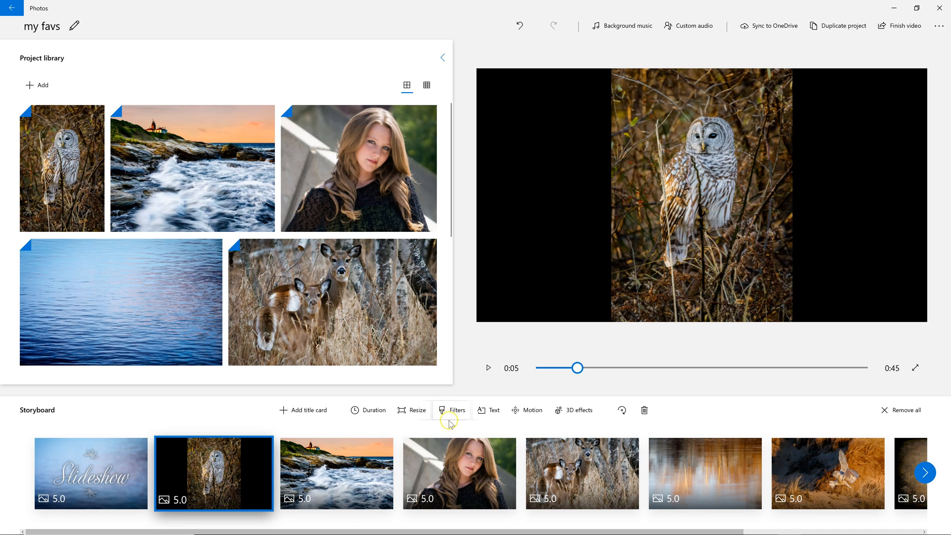
mouse_move(530, 416)
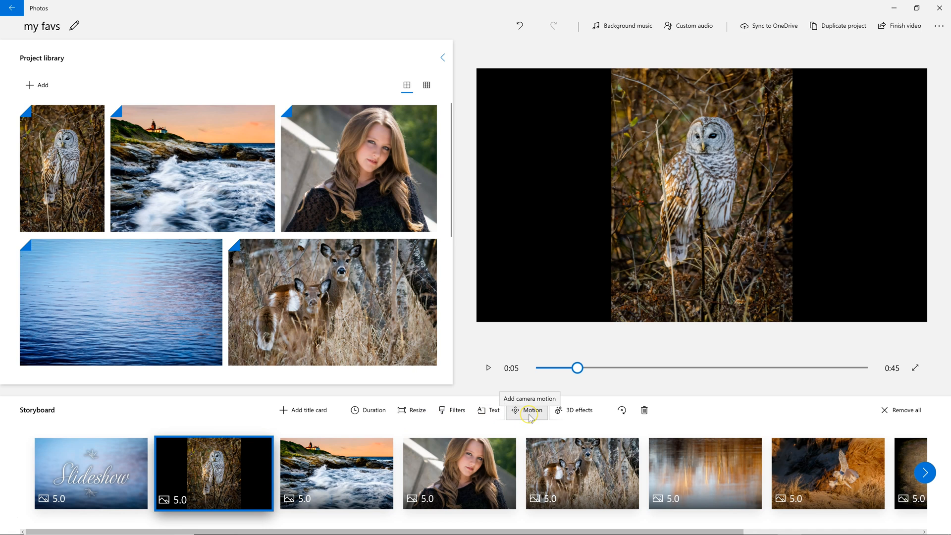
left_click(529, 410)
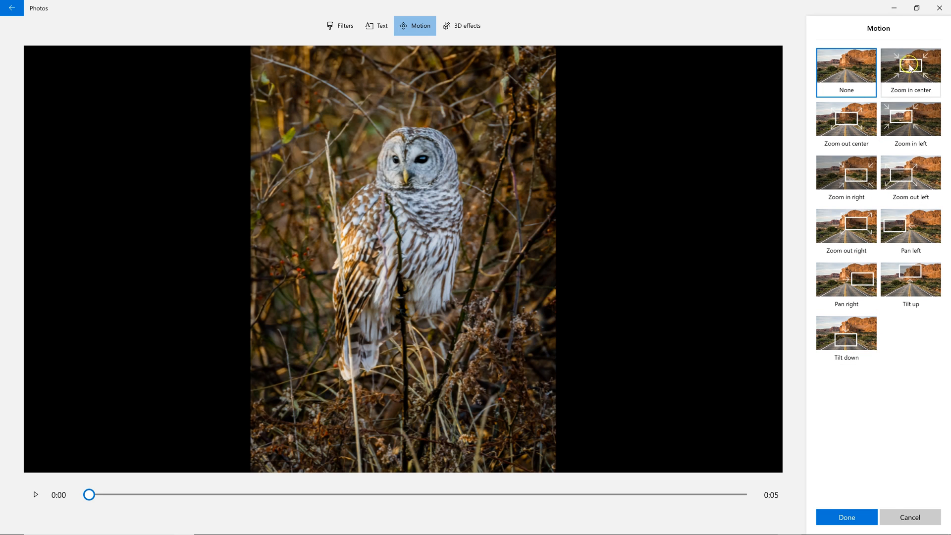
left_click(910, 66)
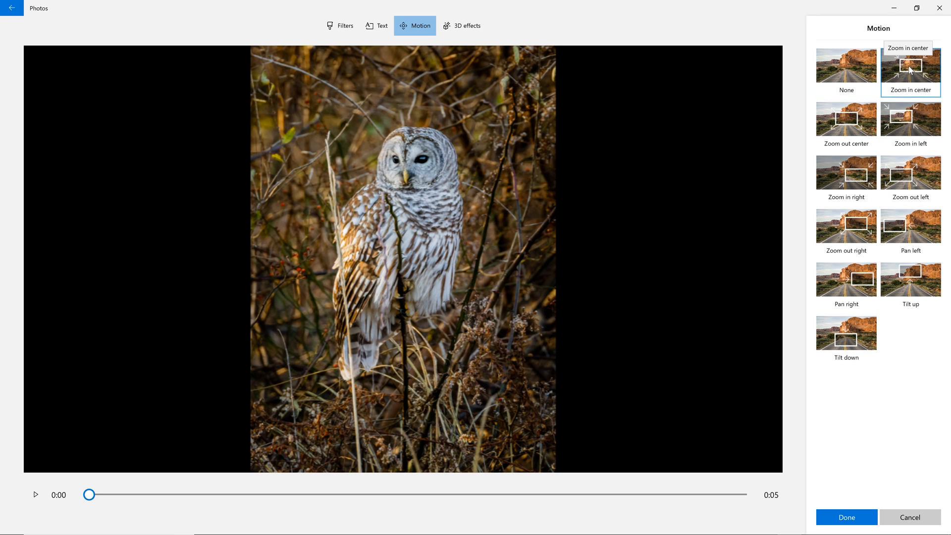
left_click(846, 517)
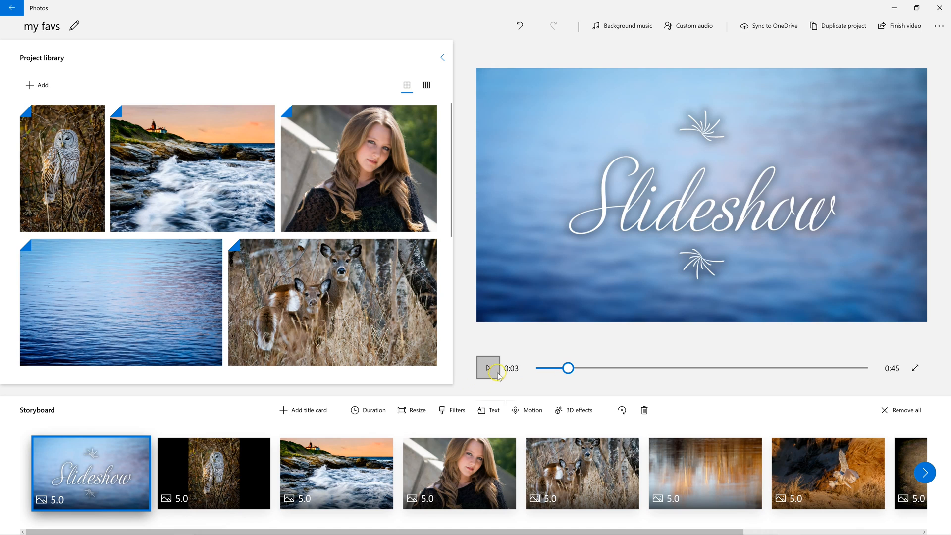
left_click(488, 368)
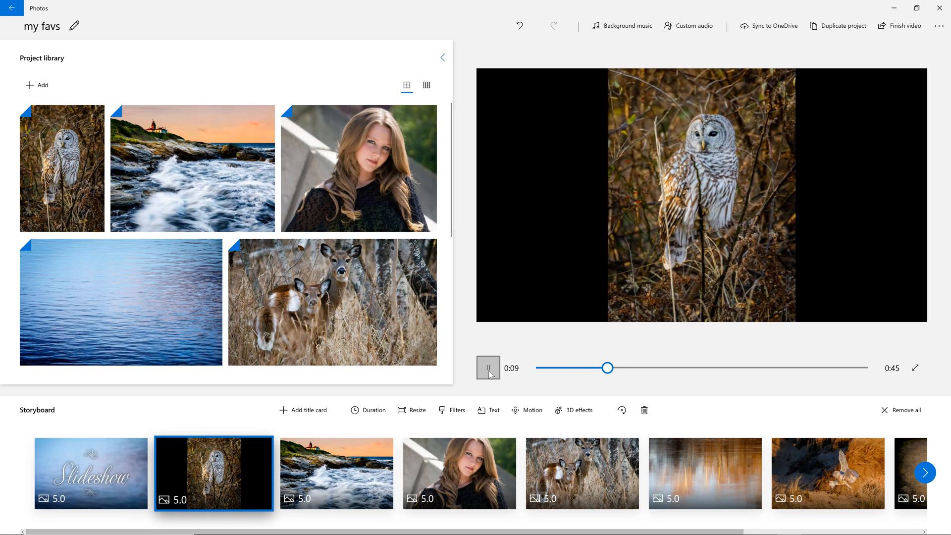
left_click(335, 473)
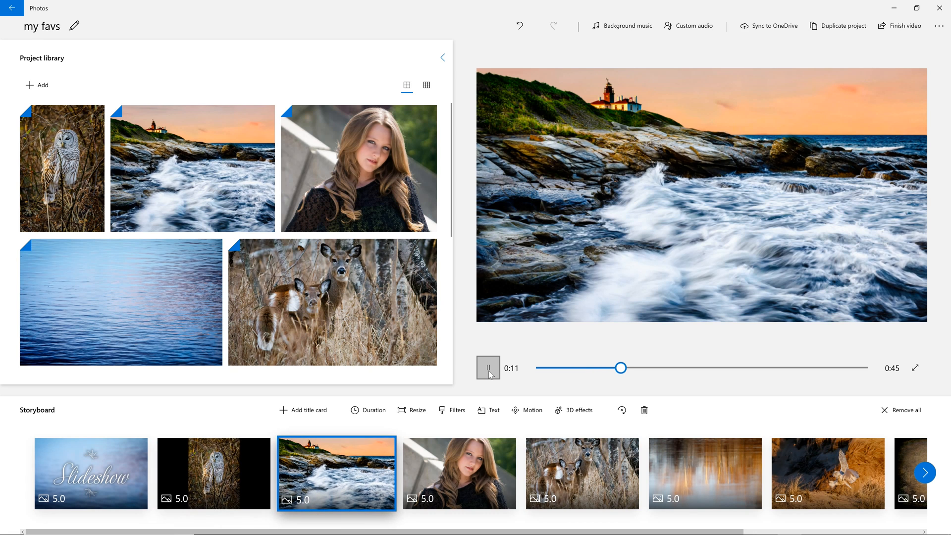
left_click(488, 368)
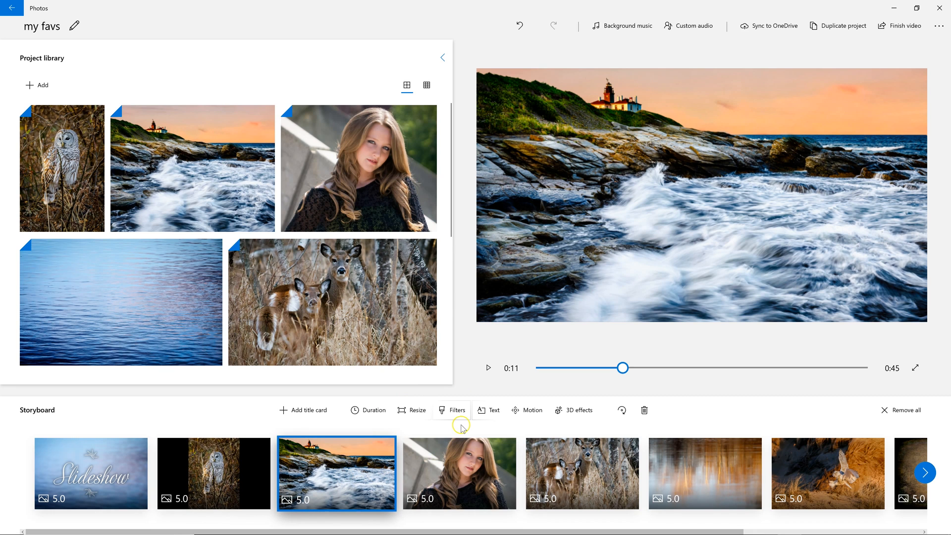
mouse_move(526, 410)
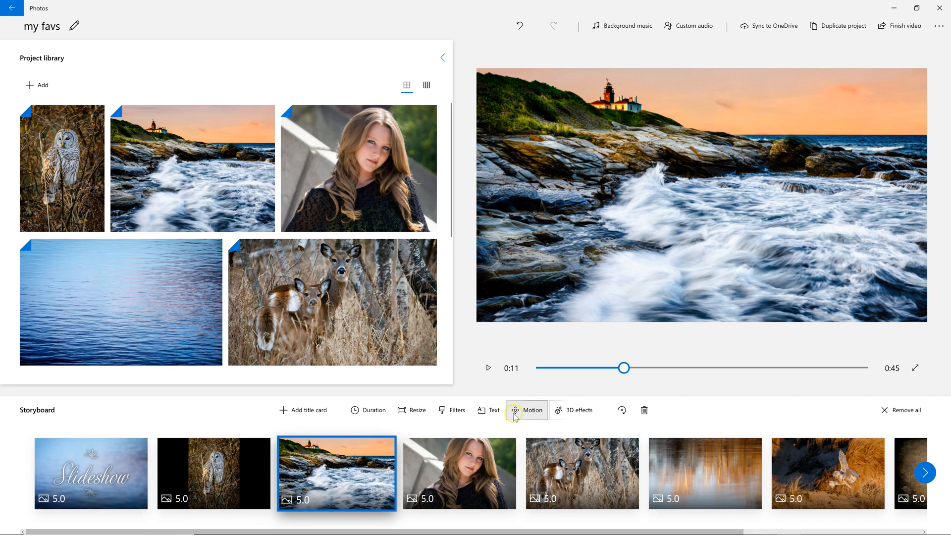
Step: Set the seascape clip's motion to Zoom in left, then bring up the portrait clip's motion choices
left_click(526, 410)
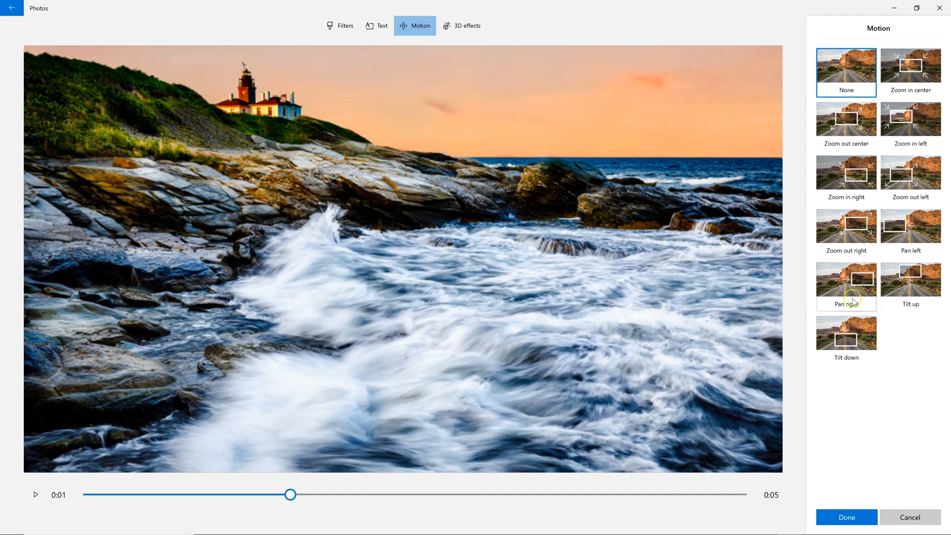
mouse_move(854, 297)
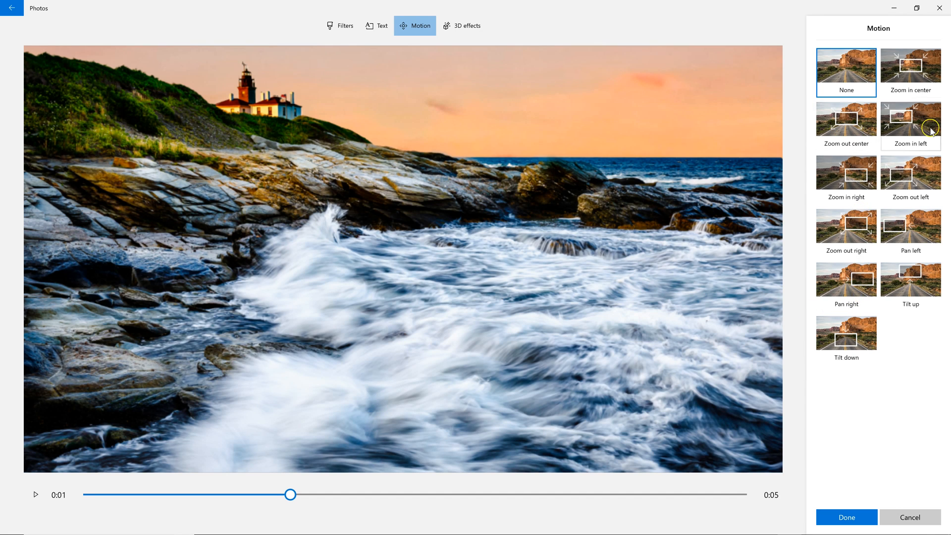
left_click(910, 121)
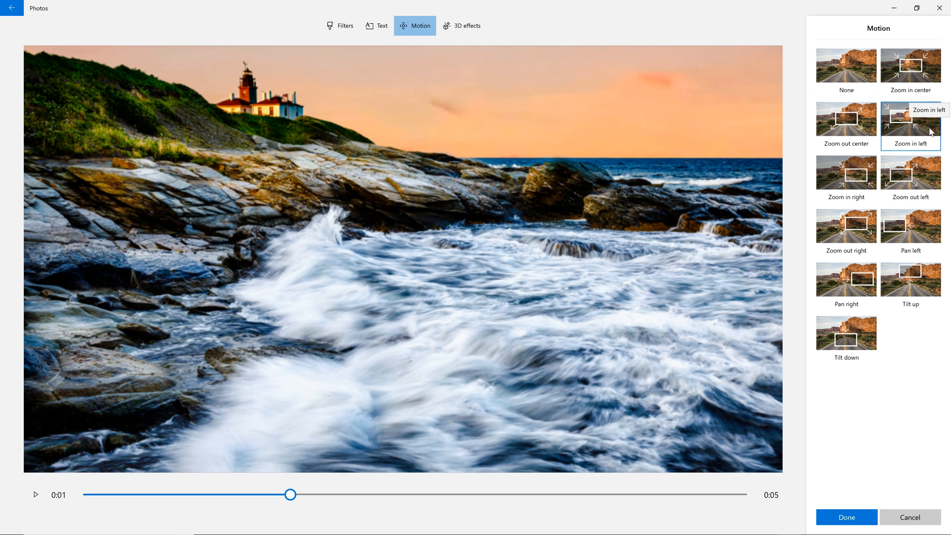
left_click(846, 517)
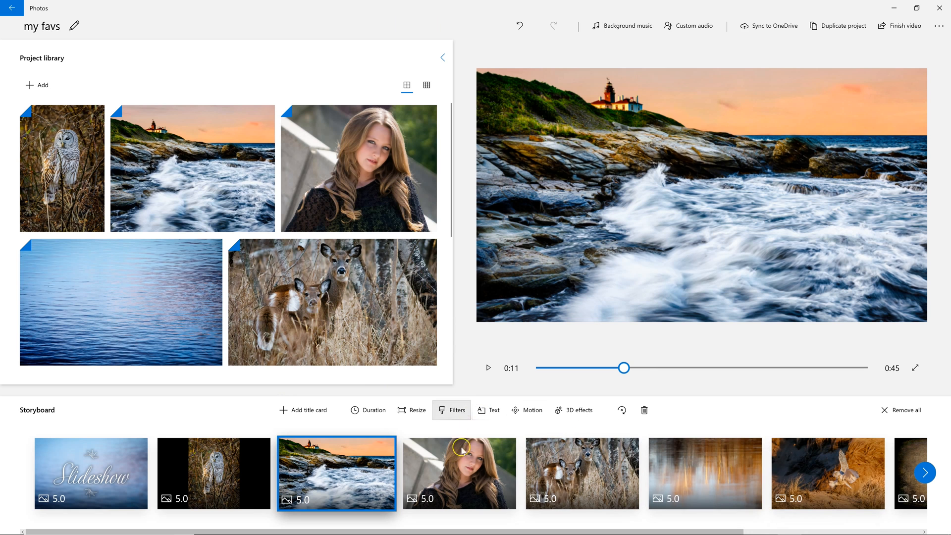
left_click(459, 473)
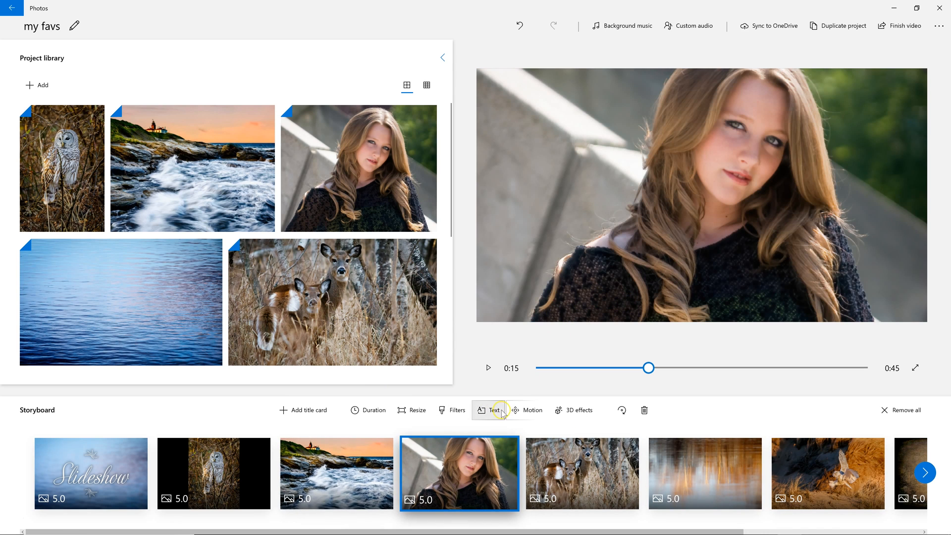
left_click(526, 410)
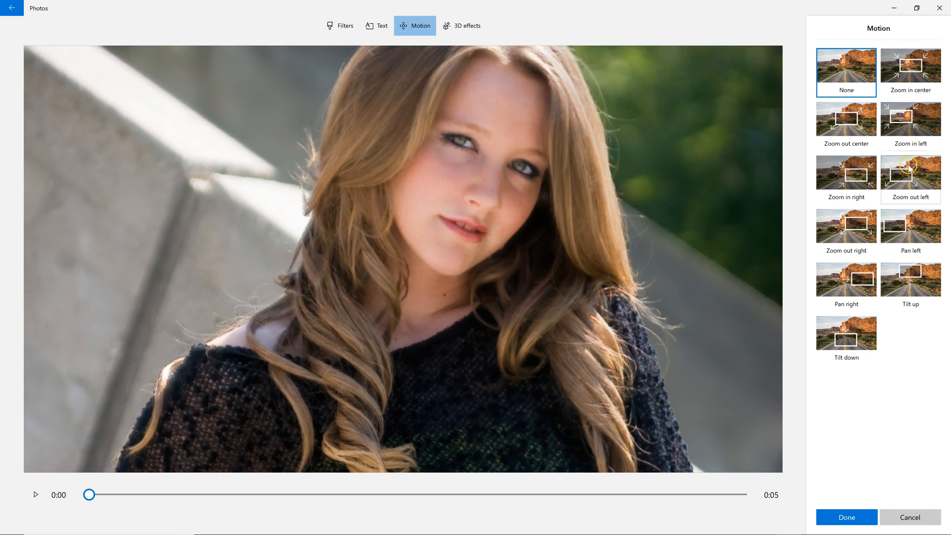
mouse_move(851, 176)
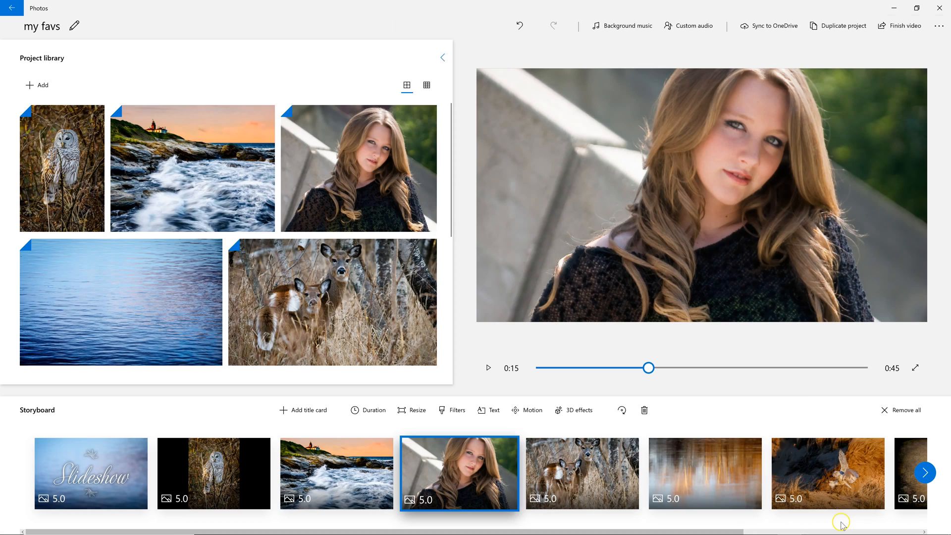
Step: Give the deer clip a Pan left motion
left_click(581, 473)
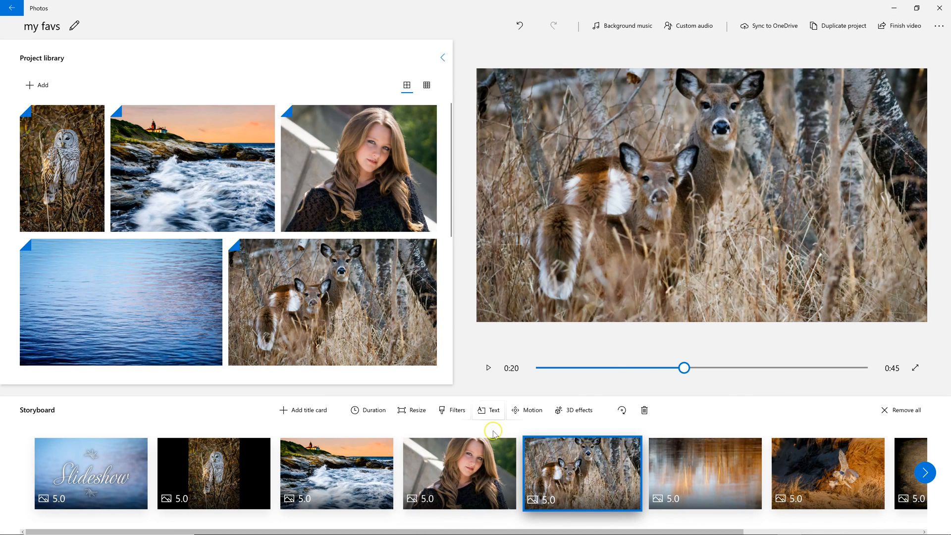
left_click(527, 410)
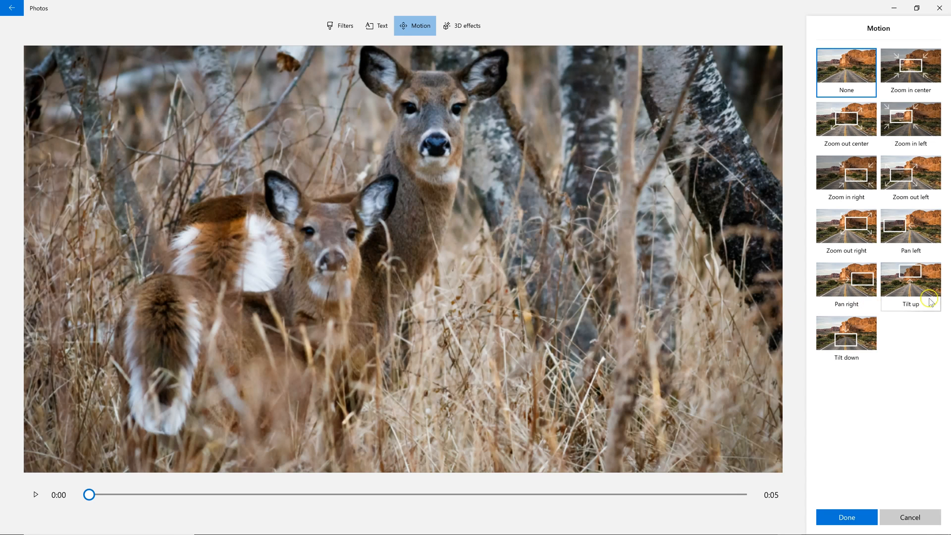
mouse_move(909, 230)
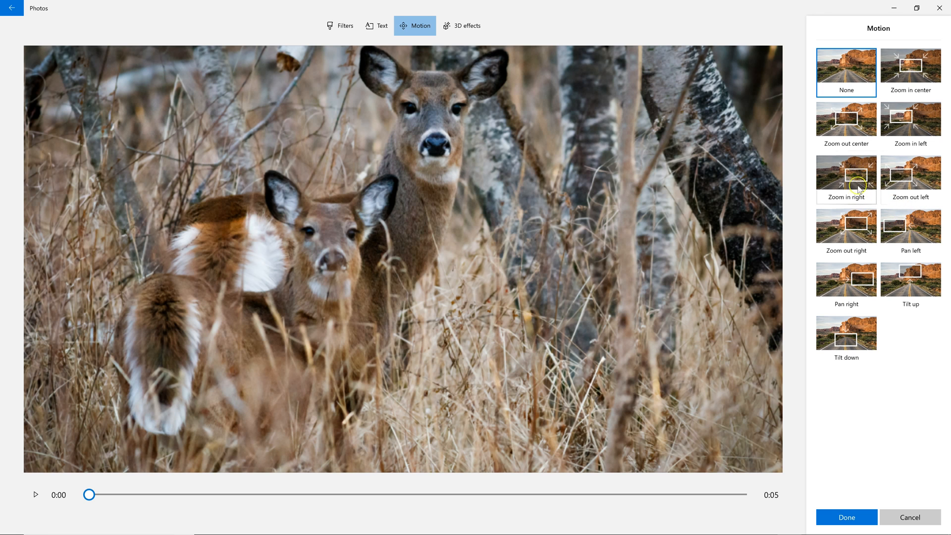
left_click(910, 226)
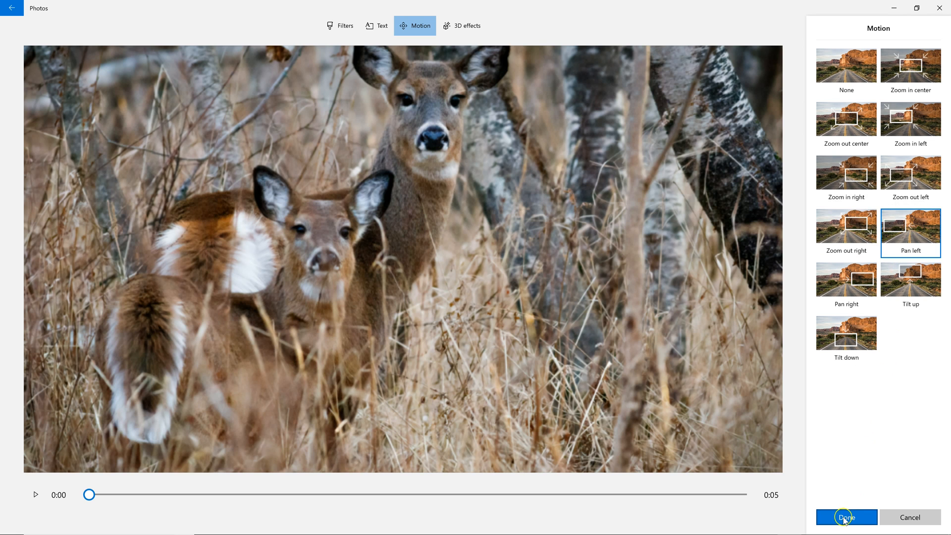
left_click(845, 517)
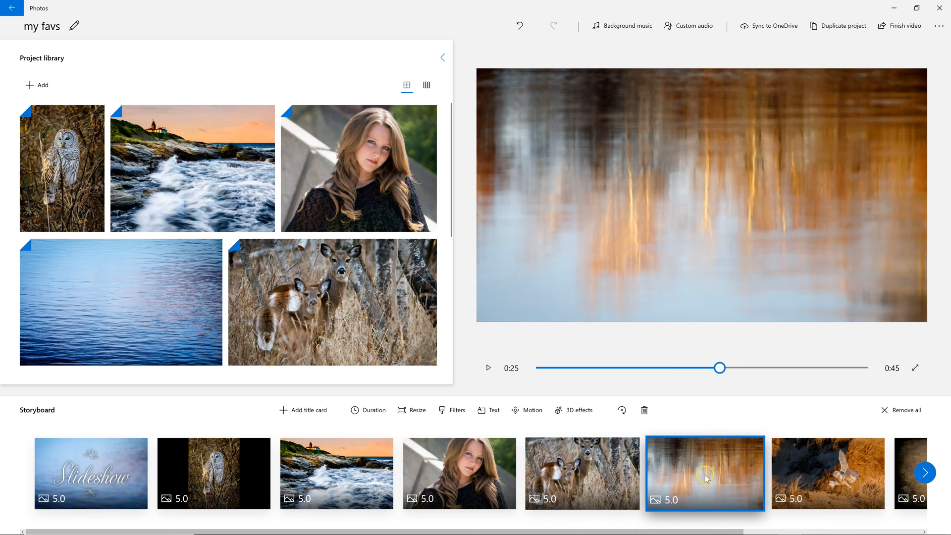
Step: Set the water reflection clip to Tilt down and the snowy owl clip to Pan right
left_click(527, 410)
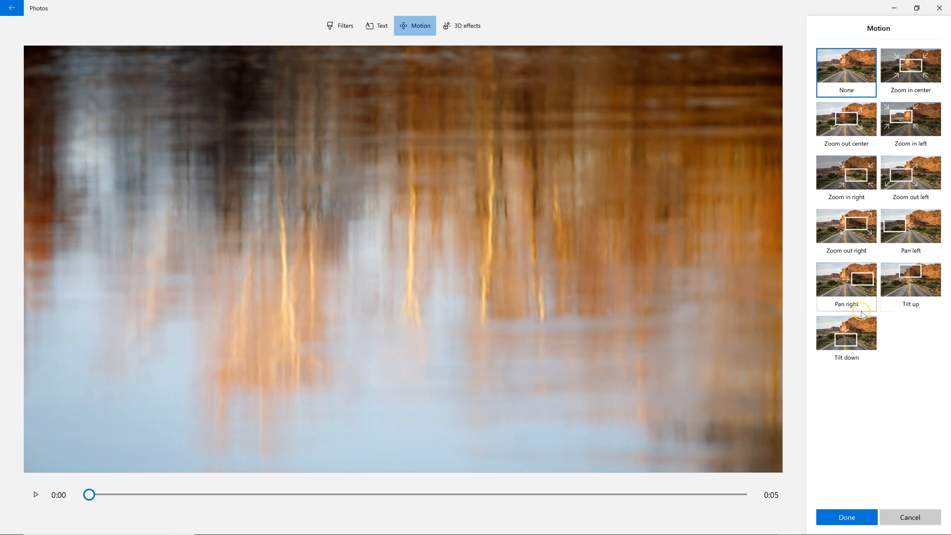
left_click(846, 335)
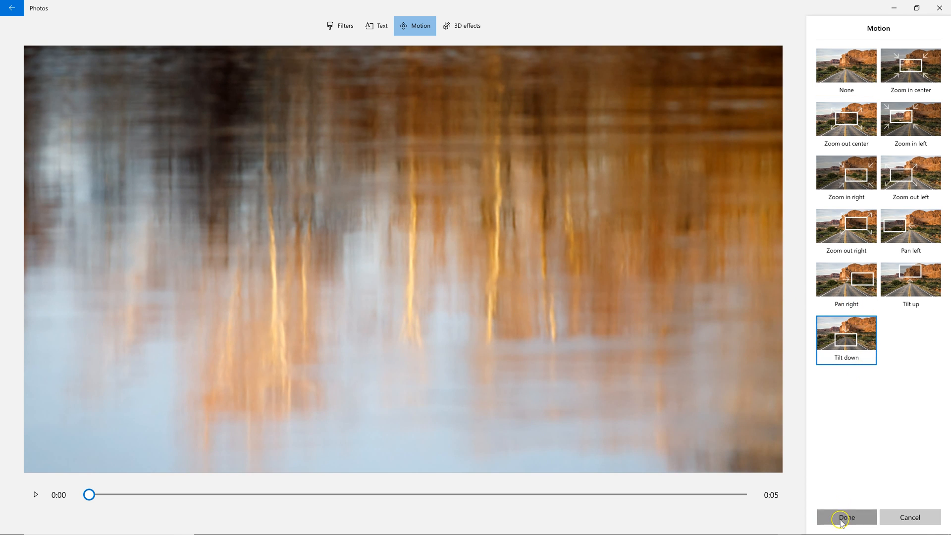
left_click(845, 516)
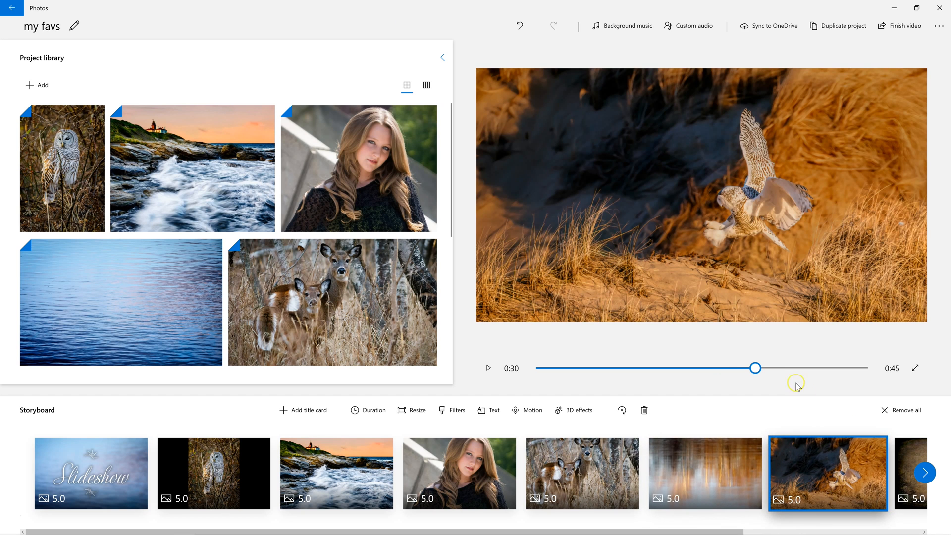
left_click(525, 409)
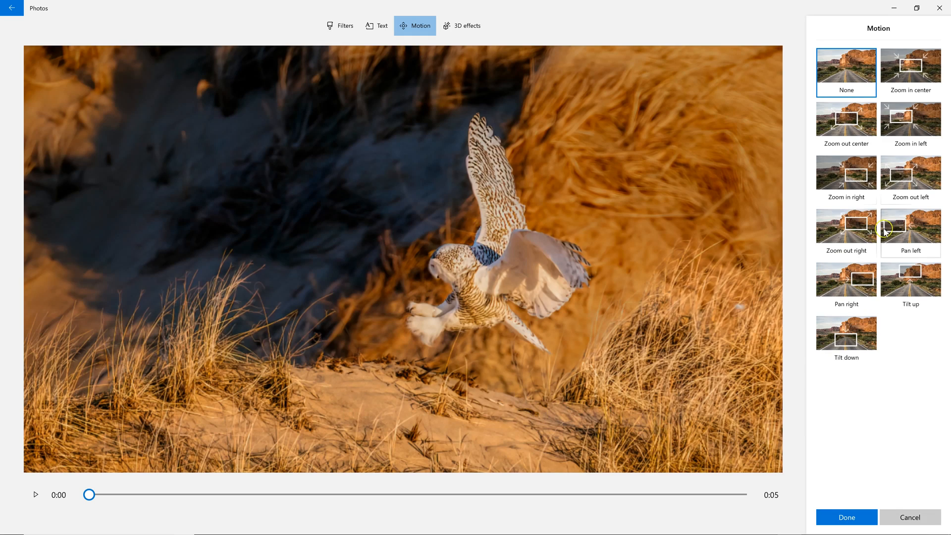
left_click(845, 281)
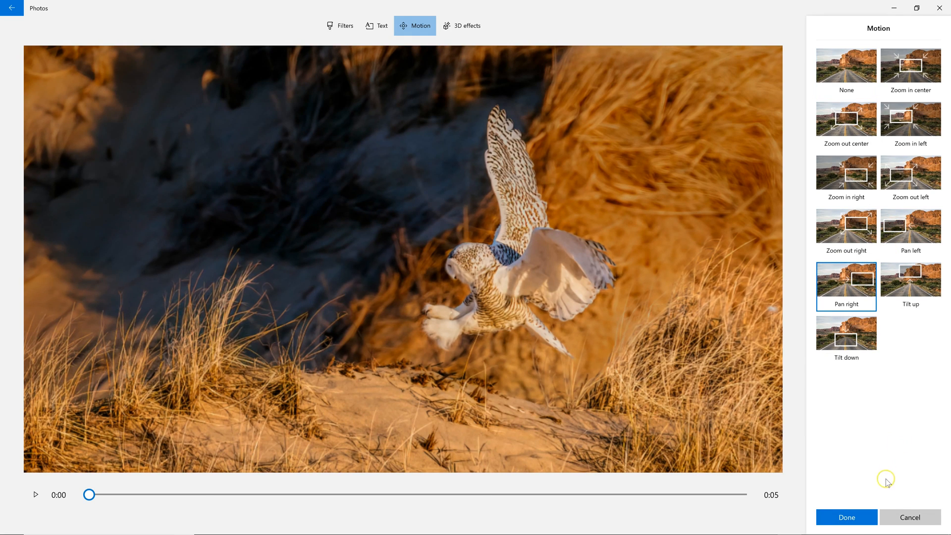
left_click(845, 517)
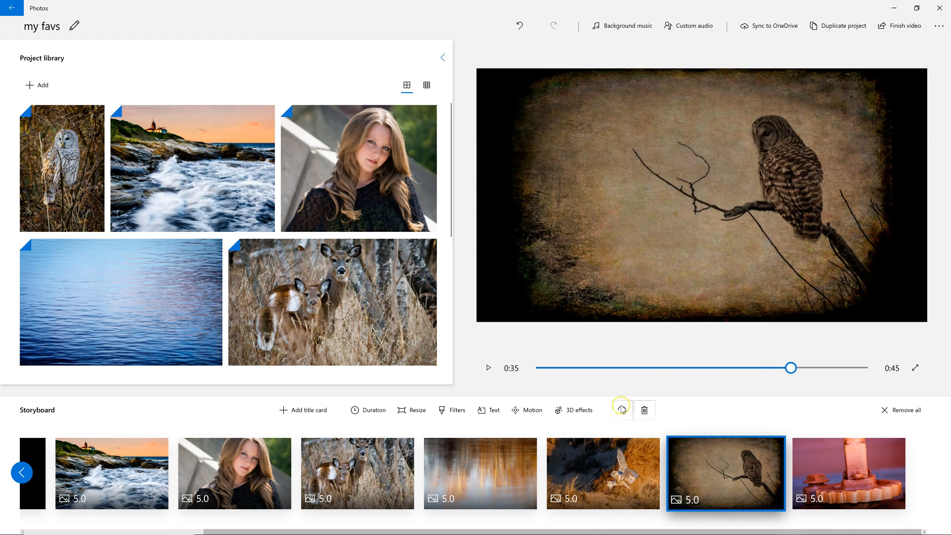
Step: Apply a Tilt up motion to the rusty orange gear clip and play its preview
left_click(532, 410)
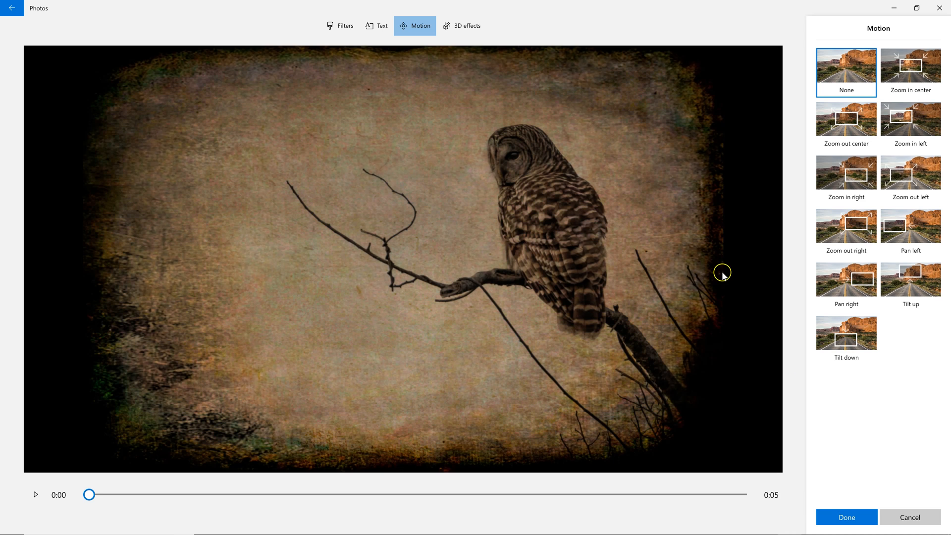
left_click(845, 227)
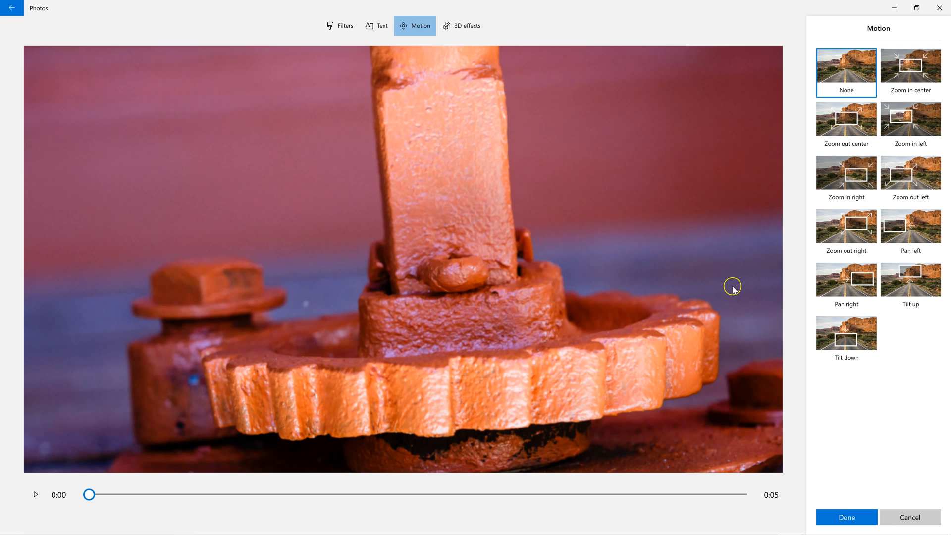
mouse_move(910, 283)
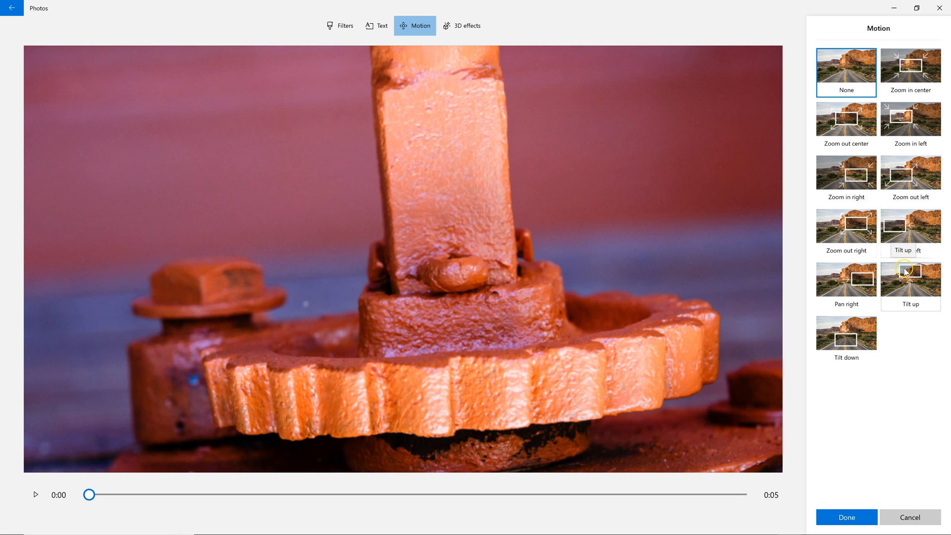
left_click(909, 286)
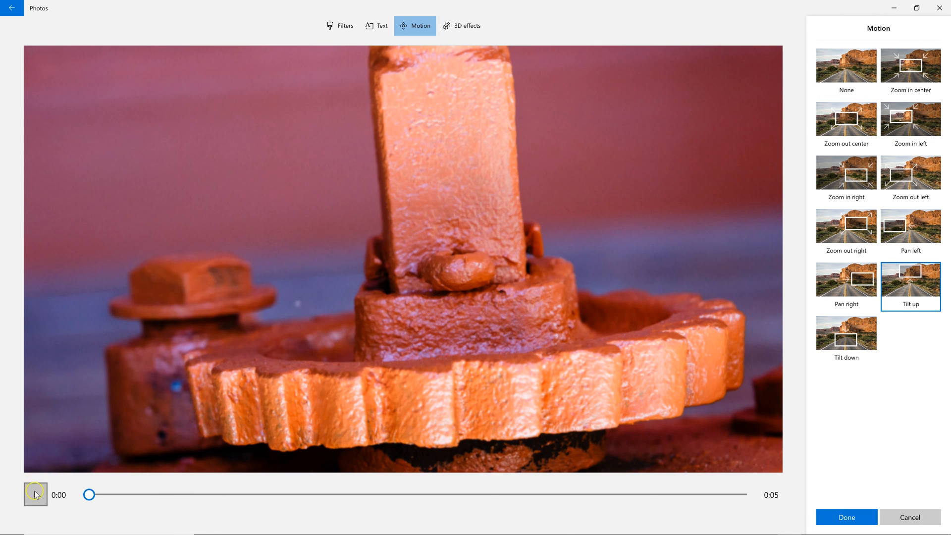
left_click(34, 494)
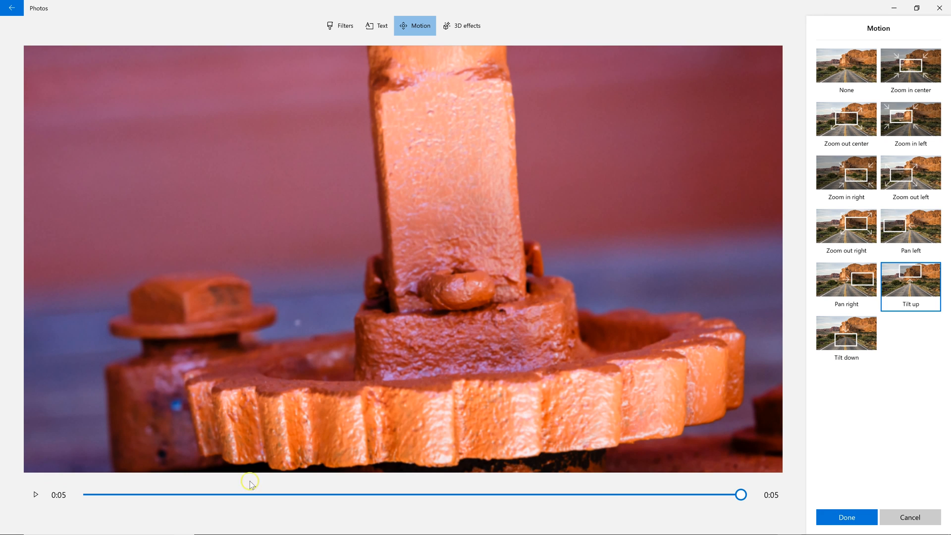
left_click(845, 517)
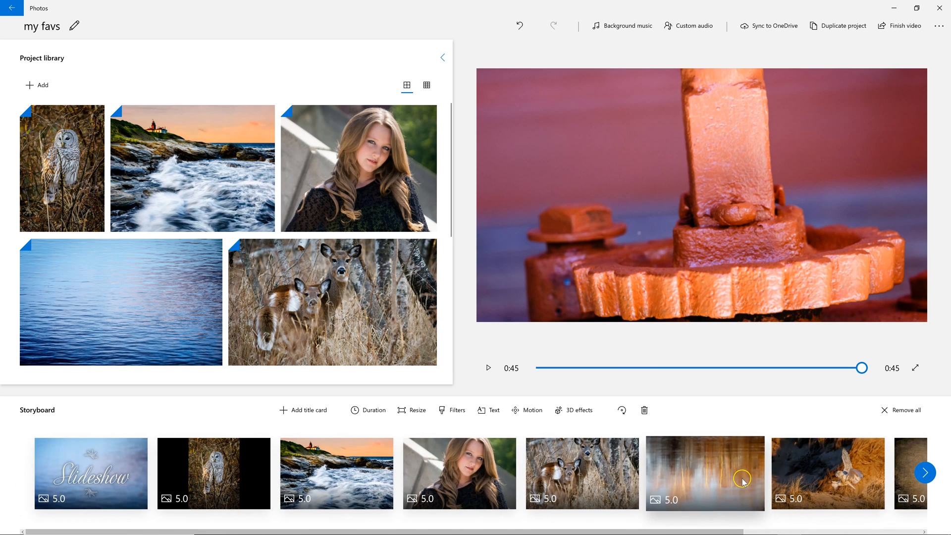
left_click(459, 473)
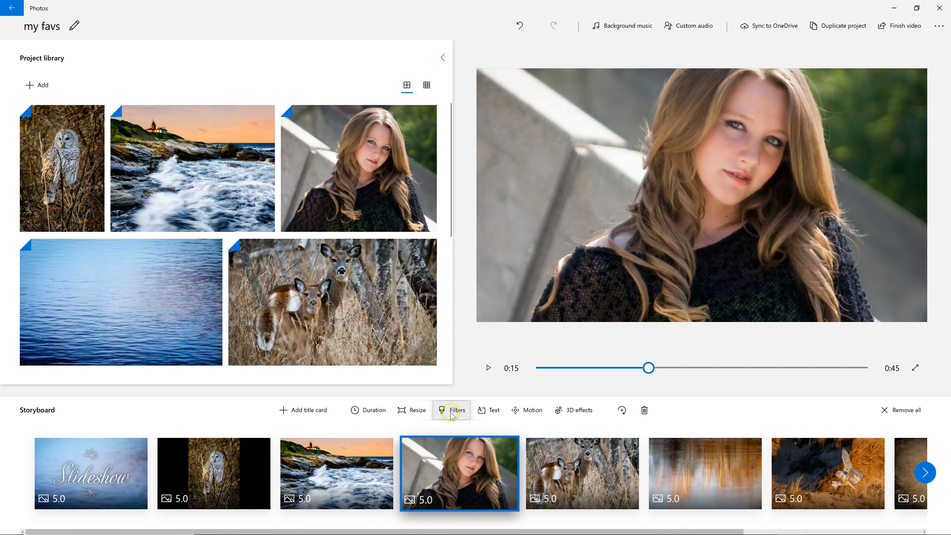
Step: Compare Sepia, Energy, Original and Classic on the portrait, then apply Adventure and preview it
left_click(451, 410)
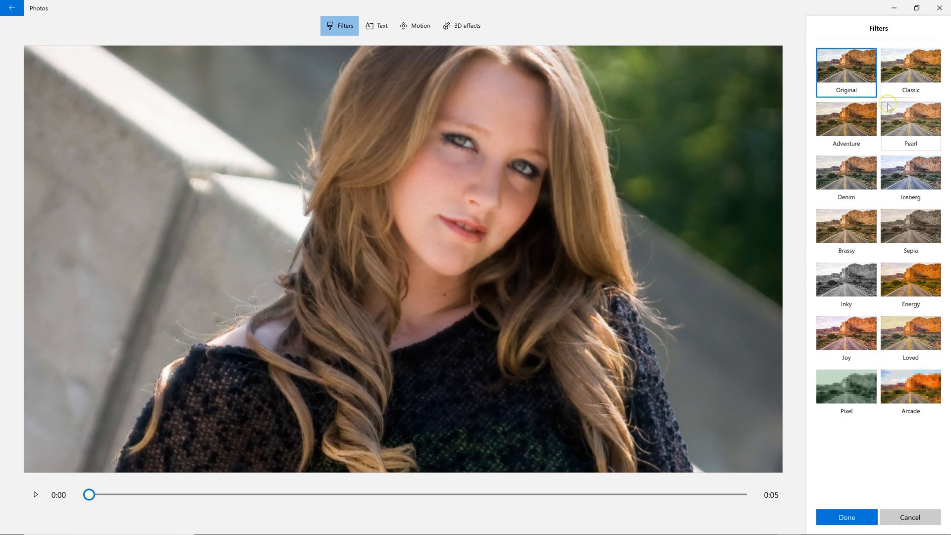
mouse_move(888, 105)
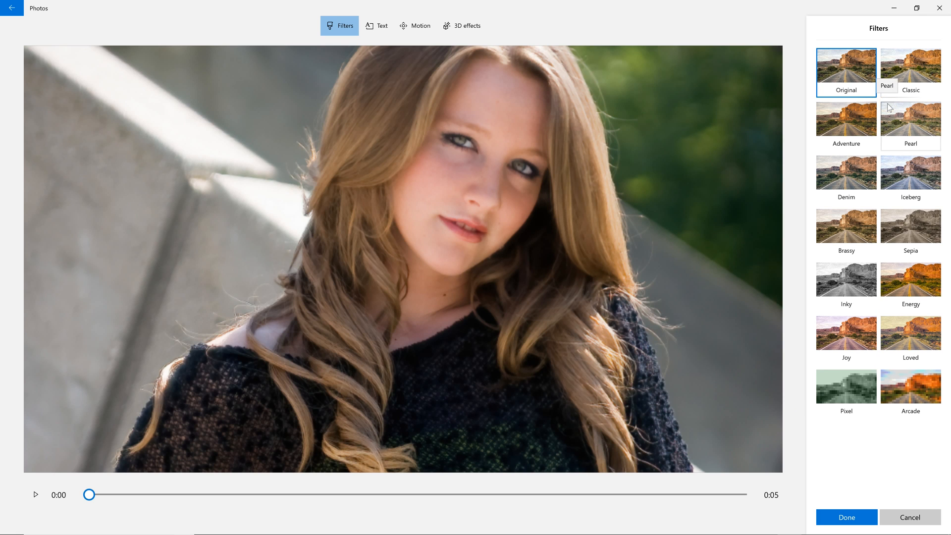
mouse_move(815, 288)
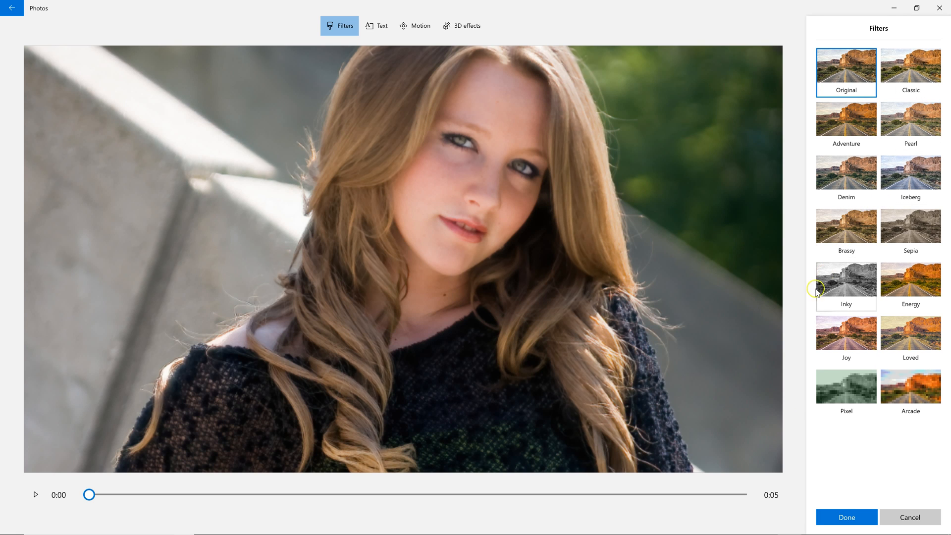
left_click(845, 229)
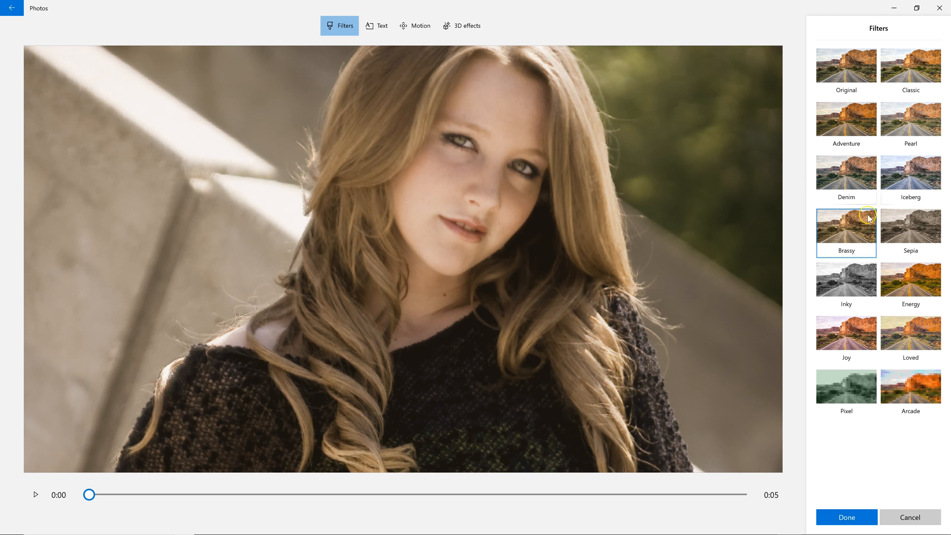
left_click(910, 232)
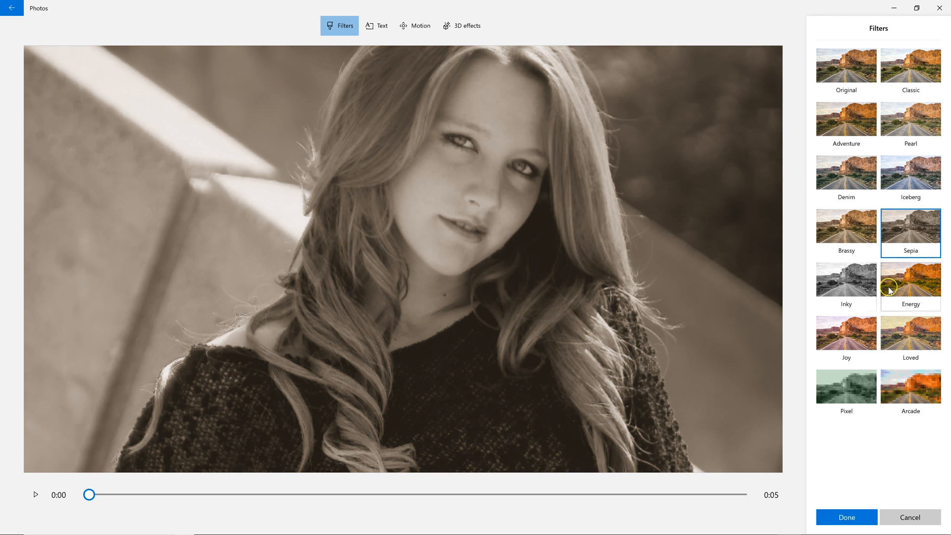
left_click(909, 286)
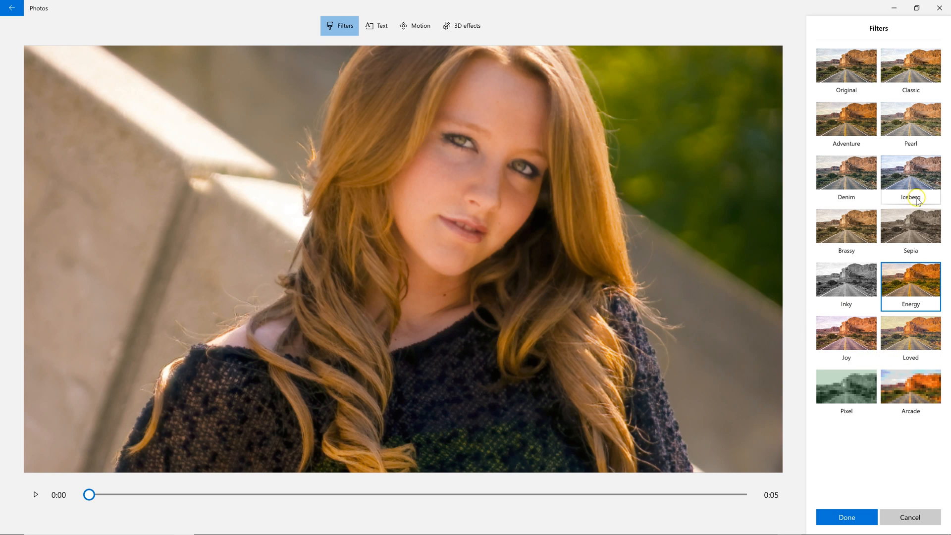
left_click(845, 120)
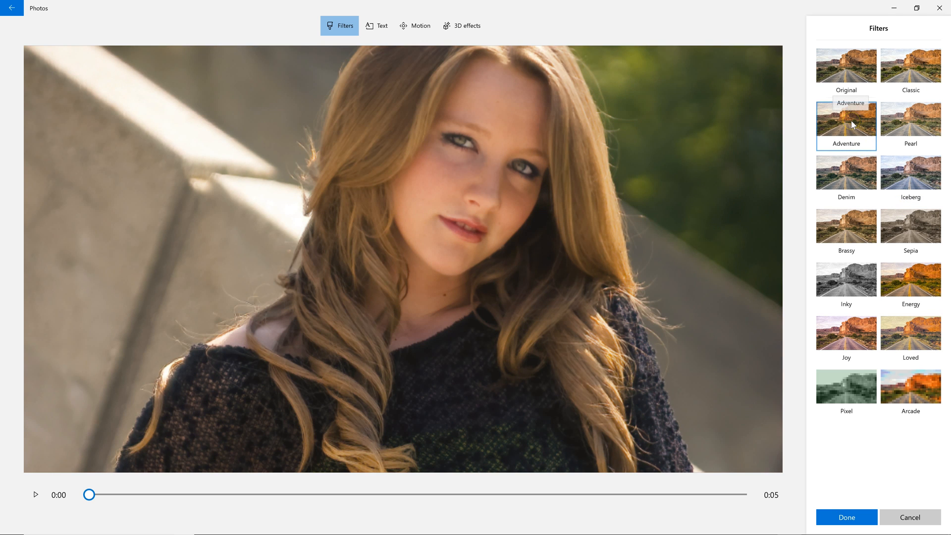
left_click(845, 66)
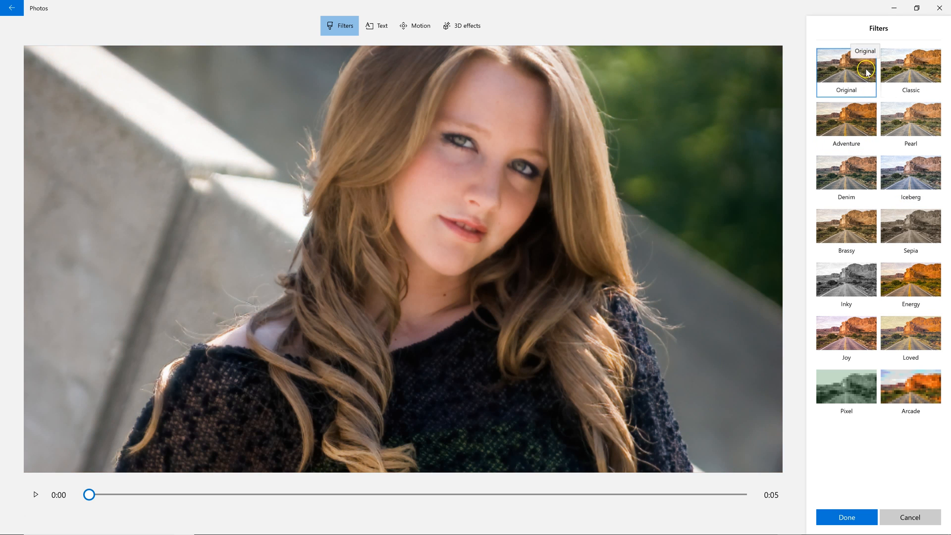
left_click(909, 65)
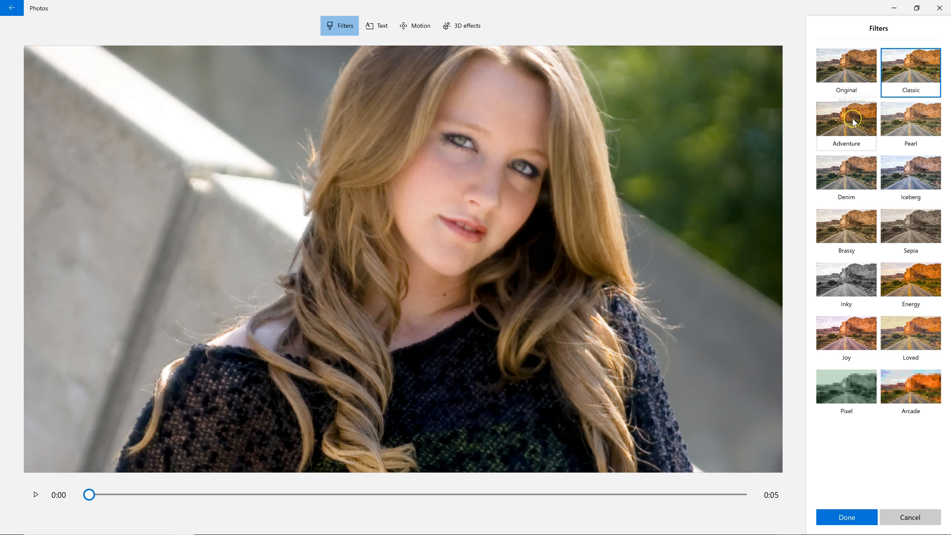
left_click(845, 125)
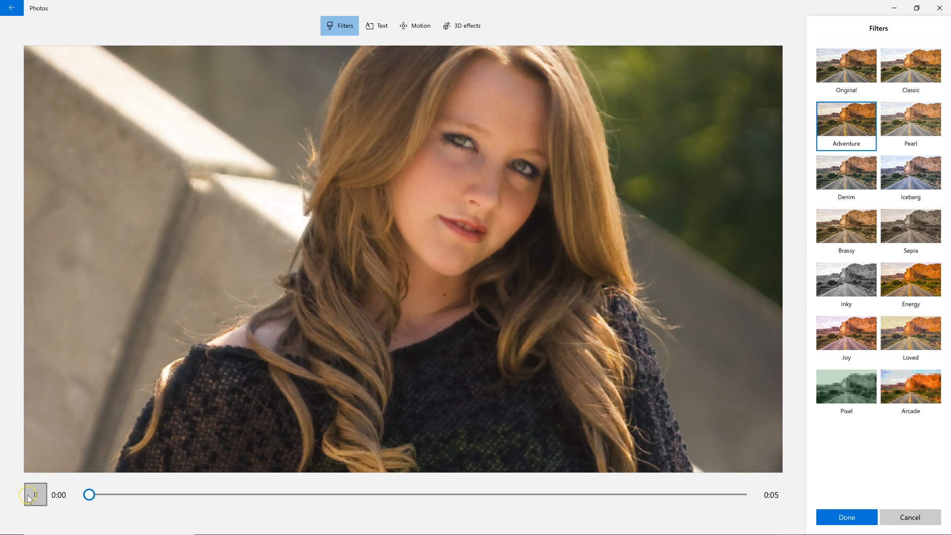
left_click(35, 494)
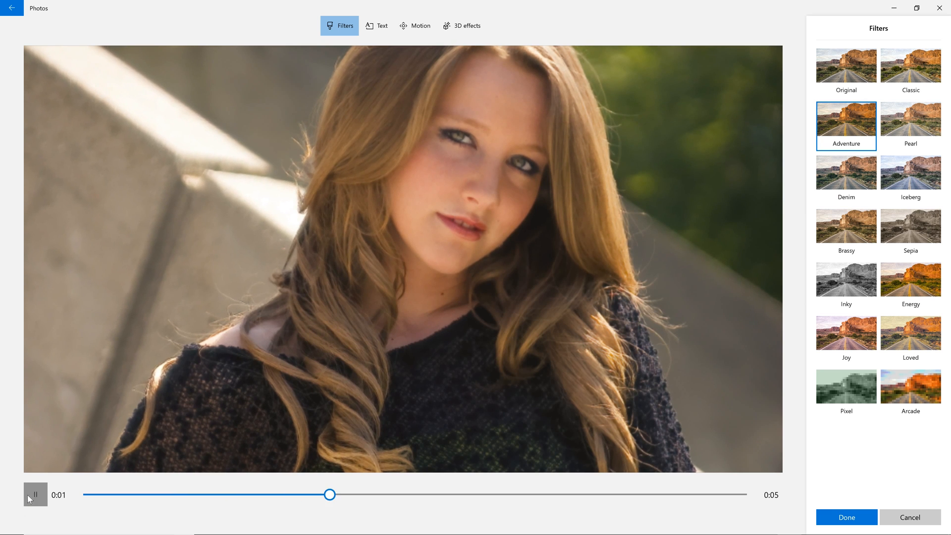
left_click(846, 517)
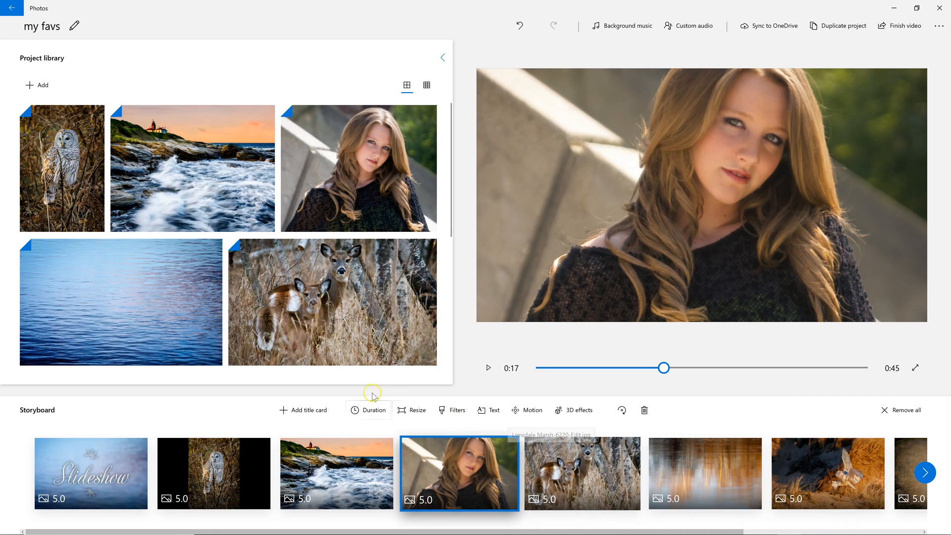
mouse_move(526, 410)
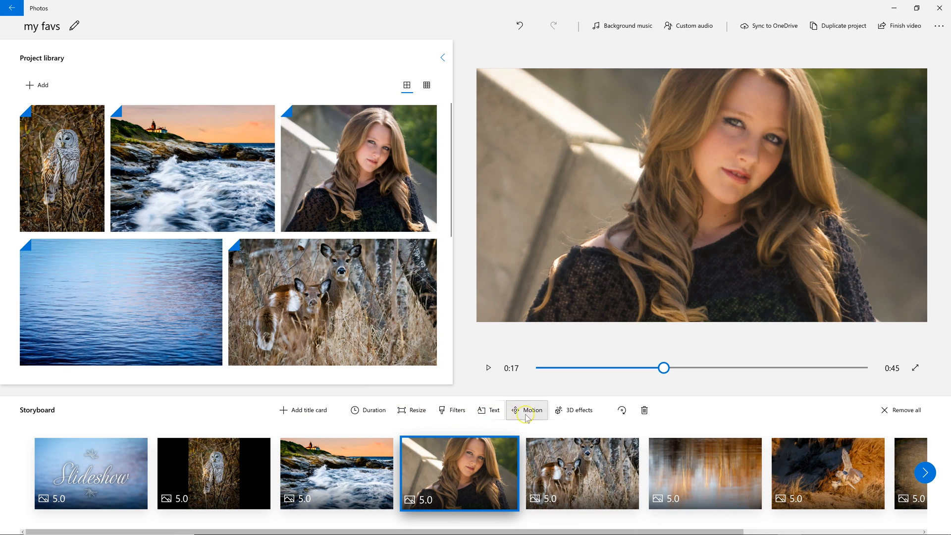
mouse_move(573, 410)
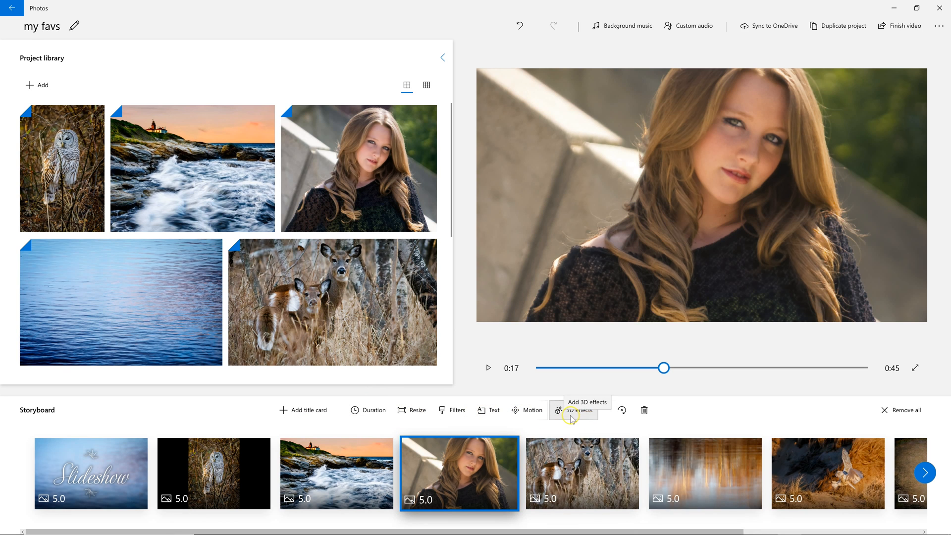
Step: Place the Butterflies 3D effect on the portrait clip, preview it, and return to the effects list
left_click(557, 410)
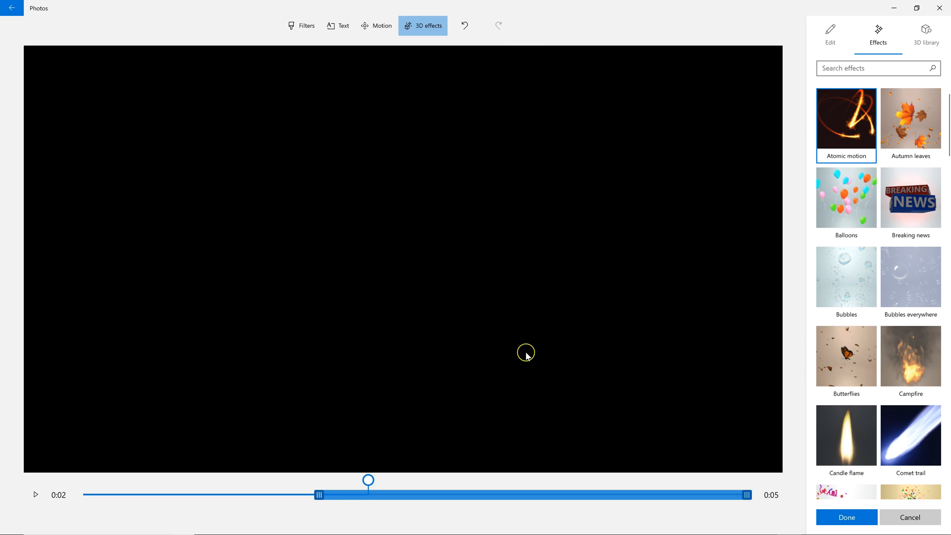
left_click(846, 355)
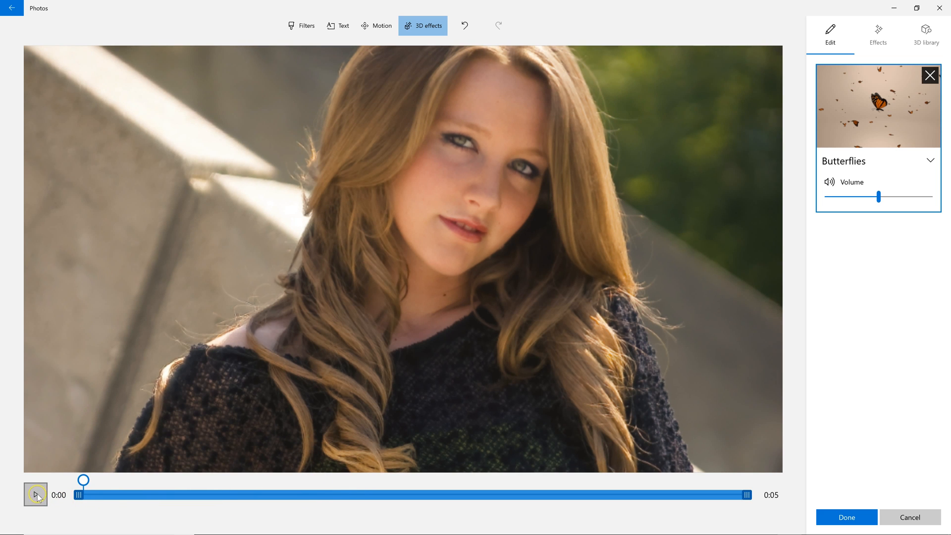
left_click(35, 494)
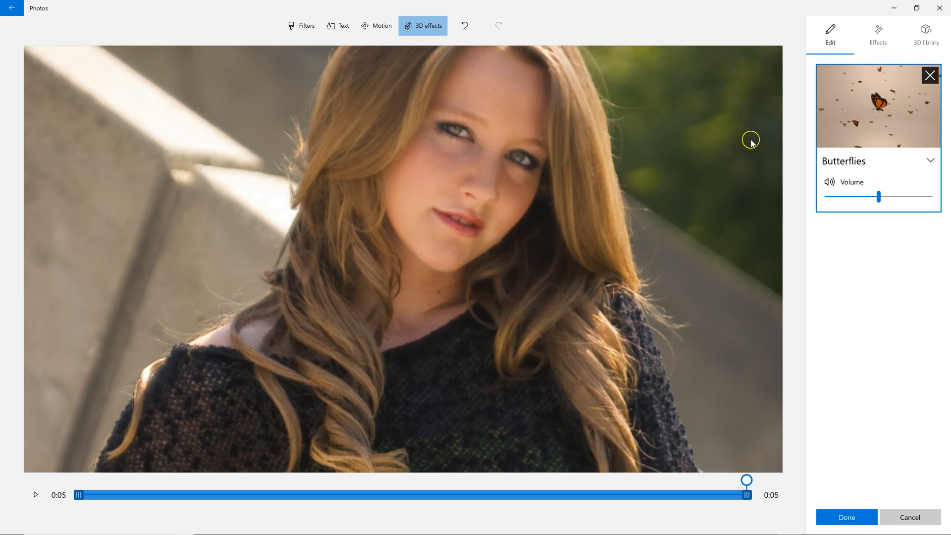
left_click(877, 31)
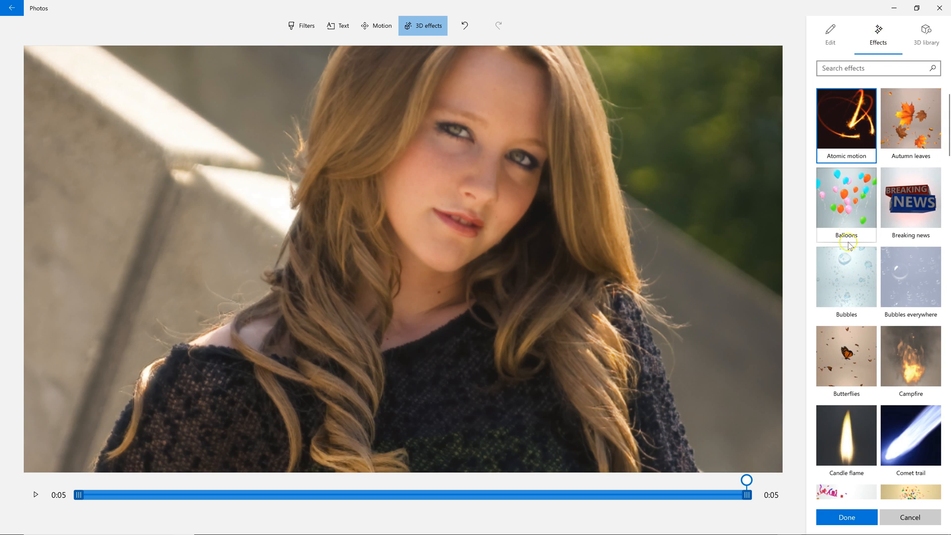
scroll("down", 3)
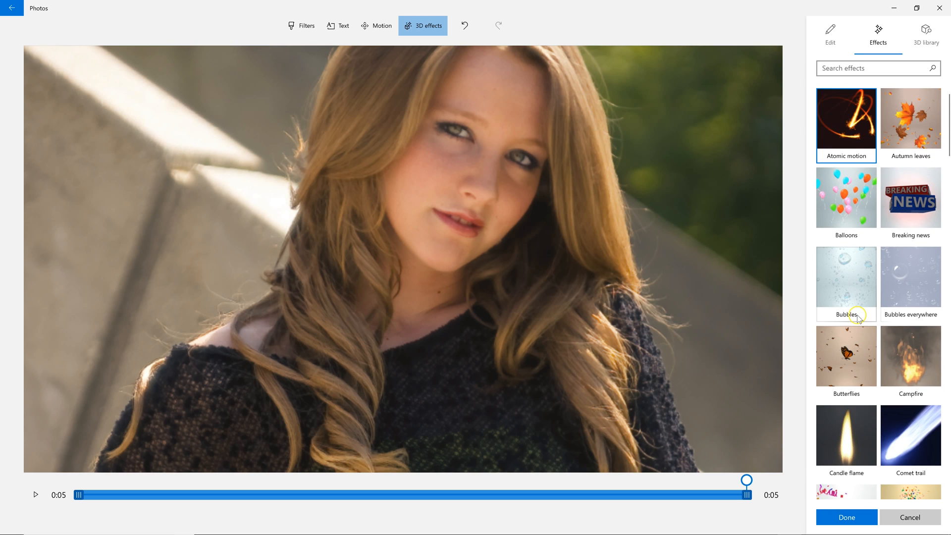
mouse_move(798, 176)
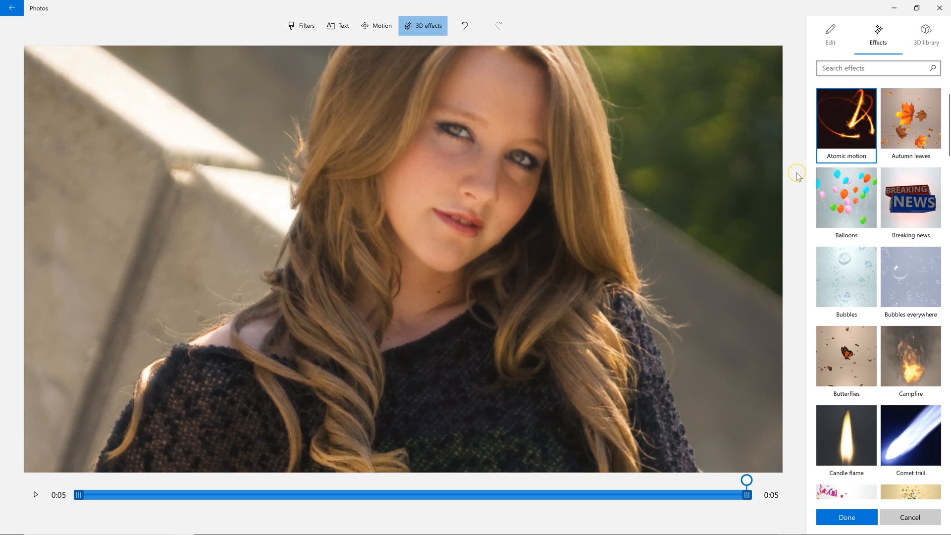
mouse_move(796, 182)
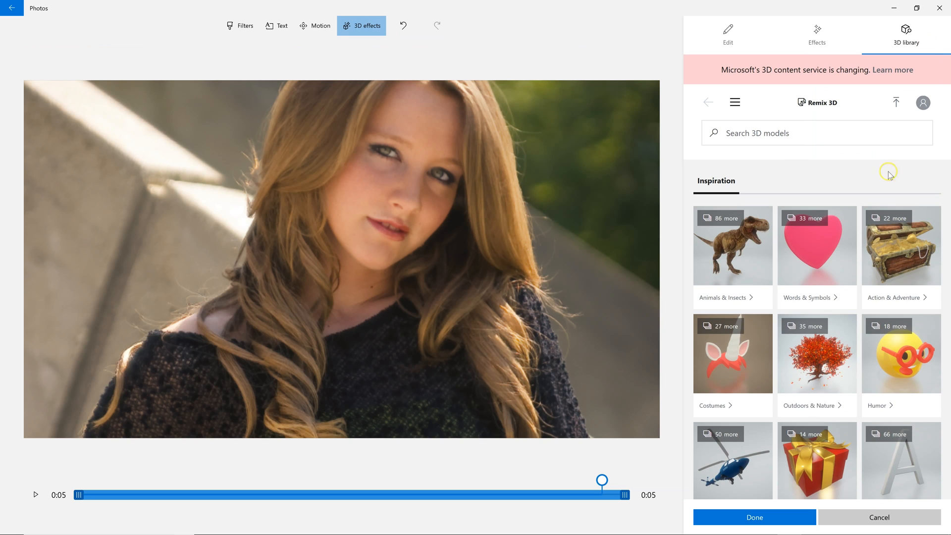
mouse_move(809, 449)
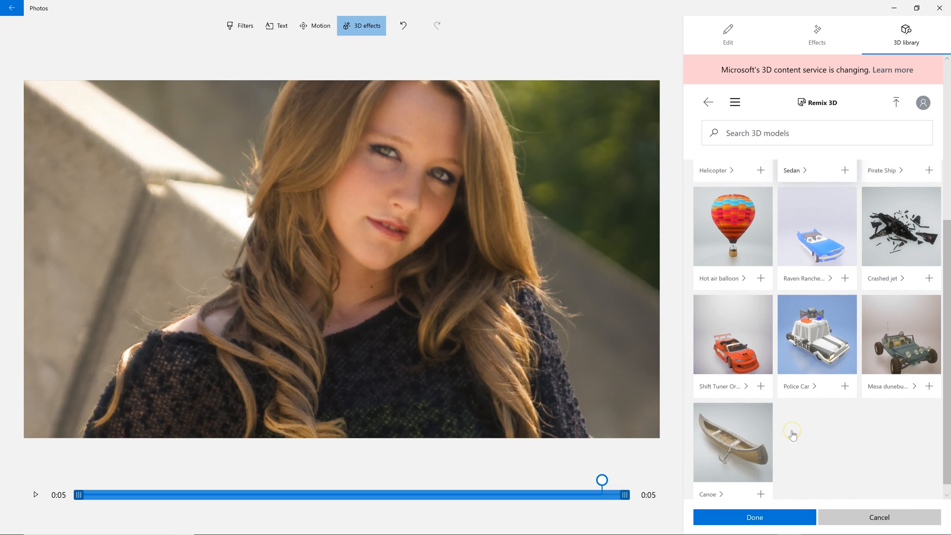
mouse_move(734, 447)
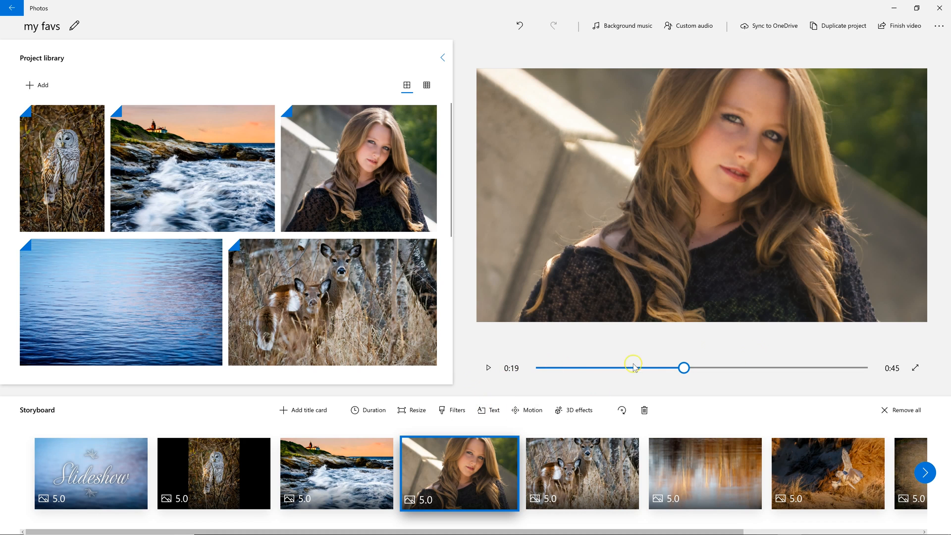
Step: Scrub the slideshow preview and bring up the Background music choices
left_click_drag(633, 367, 684, 368)
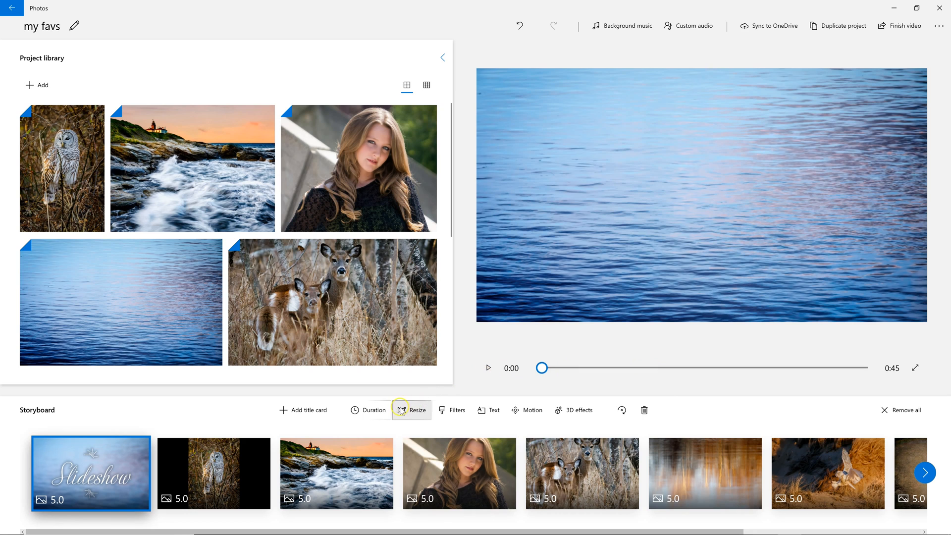
mouse_move(662, 402)
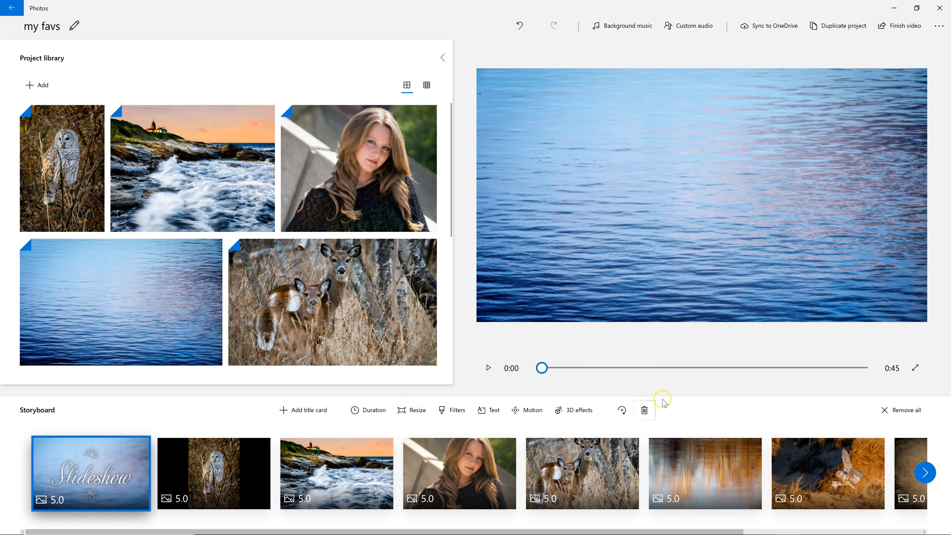
mouse_move(663, 403)
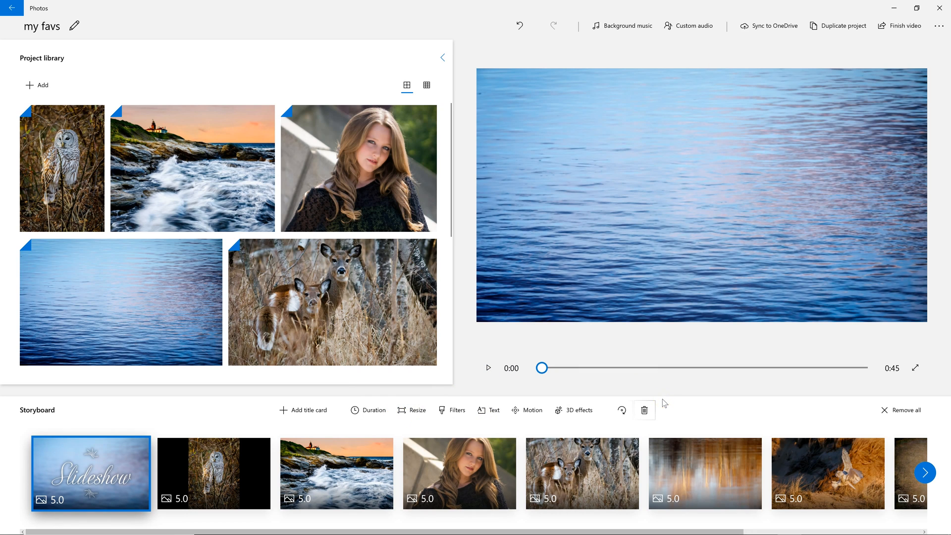
left_click(621, 25)
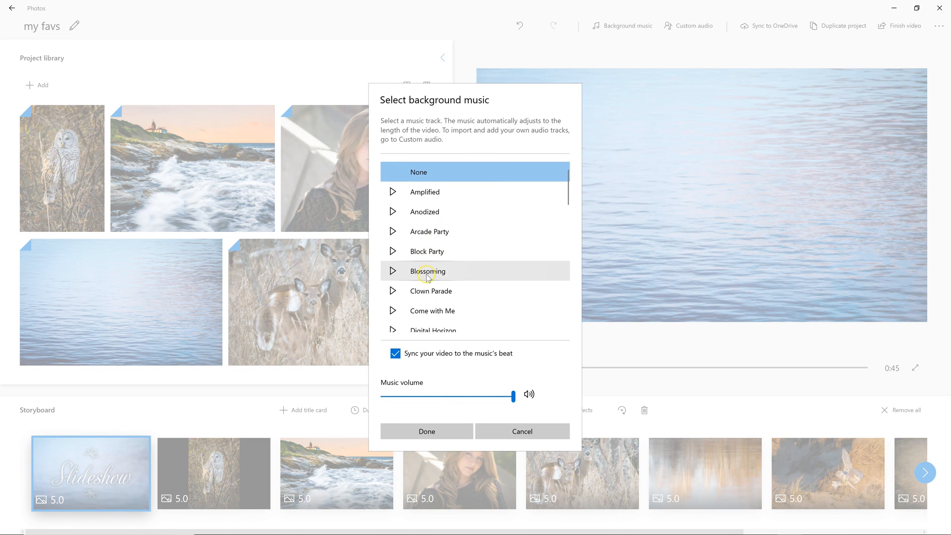
Step: Preview the Amplified track and scroll through the other music tracks
left_click(425, 192)
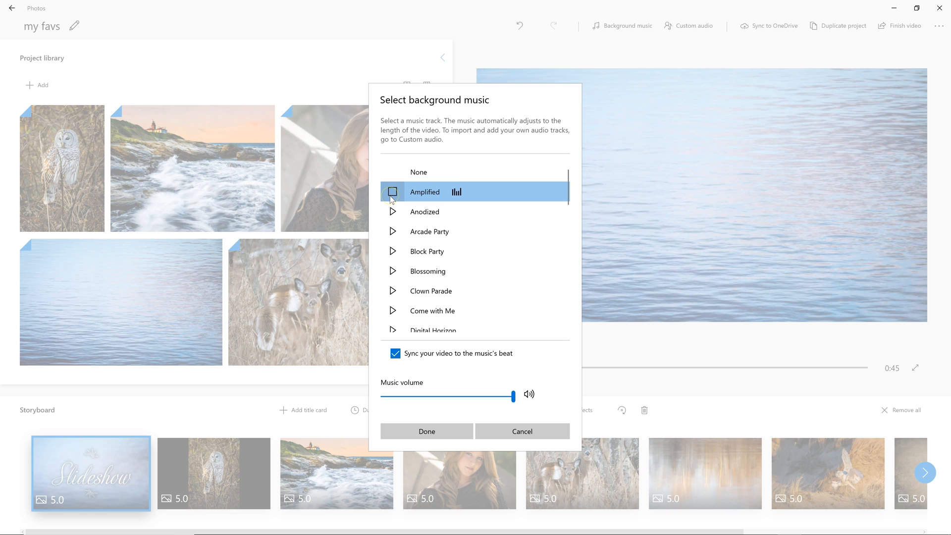
mouse_move(462, 271)
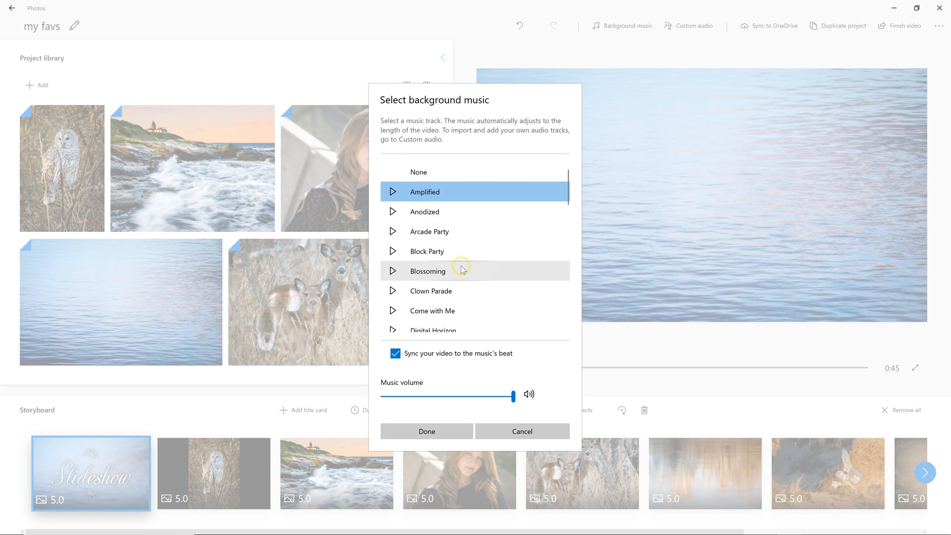
mouse_move(446, 370)
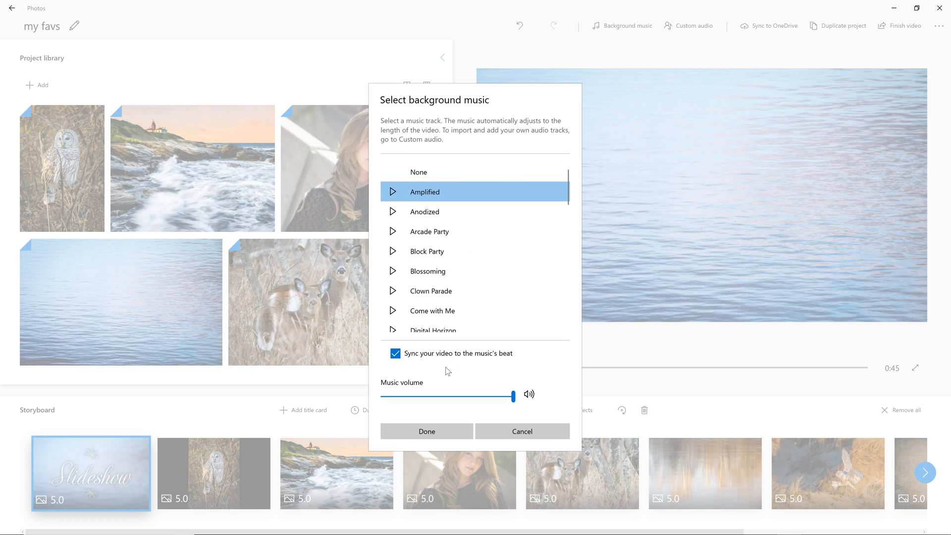
scroll("down", 3)
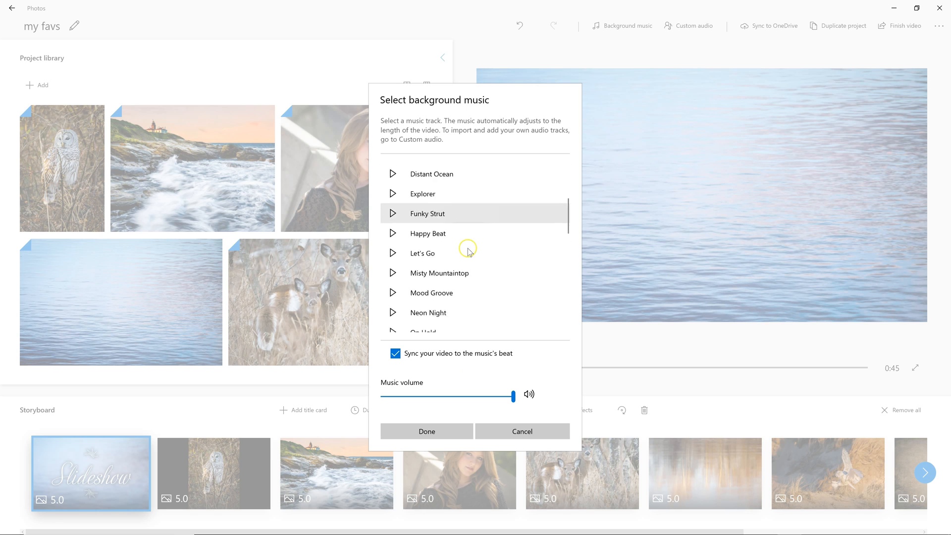
scroll("down", 3)
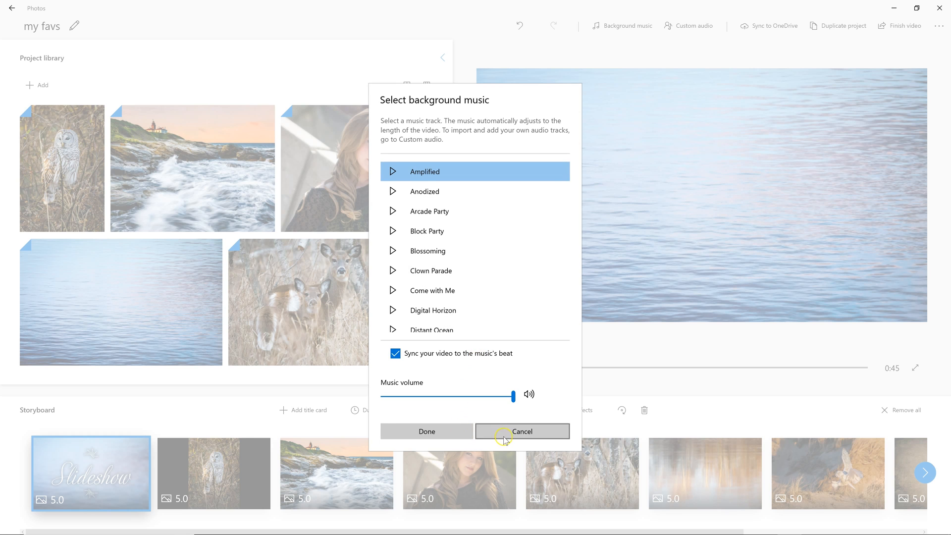
Step: Add BEAUZ & Momo's 'Won't Look Back' from Downloads as custom audio and preview it
left_click(688, 25)
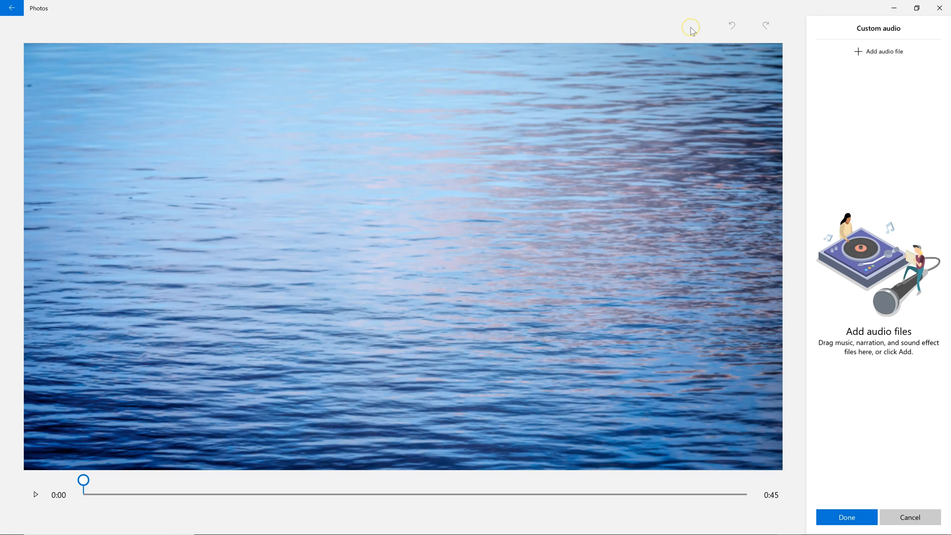
mouse_move(927, 112)
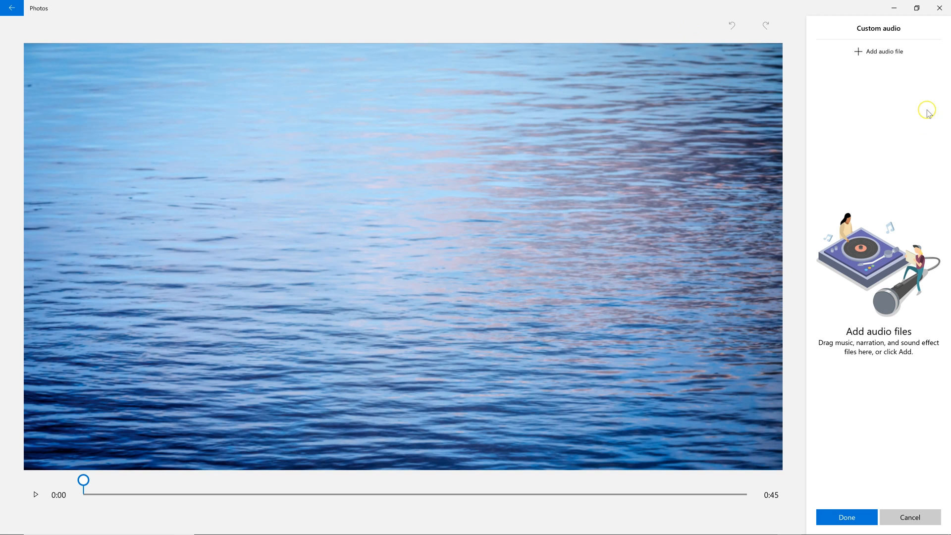
left_click(882, 52)
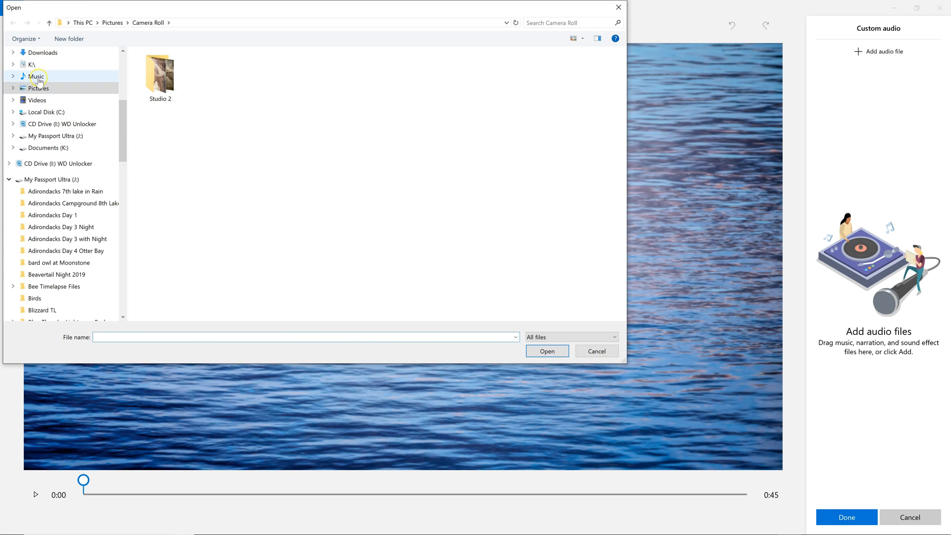
left_click(36, 76)
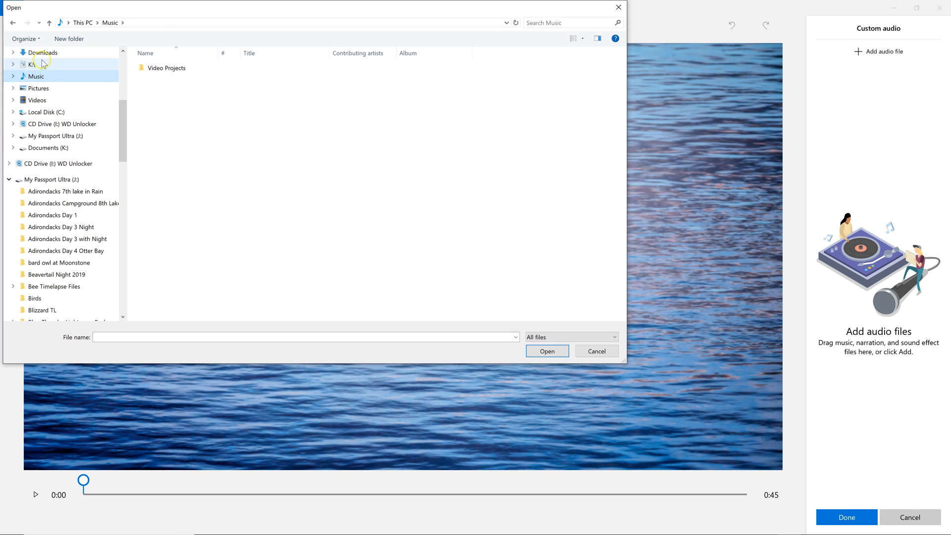
left_click(43, 52)
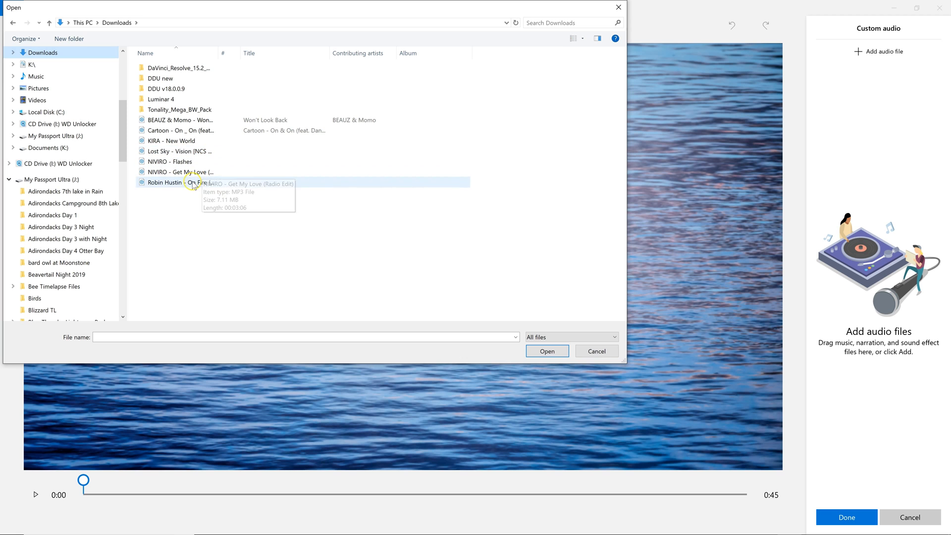
left_click(179, 119)
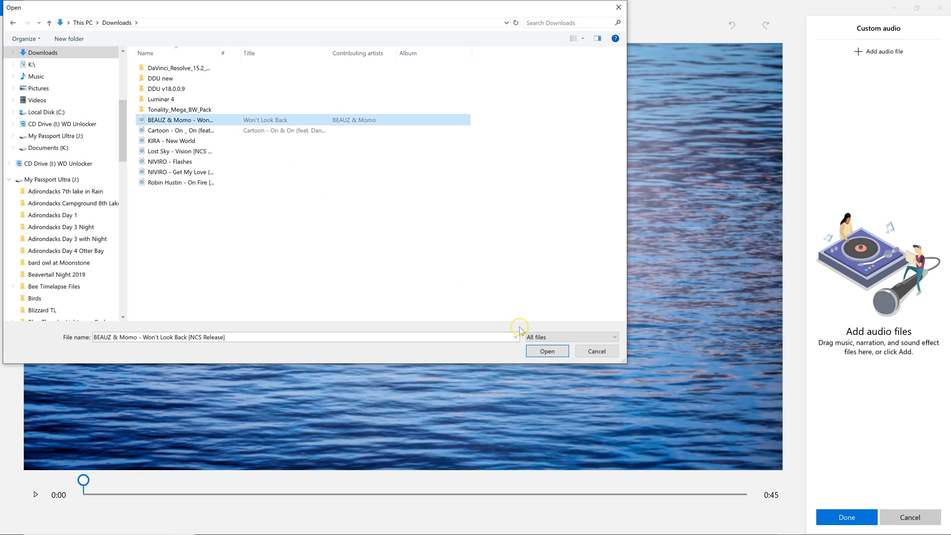
left_click(546, 350)
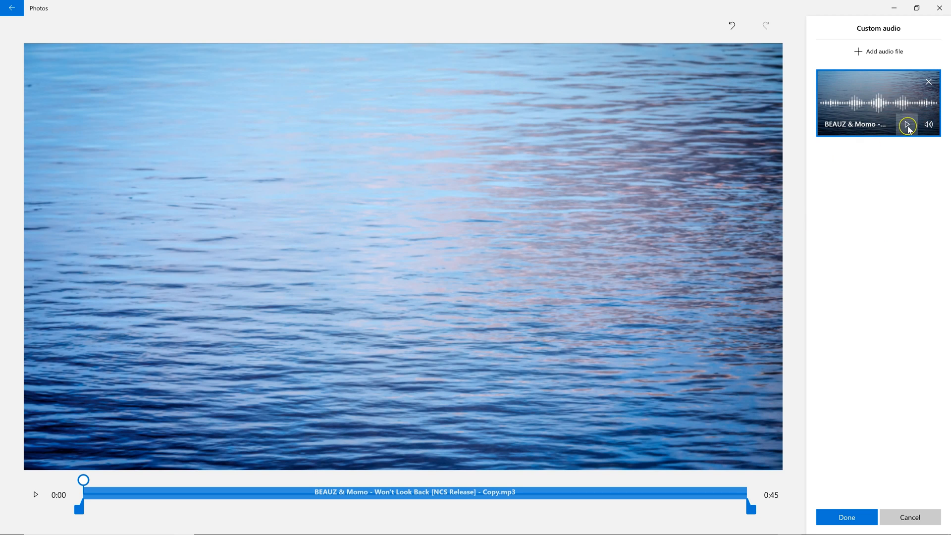
left_click(908, 124)
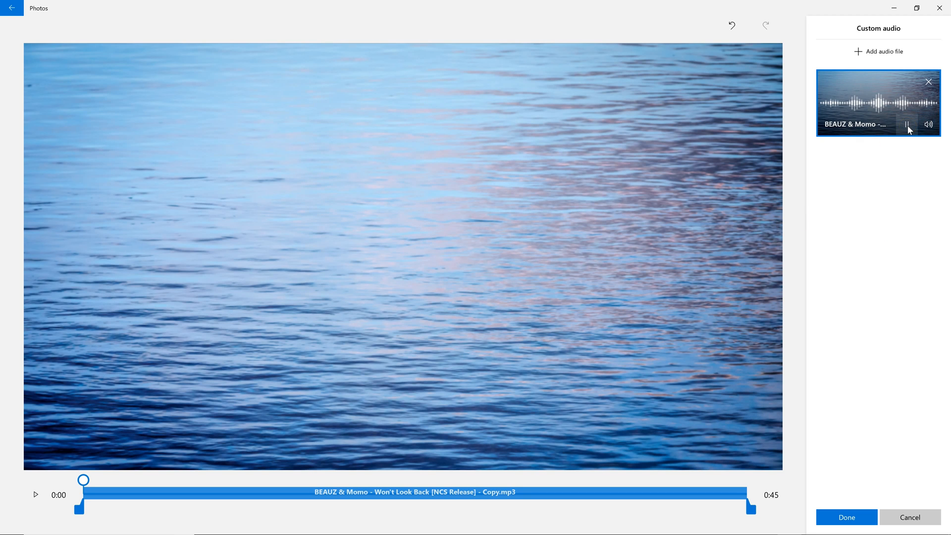
left_click(907, 124)
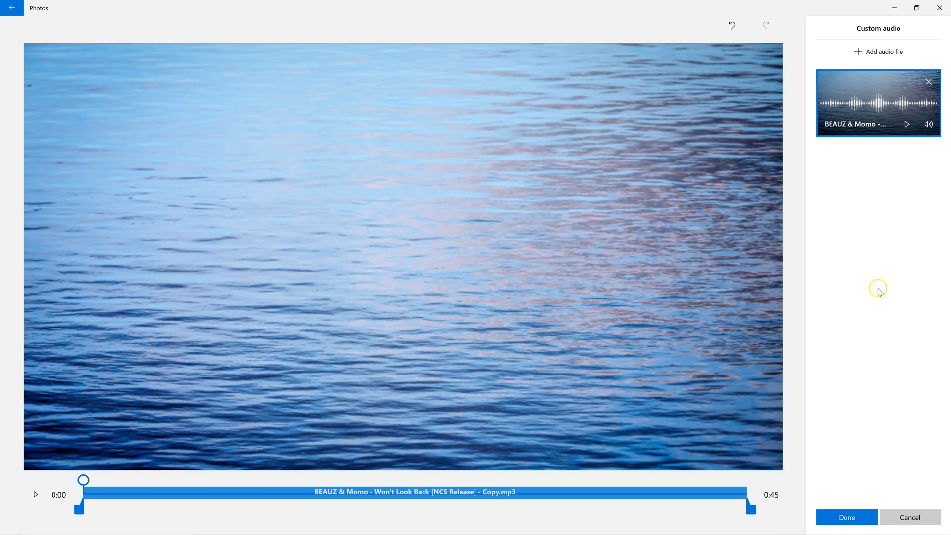
mouse_move(863, 486)
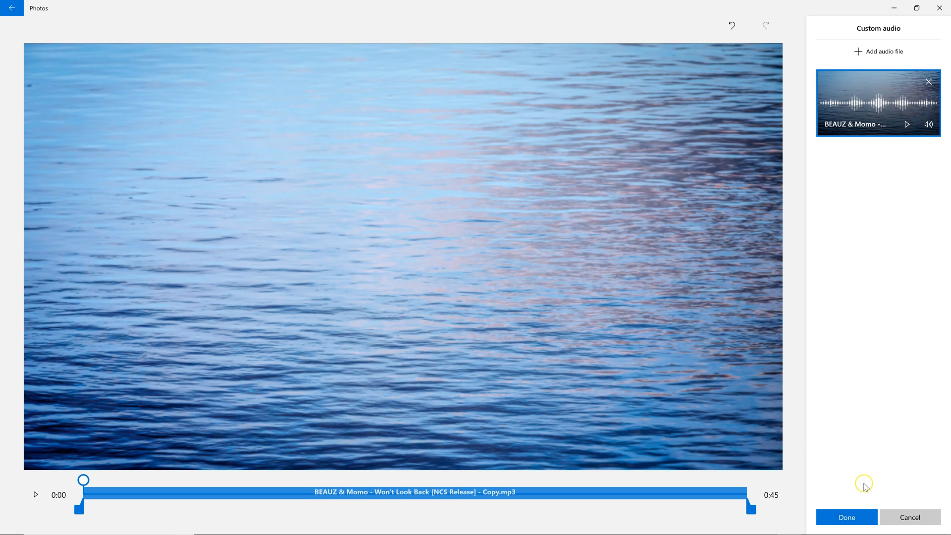
left_click(845, 517)
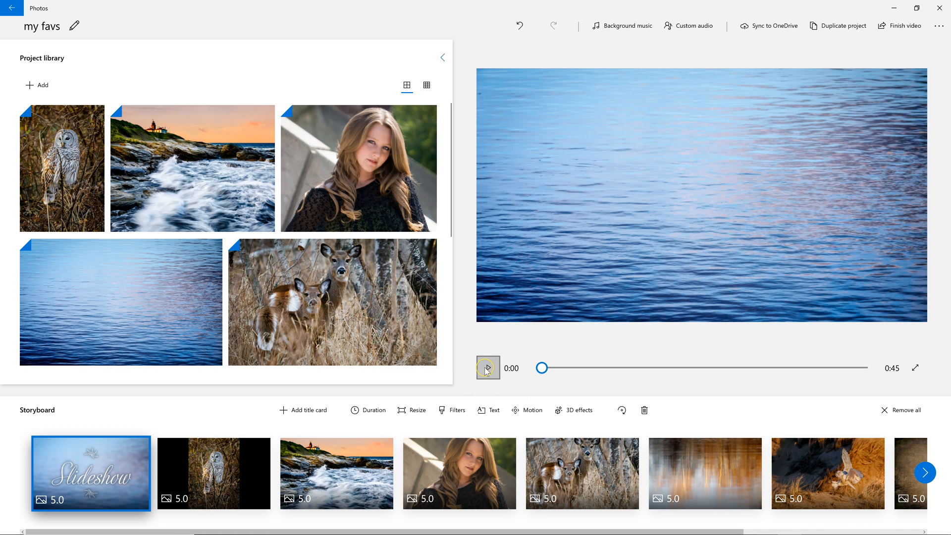
Step: Watch the slideshow preview, then bring up the Finish video export settings
left_click(488, 368)
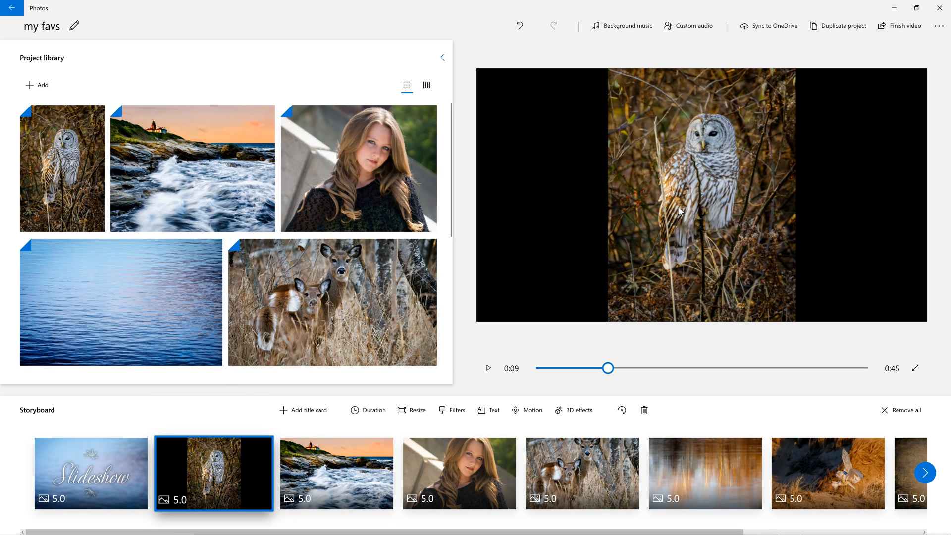
mouse_move(793, 238)
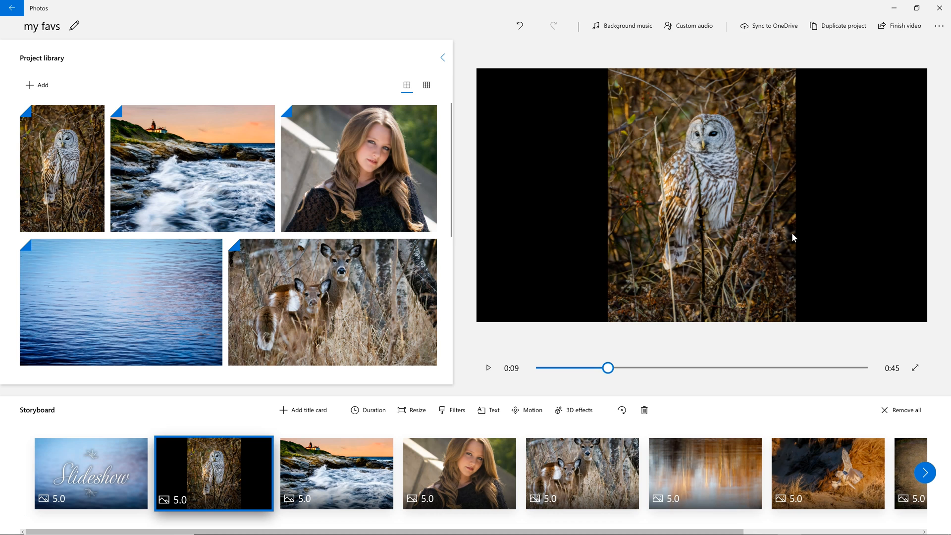
mouse_move(909, 64)
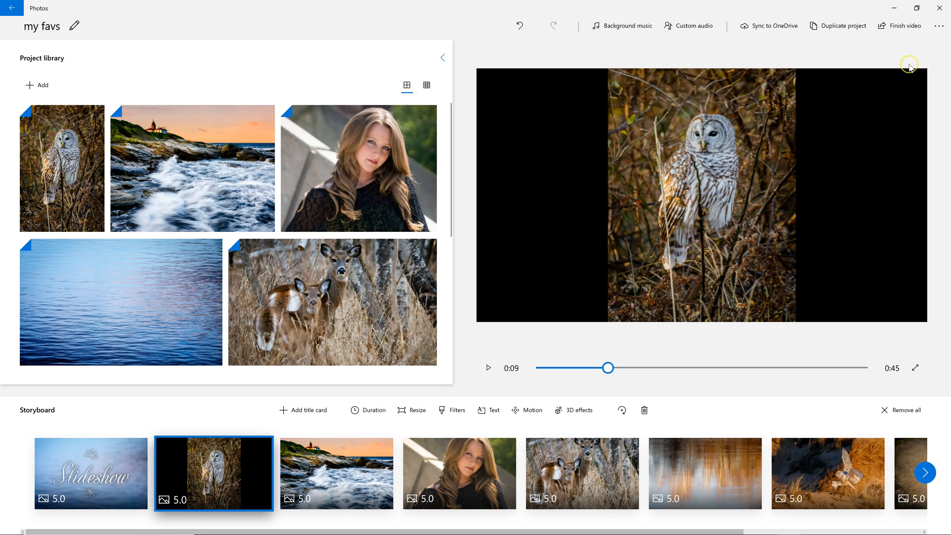
left_click(900, 25)
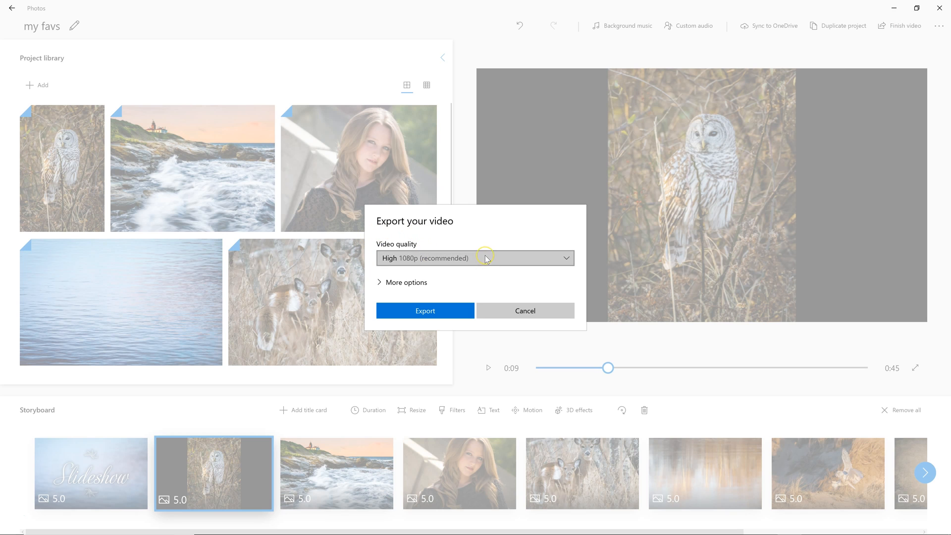
Step: Confirm High 1080p video quality and start the export
left_click(475, 258)
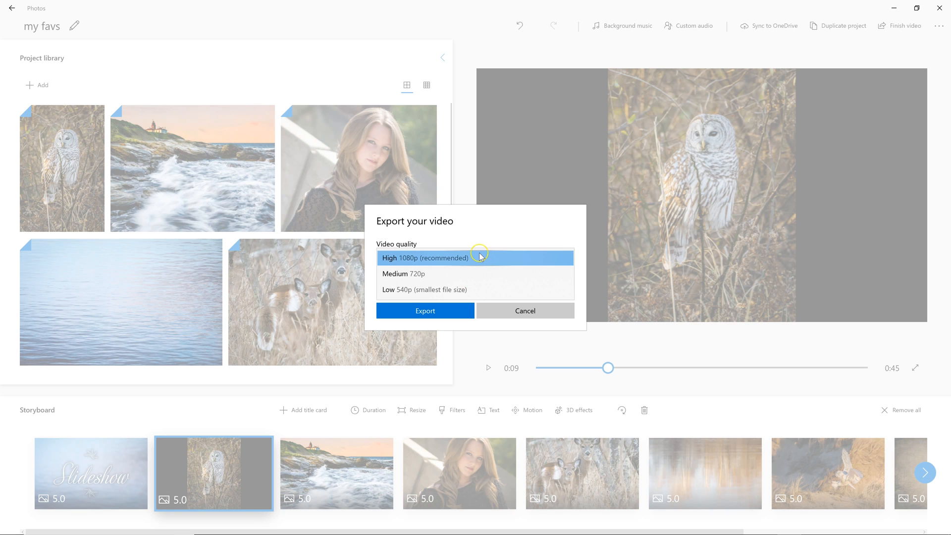
left_click(475, 257)
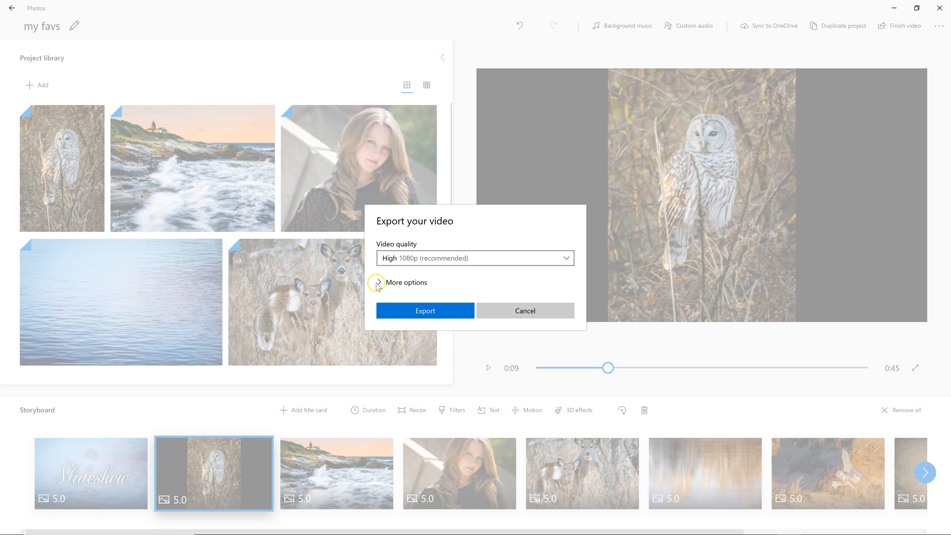
left_click(377, 282)
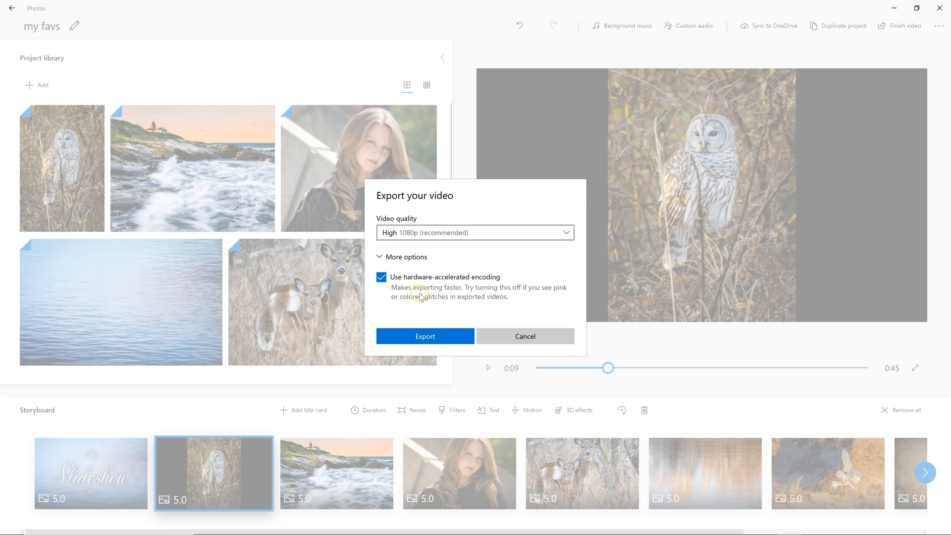
mouse_move(460, 293)
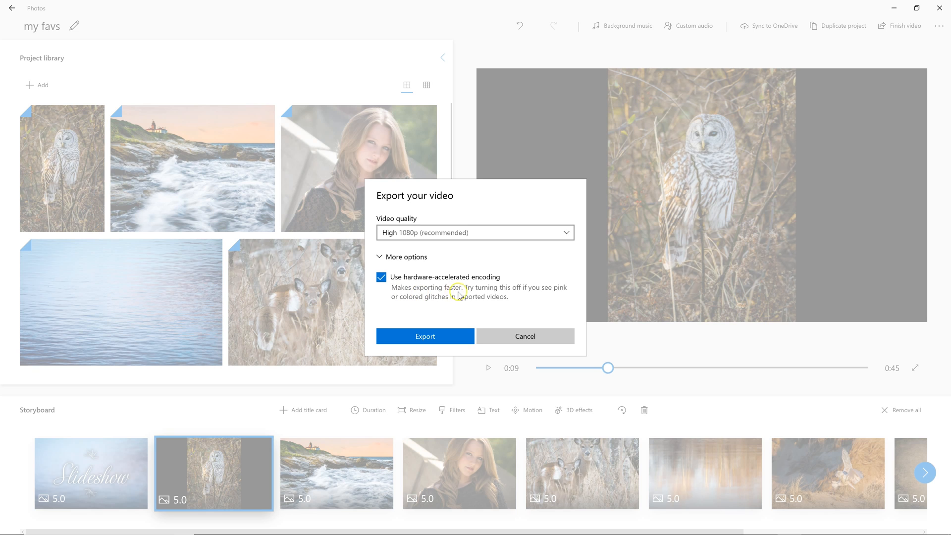
mouse_move(467, 303)
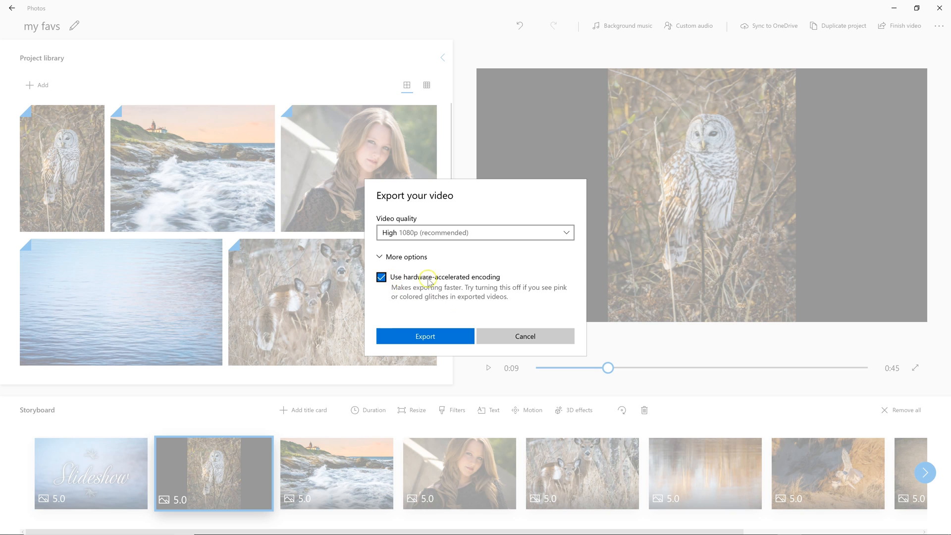
left_click(406, 256)
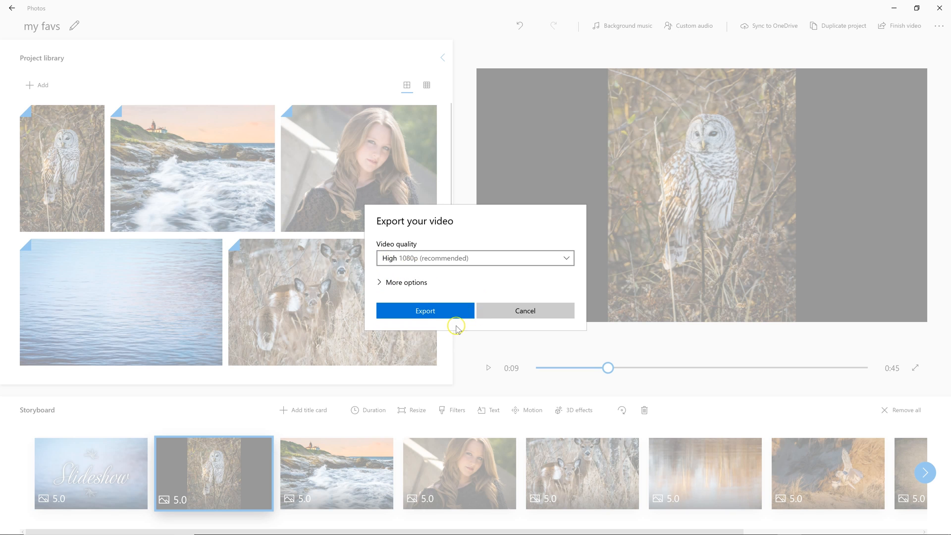
left_click(425, 310)
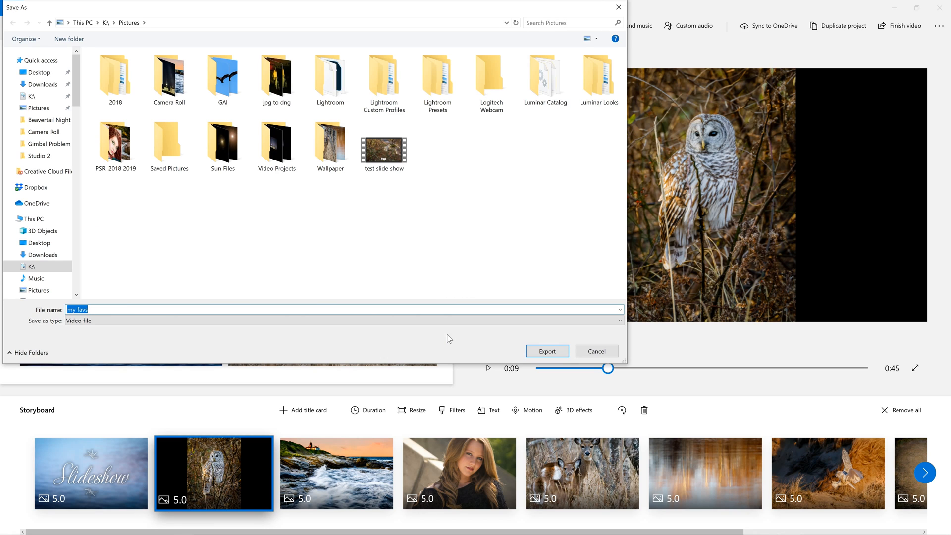
Step: Export as 'my favs slideshow' to K:\Pictures and maximize the playing video
left_click(78, 309)
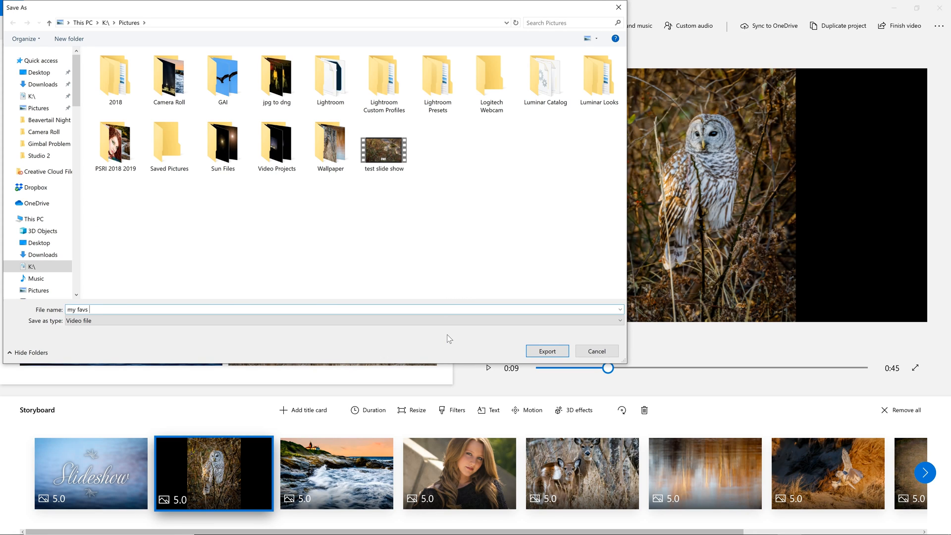
type("s")
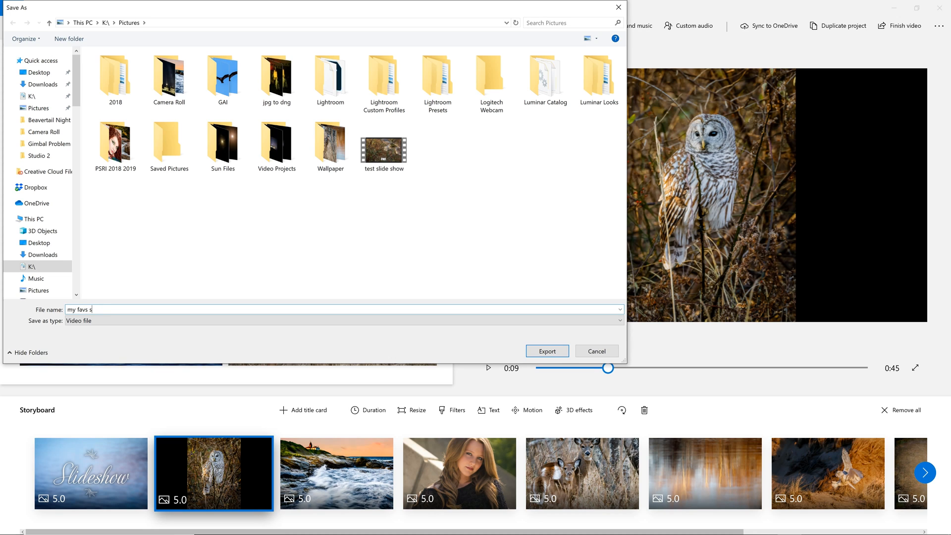
type("lideshow")
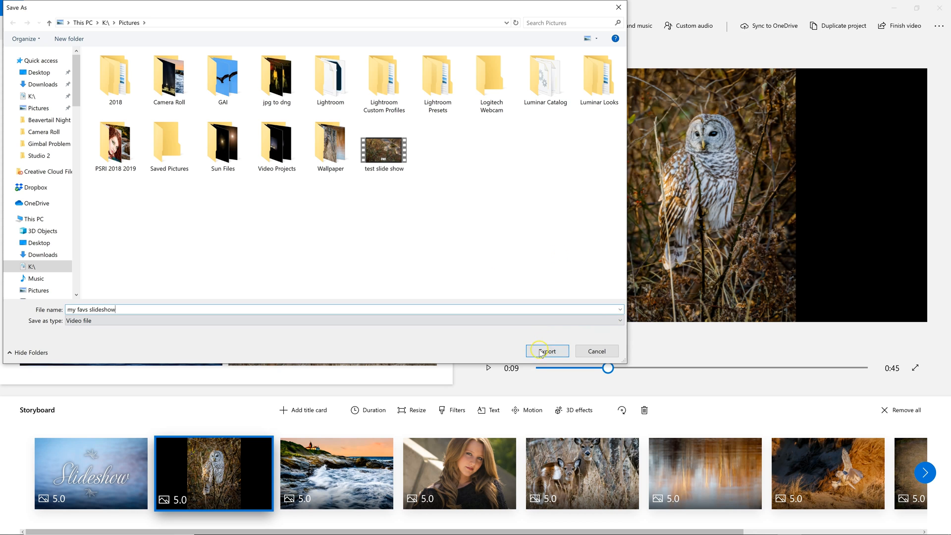
left_click(546, 350)
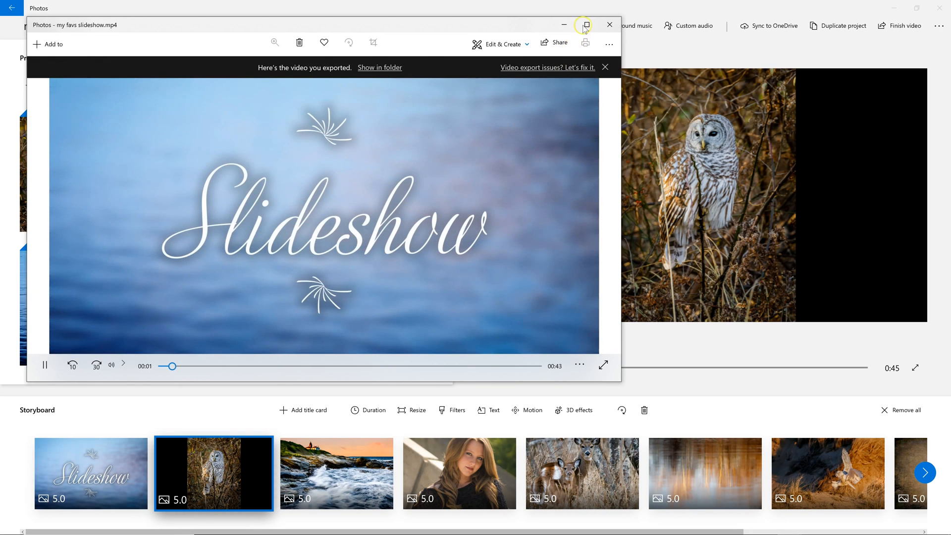
left_click(585, 24)
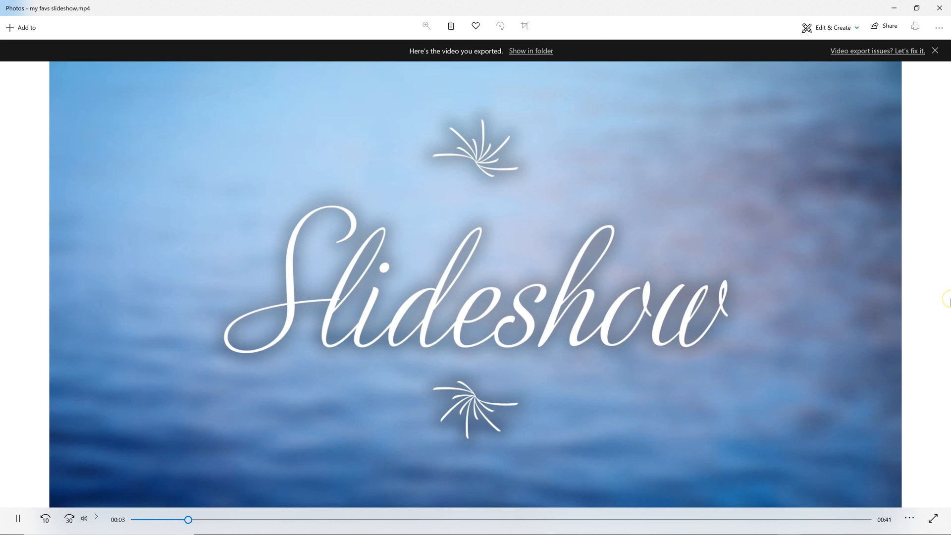